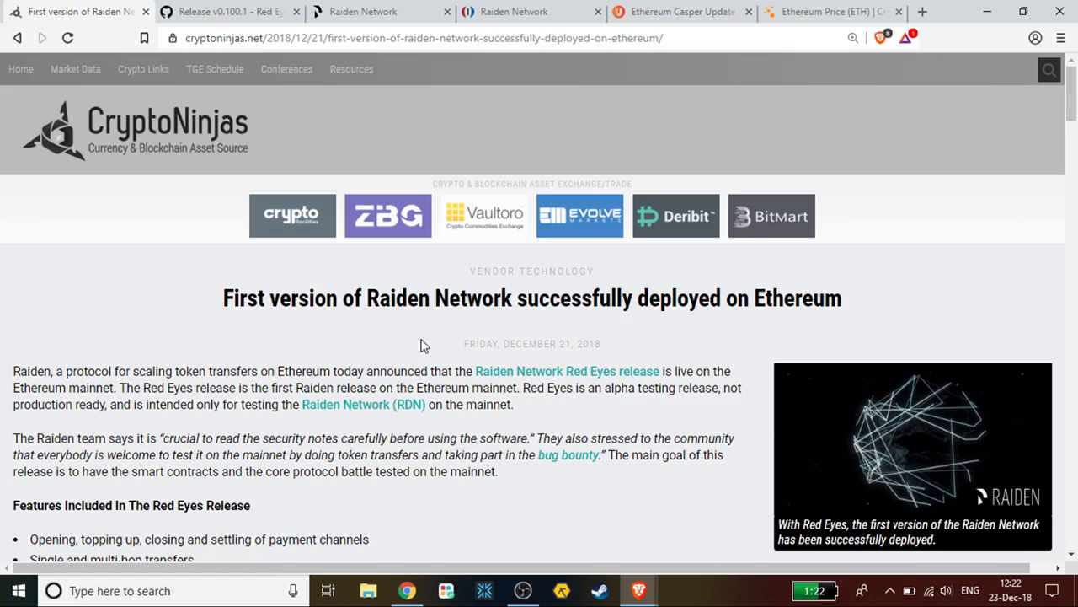
{"action": "mouse_move", "coordinate": [200, 352]}
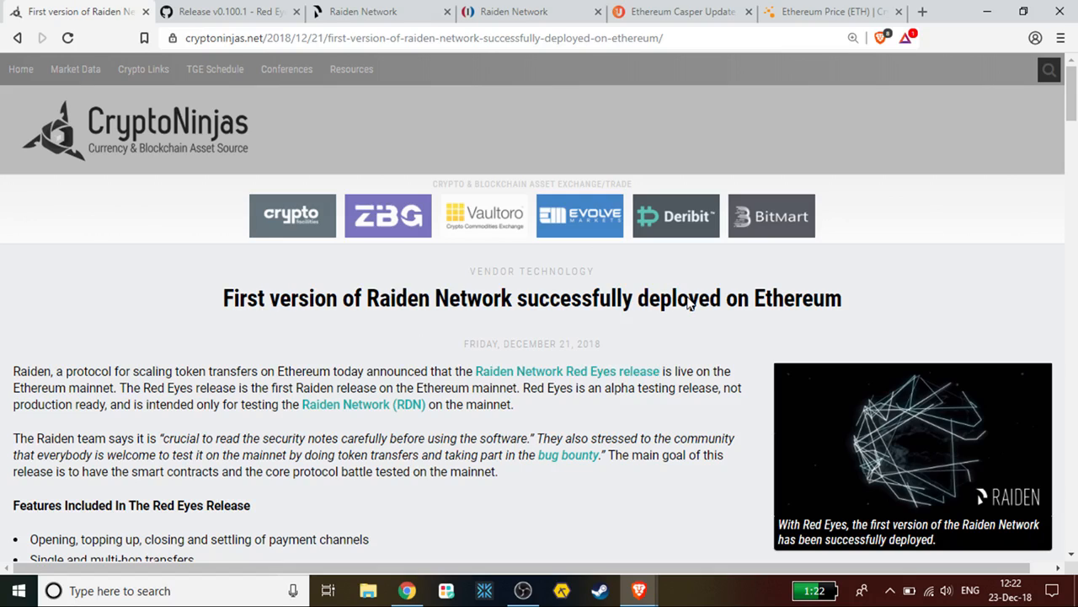
{"action": "mouse_move", "coordinate": [728, 387]}
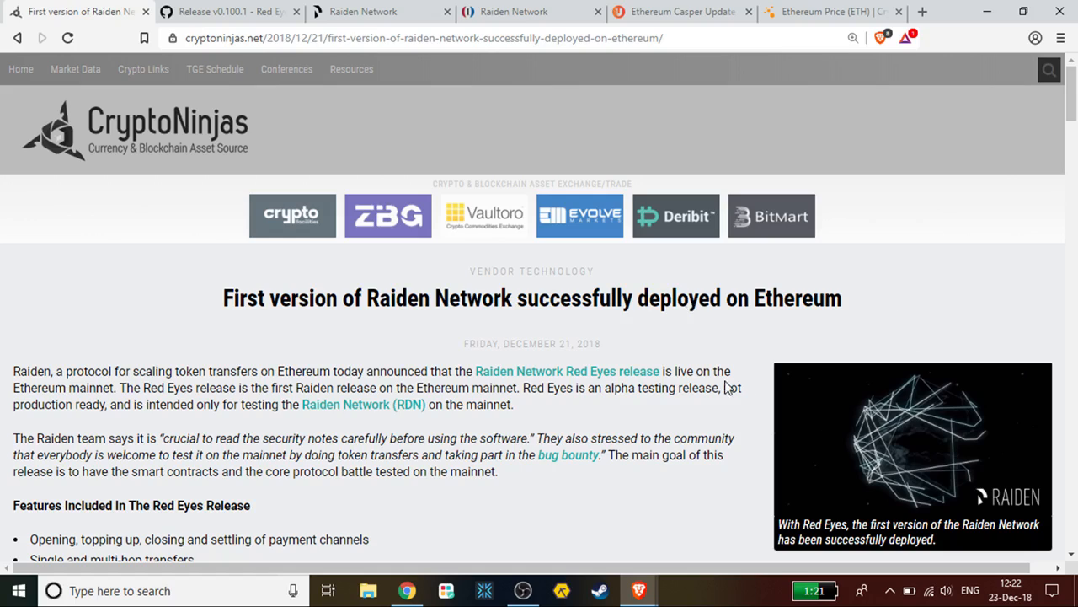
{"action": "mouse_move", "coordinate": [518, 327]}
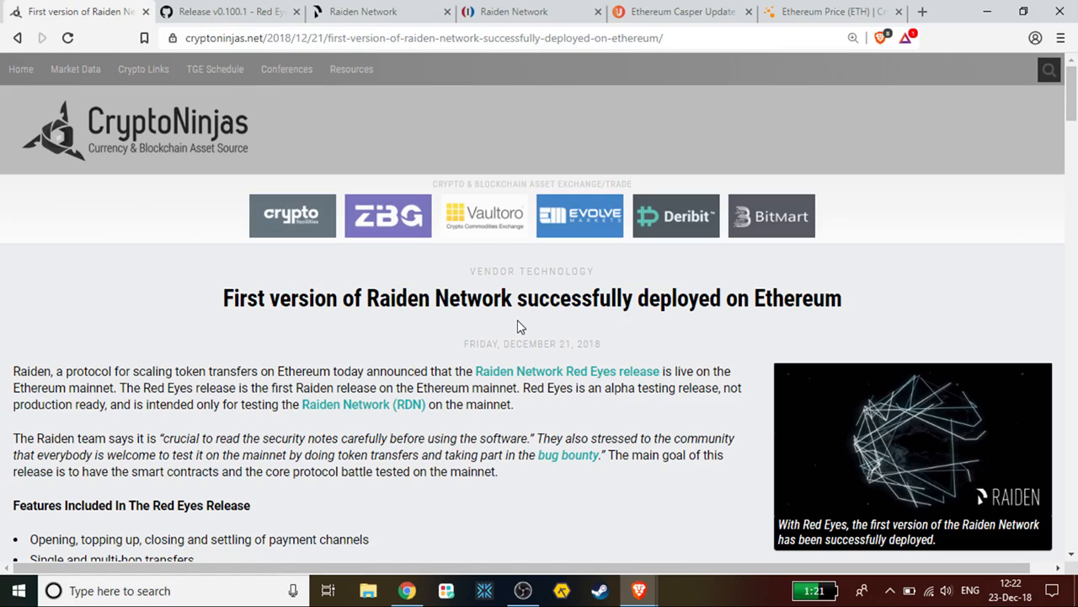
{"action": "mouse_move", "coordinate": [306, 325]}
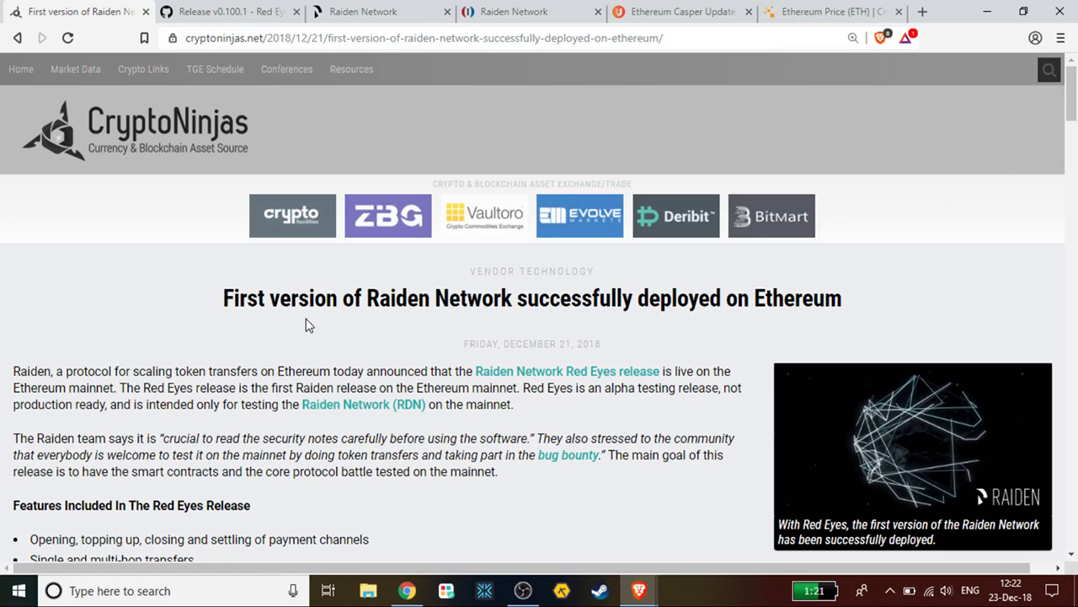
{"action": "mouse_move", "coordinate": [337, 321]}
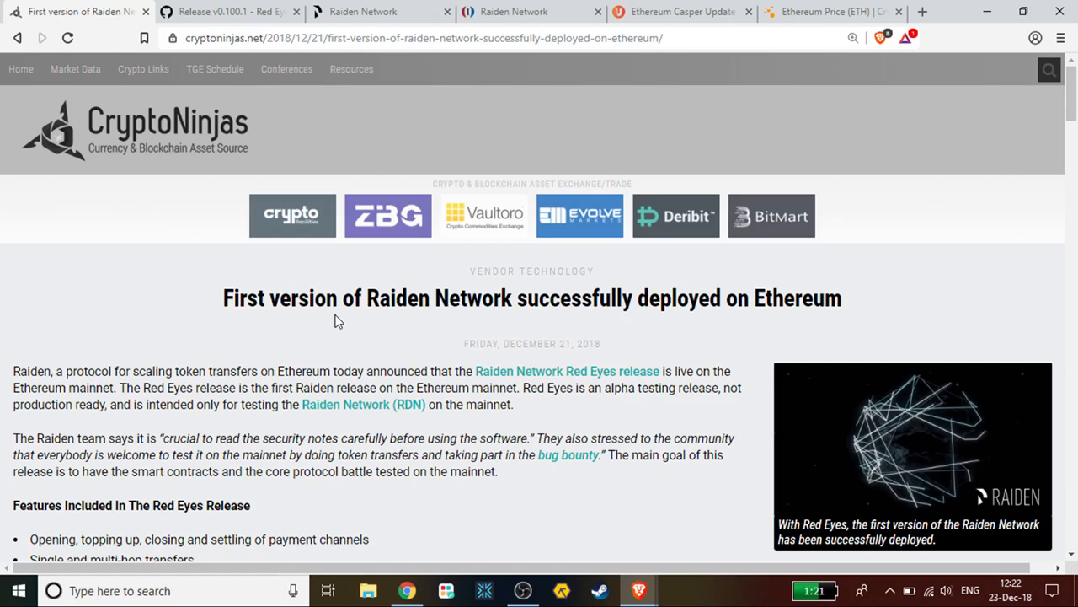
{"action": "mouse_move", "coordinate": [155, 300]}
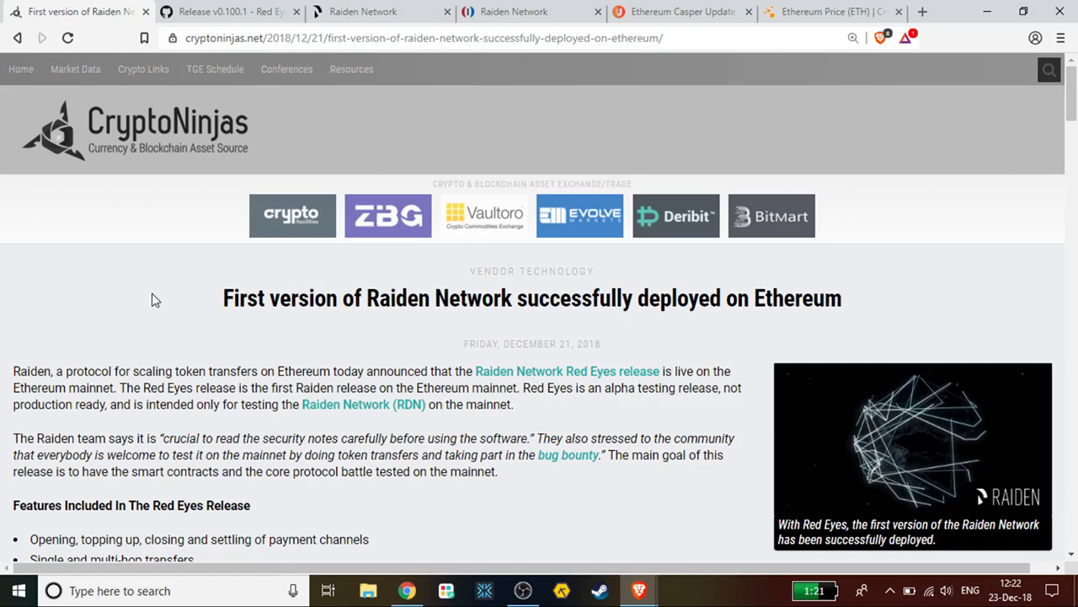
{"action": "mouse_move", "coordinate": [185, 282]}
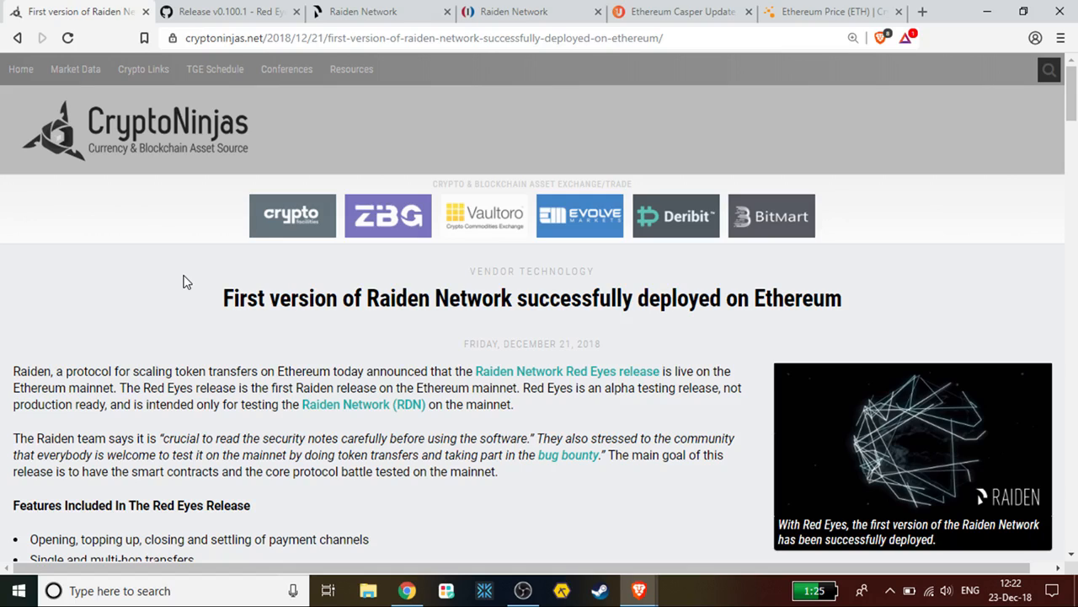
{"action": "mouse_move", "coordinate": [447, 308]}
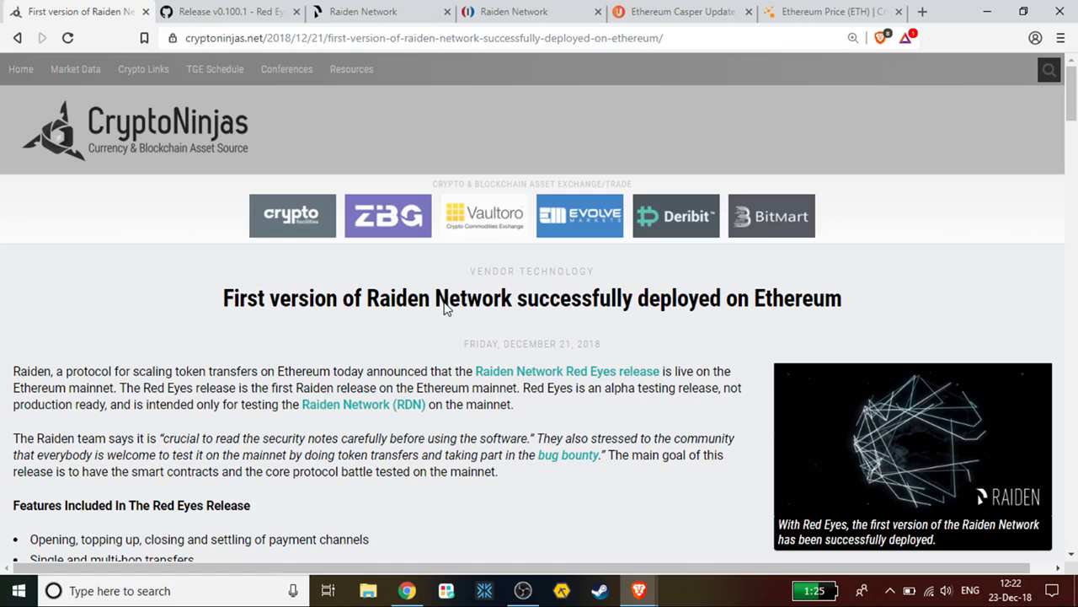
{"action": "mouse_move", "coordinate": [515, 307]}
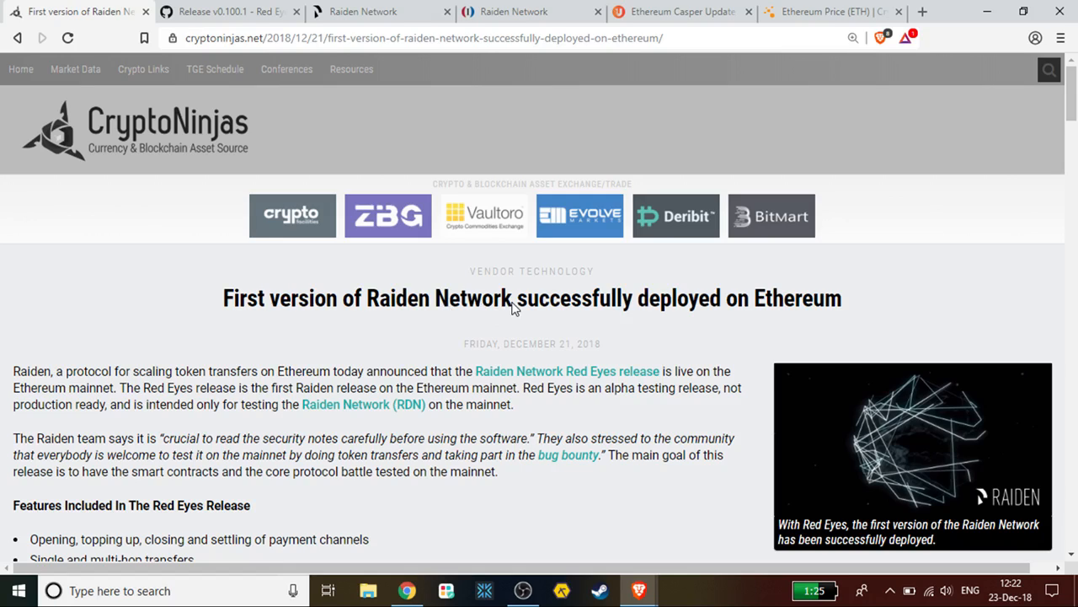
{"action": "mouse_move", "coordinate": [429, 310]}
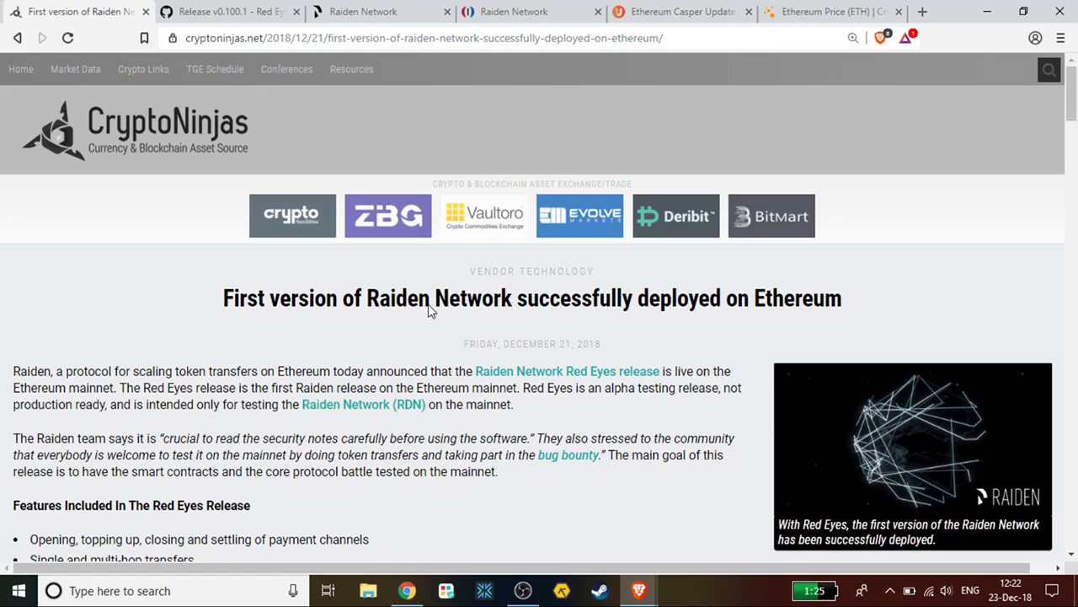
{"action": "mouse_move", "coordinate": [365, 302]}
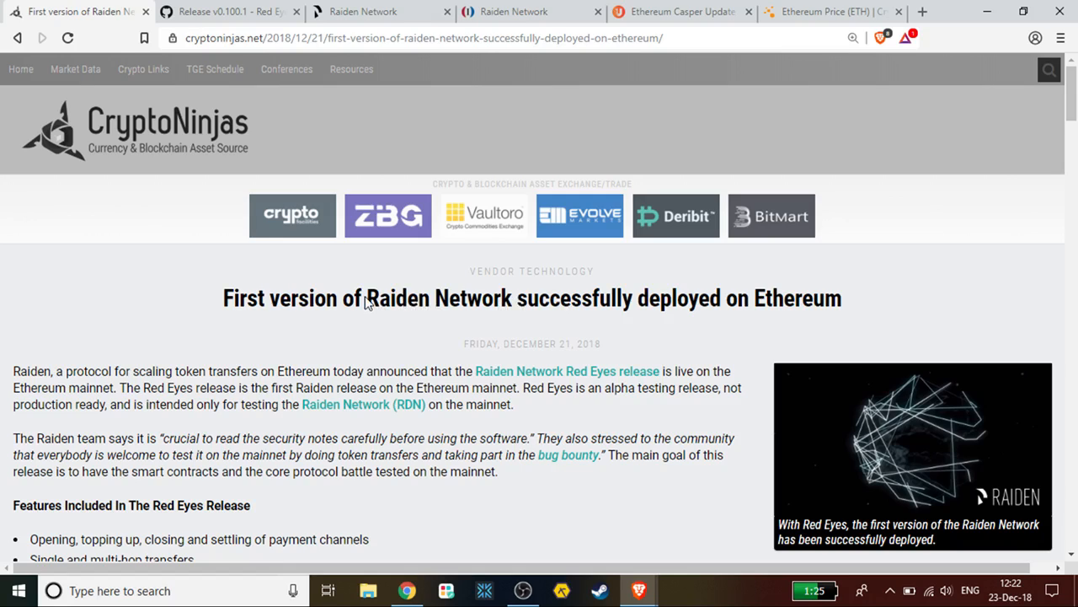
{"action": "mouse_move", "coordinate": [96, 344]}
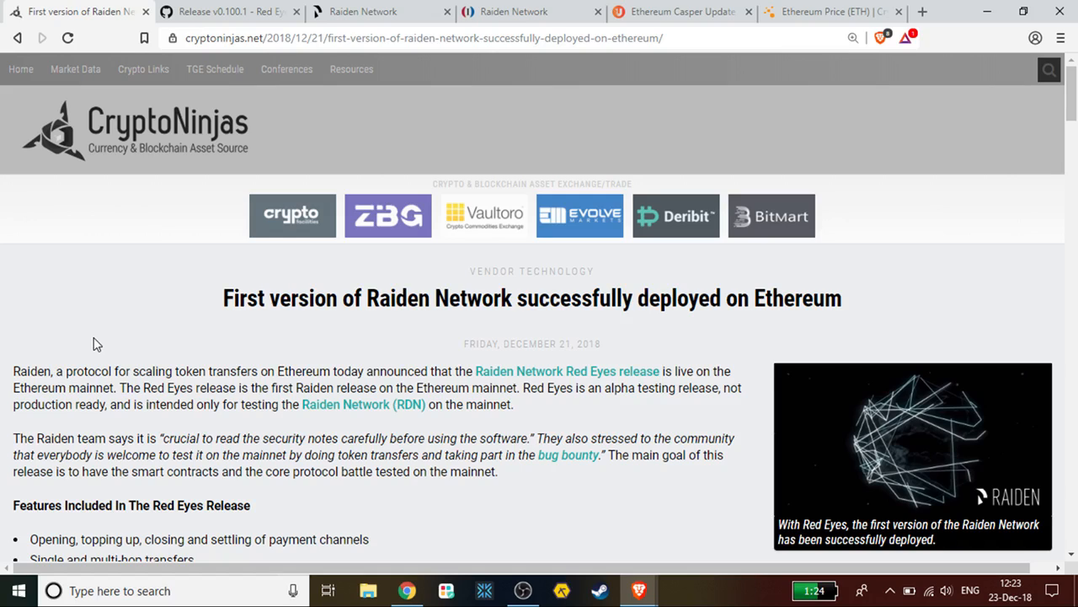
{"action": "mouse_move", "coordinate": [514, 470]}
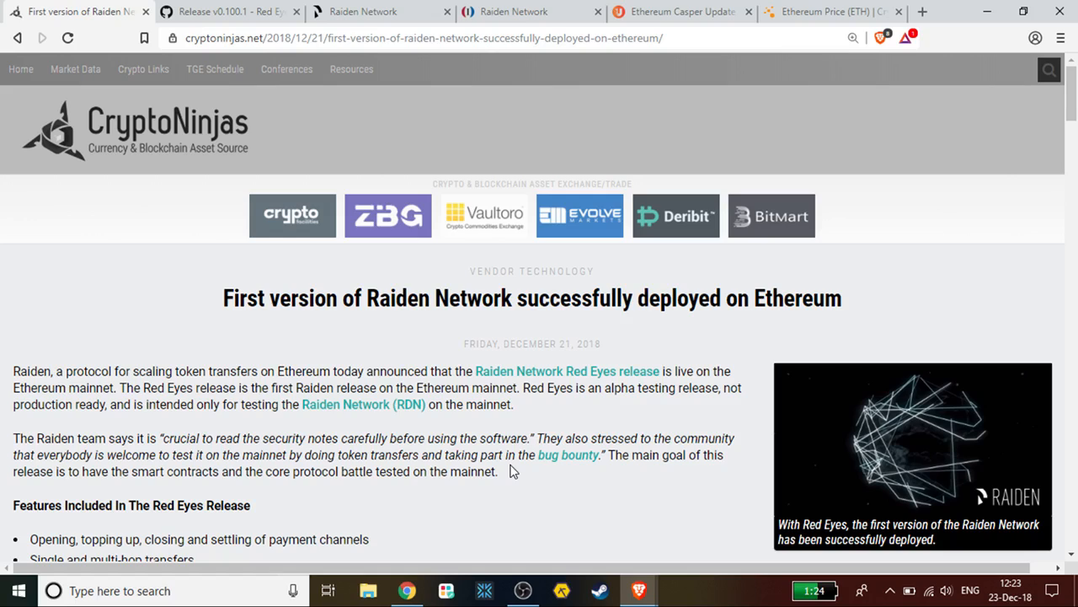
{"action": "mouse_move", "coordinate": [302, 421]}
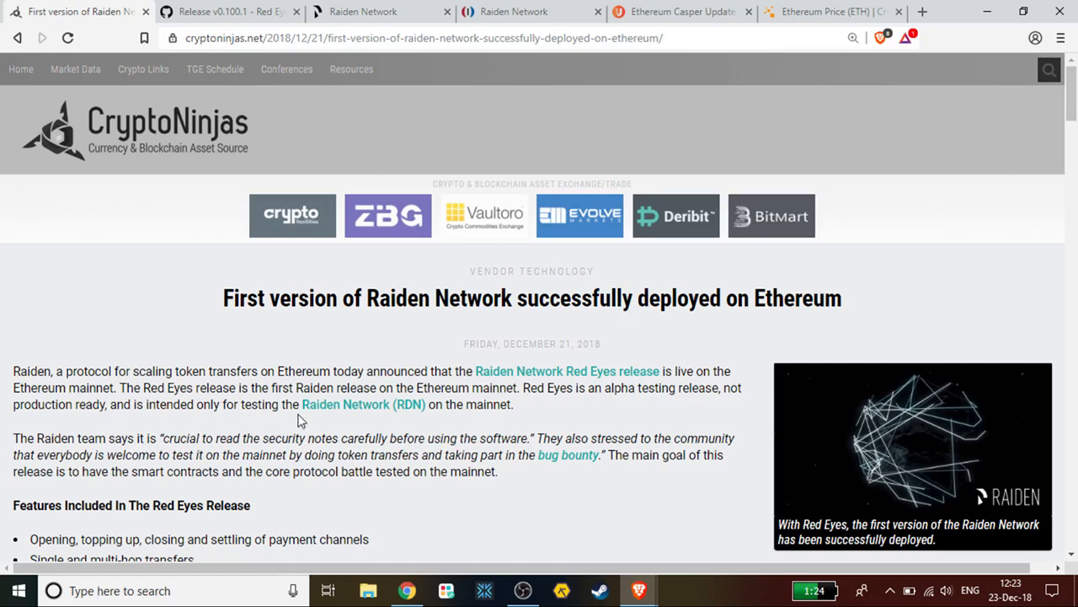
{"action": "mouse_move", "coordinate": [473, 442]}
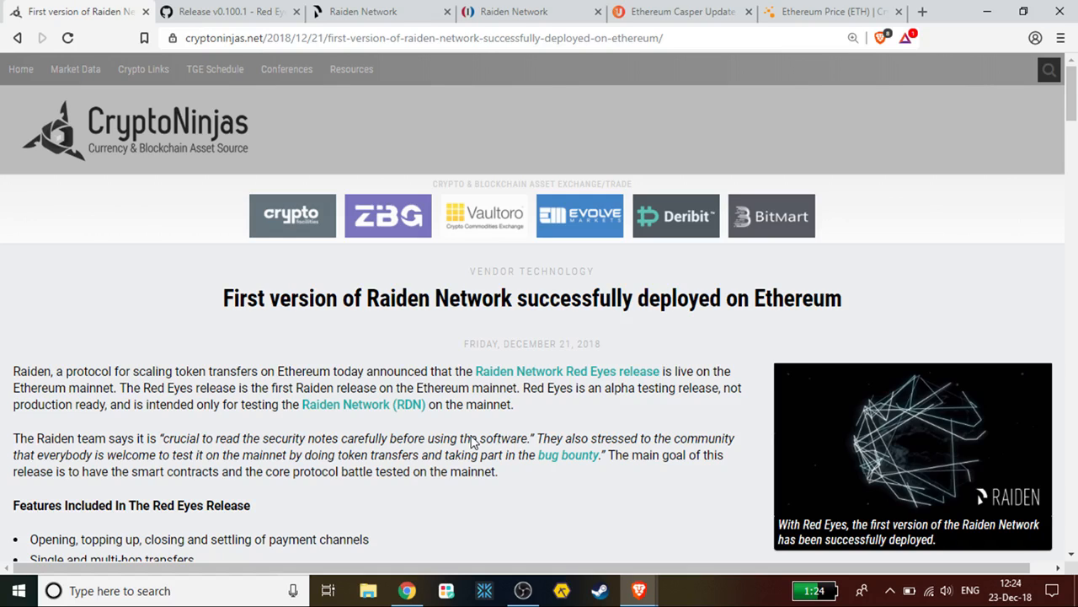
{"action": "mouse_move", "coordinate": [516, 364]}
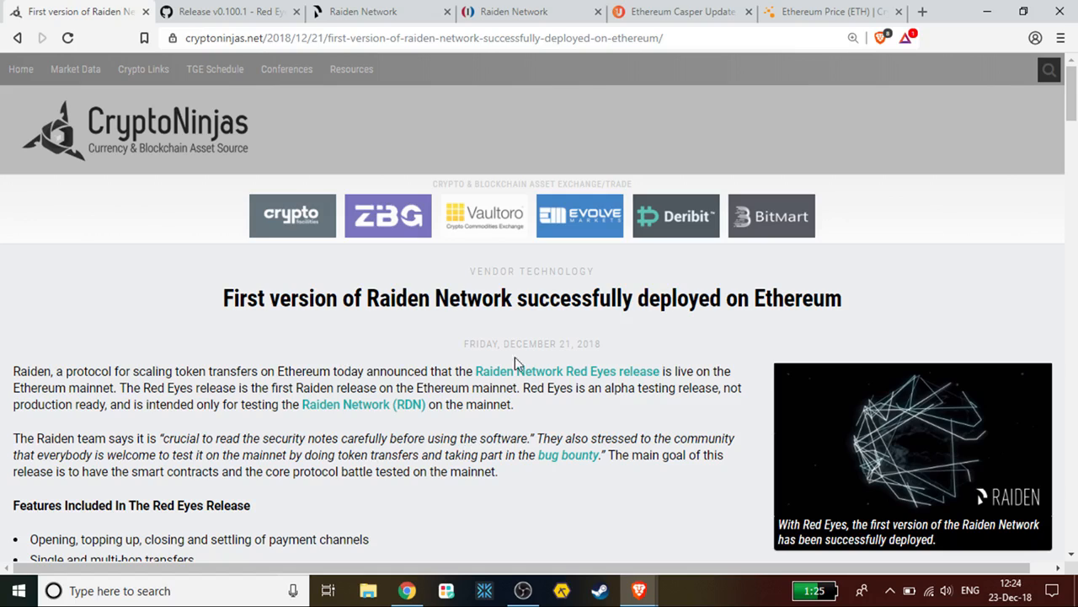
{"action": "mouse_move", "coordinate": [360, 315]}
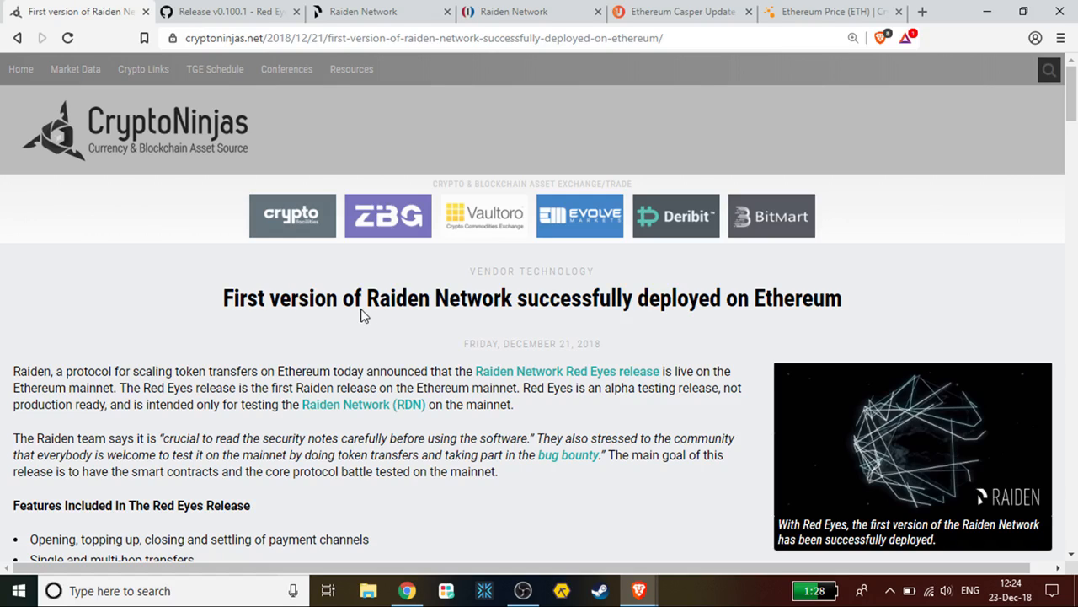
{"action": "mouse_move", "coordinate": [476, 490]}
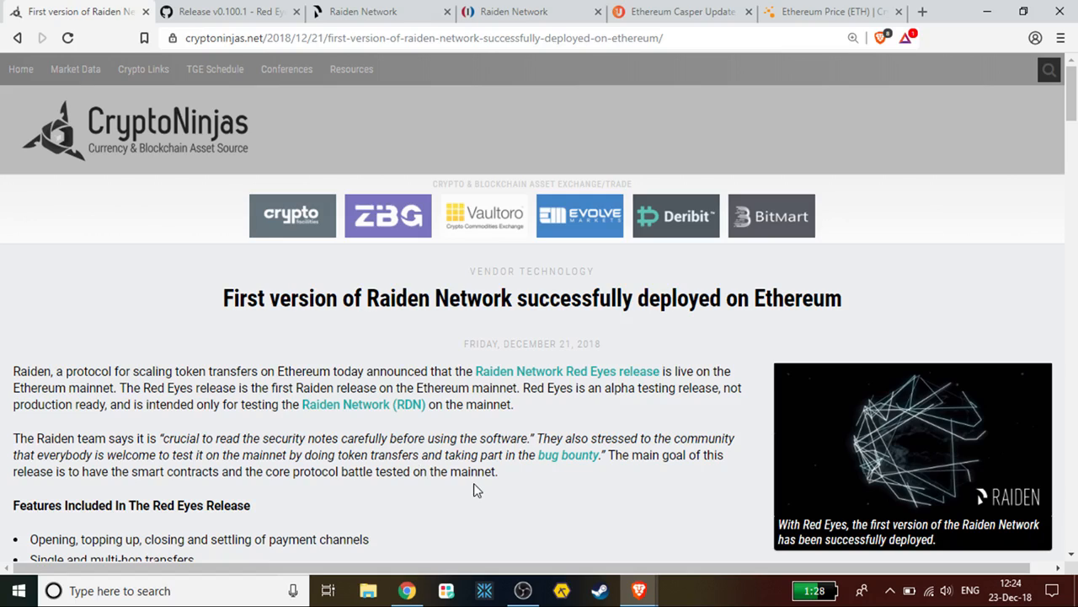
{"action": "mouse_move", "coordinate": [3, 350]}
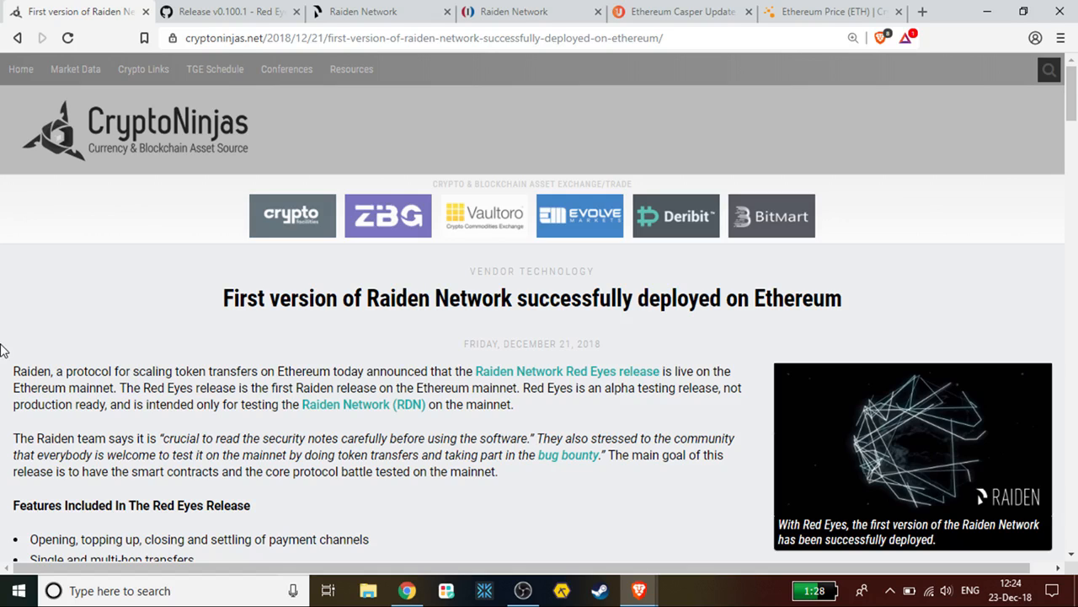
{"action": "mouse_move", "coordinate": [7, 349]}
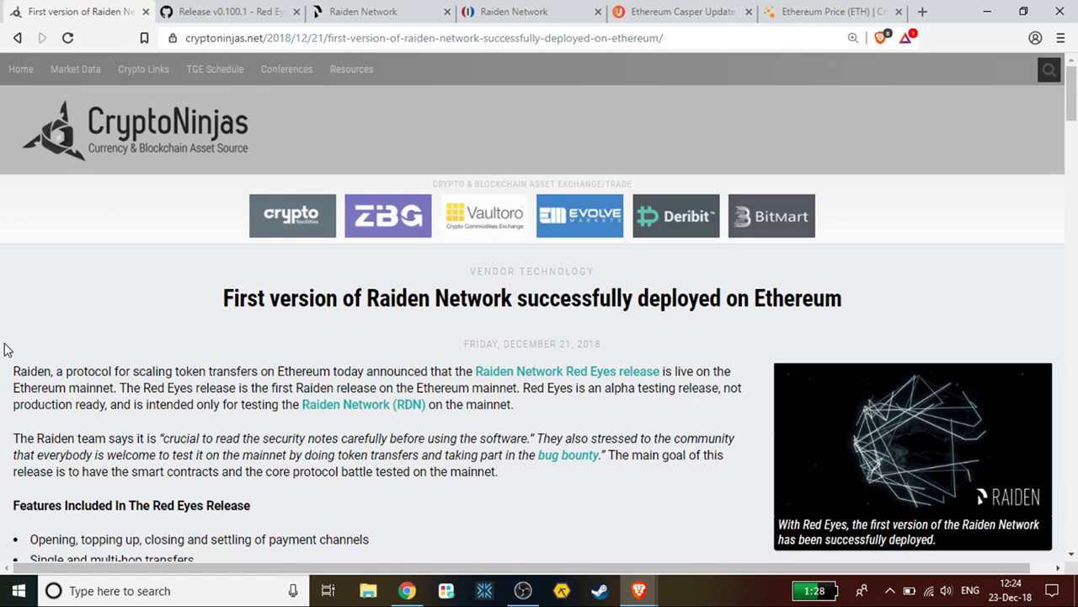
Step: Scroll the Red Eyes article to Safety Measures, showing the 0.15 ETH per-channel limit and wETH-only rule
{"action": "scroll", "scroll_direction": "down", "scroll_amount": 3}
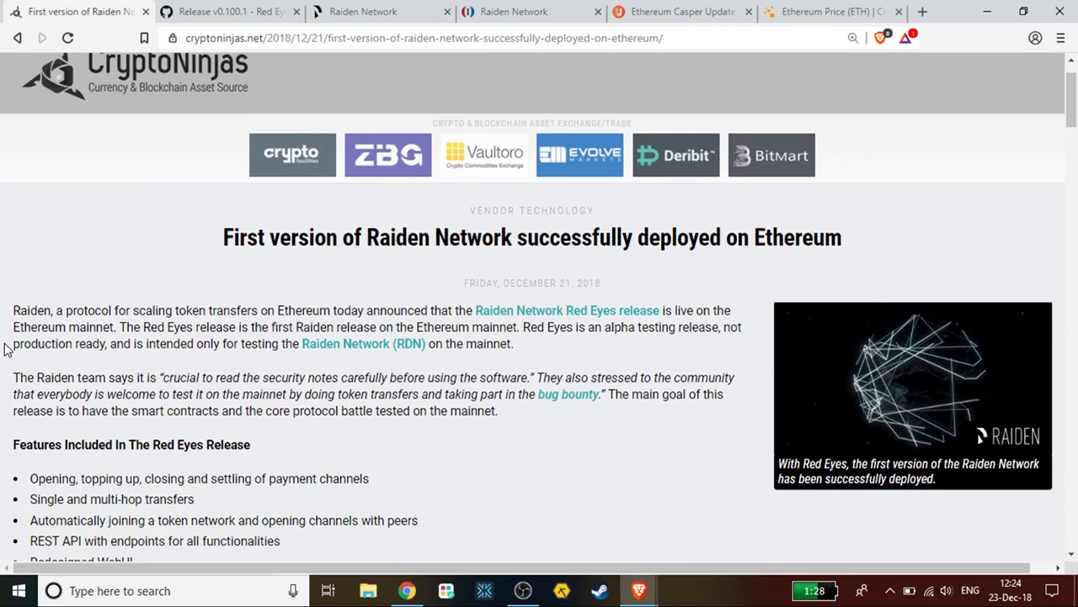
{"action": "scroll", "scroll_direction": "down", "scroll_amount": 3}
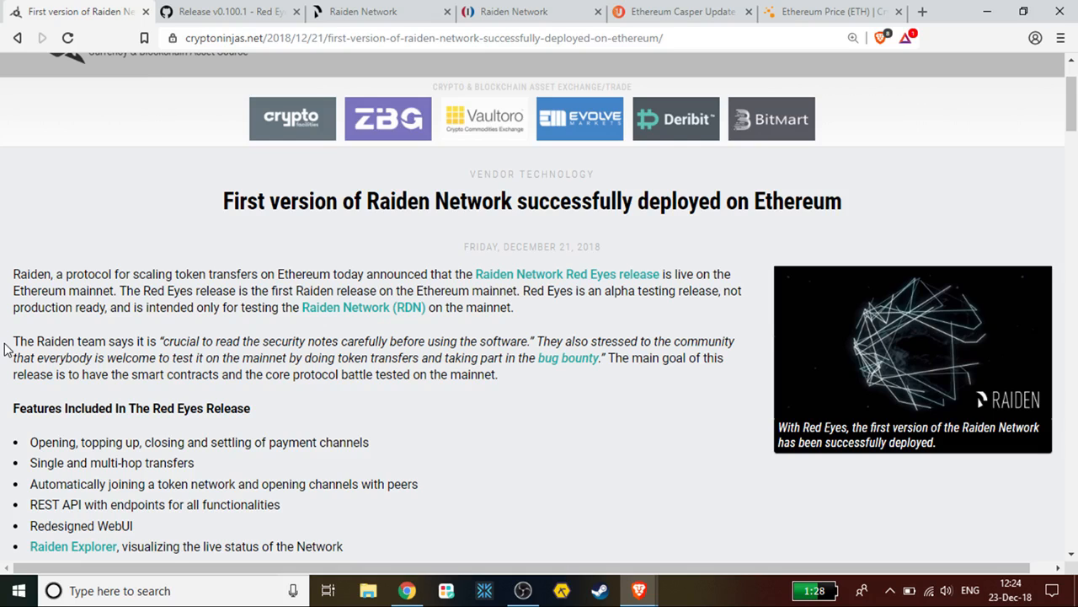
{"action": "scroll", "scroll_direction": "down", "scroll_amount": 3}
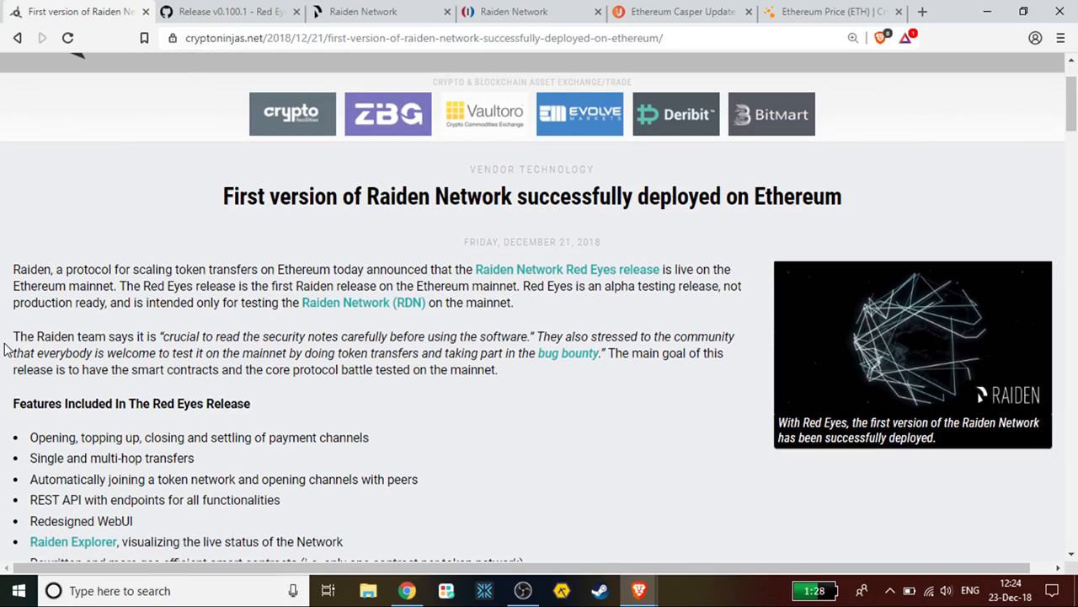
{"action": "scroll", "scroll_direction": "down", "scroll_amount": 3}
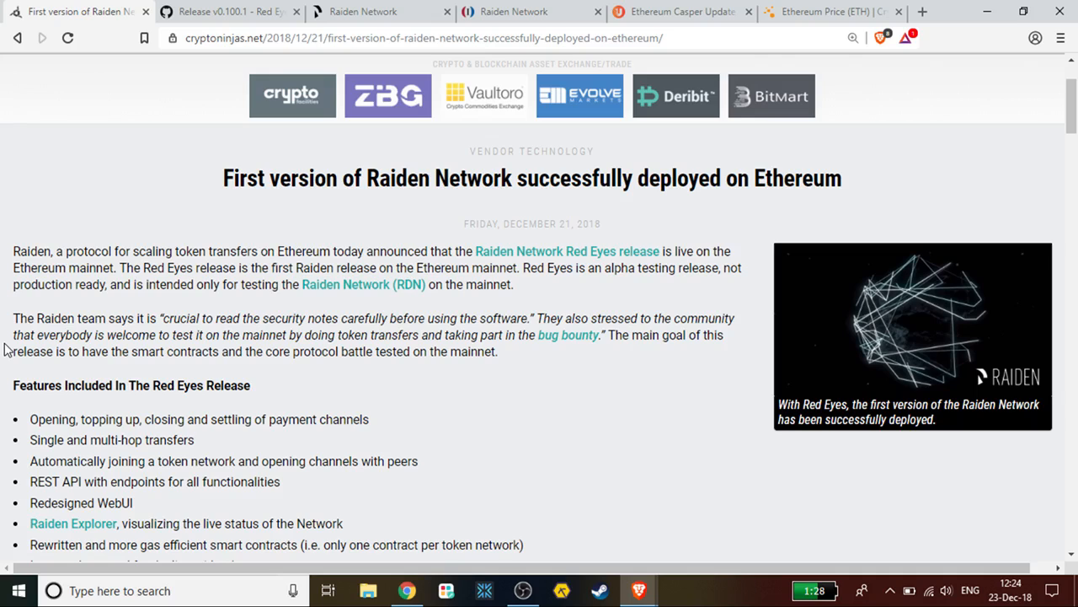
{"action": "scroll", "scroll_direction": "down", "scroll_amount": 3}
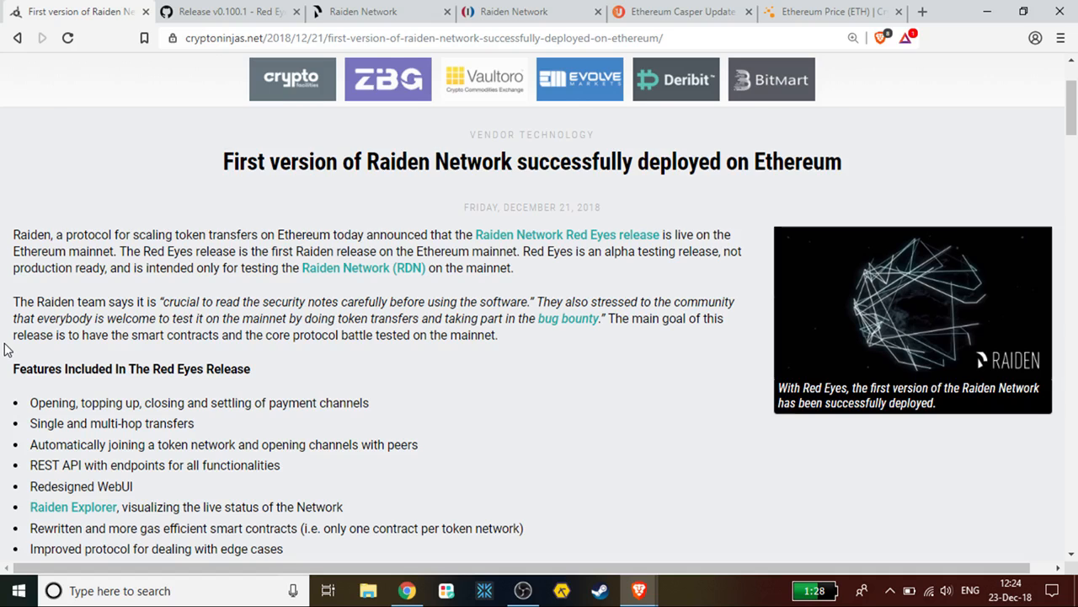
{"action": "scroll", "scroll_direction": "down", "scroll_amount": 3}
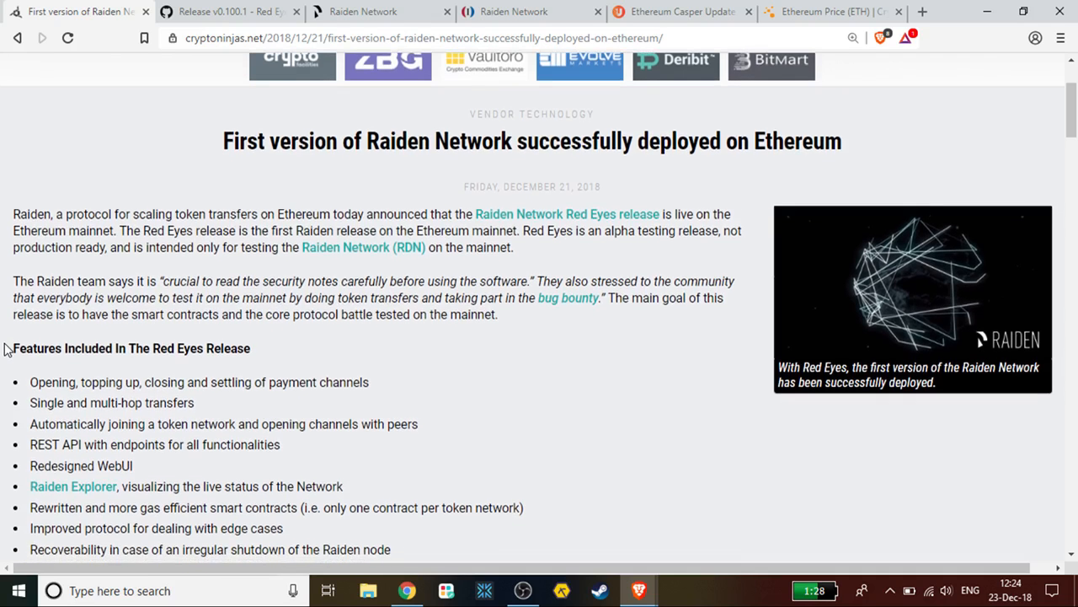
{"action": "scroll", "scroll_direction": "down", "scroll_amount": 3}
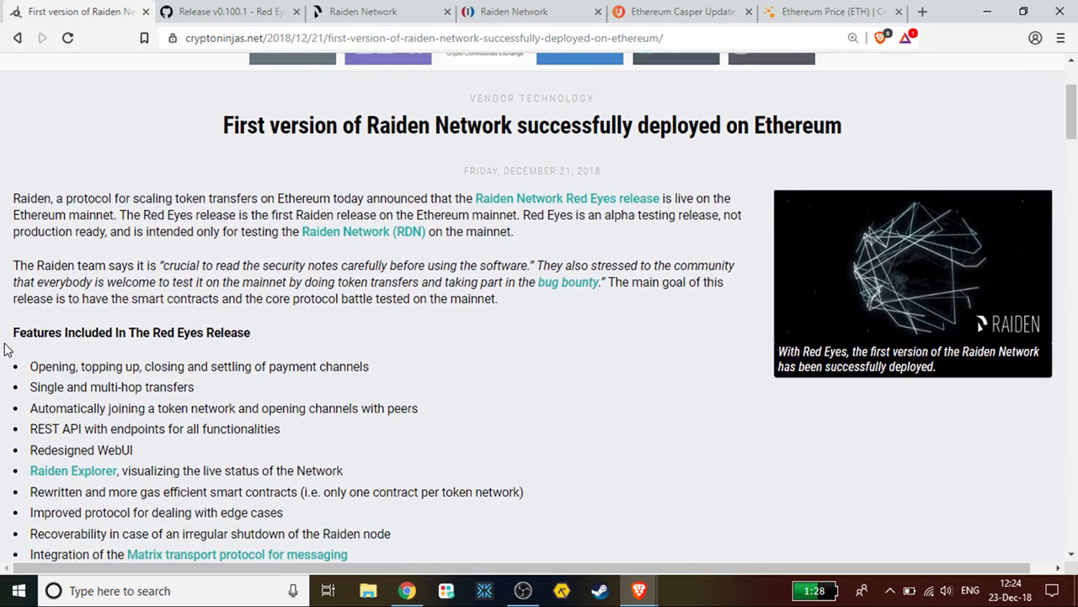
{"action": "scroll", "scroll_direction": "down", "scroll_amount": 3}
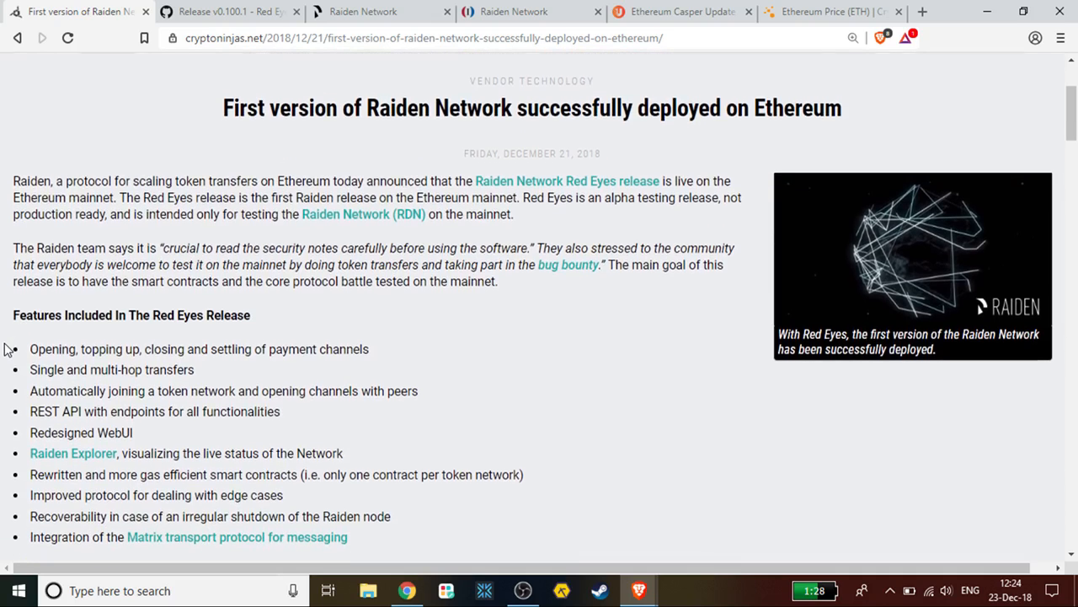
{"action": "mouse_move", "coordinate": [186, 551]}
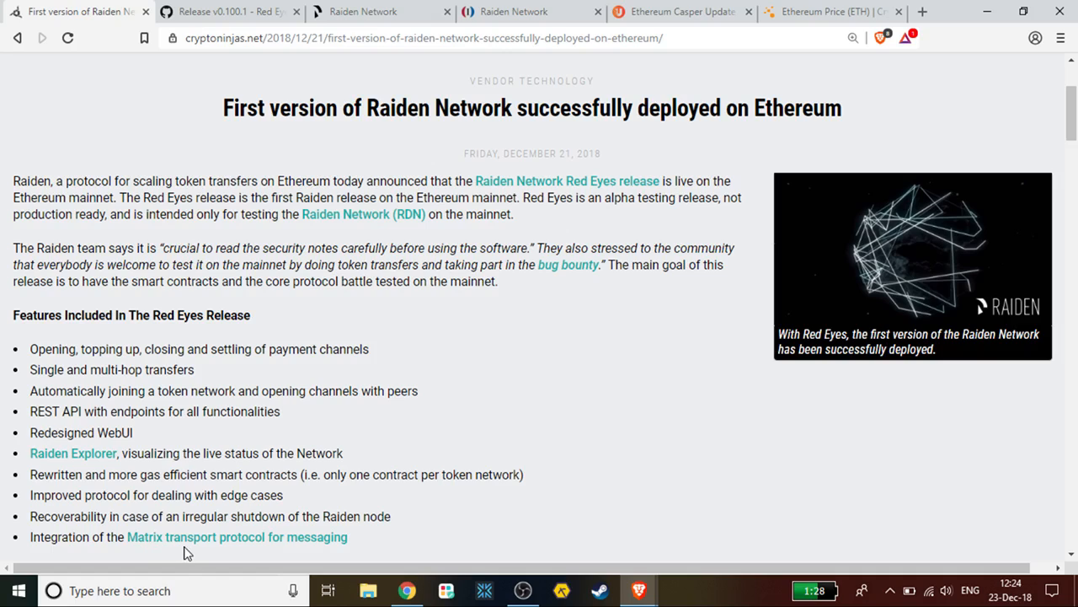
{"action": "mouse_move", "coordinate": [377, 375]}
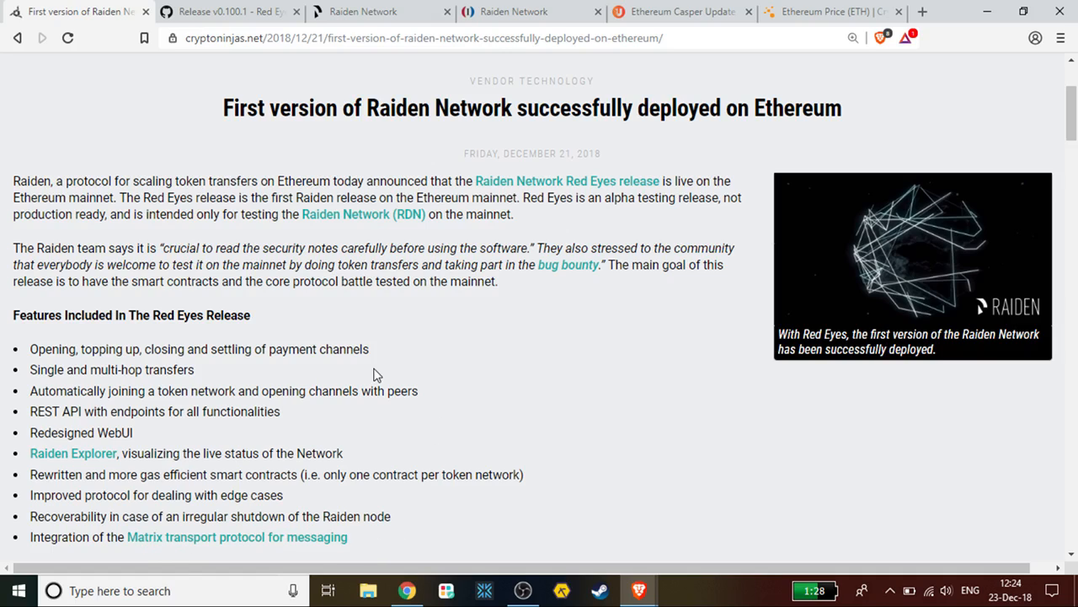
{"action": "mouse_move", "coordinate": [518, 366]}
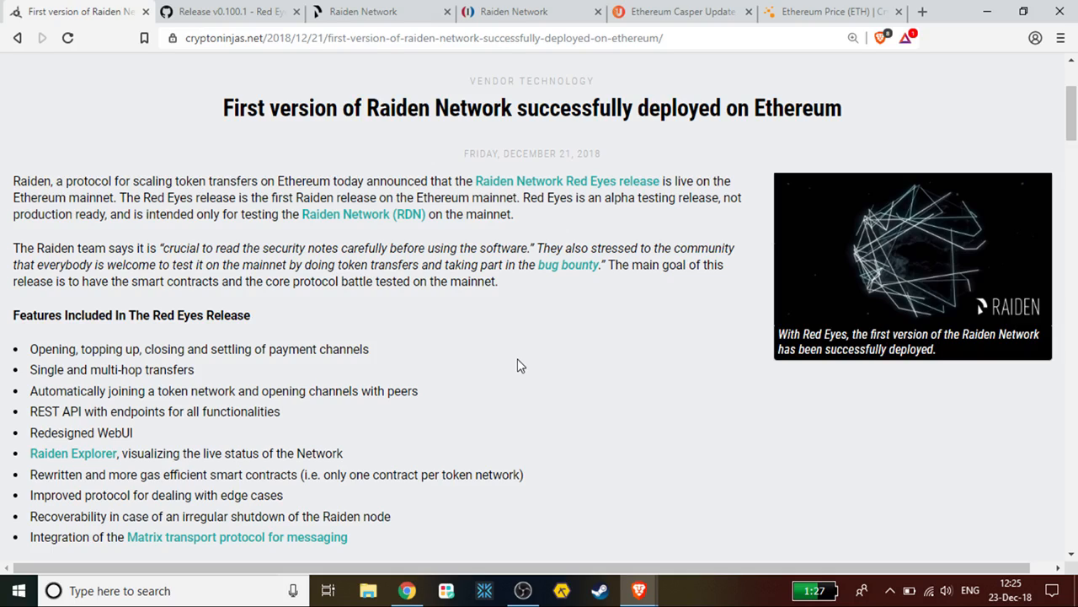
{"action": "mouse_move", "coordinate": [522, 508]}
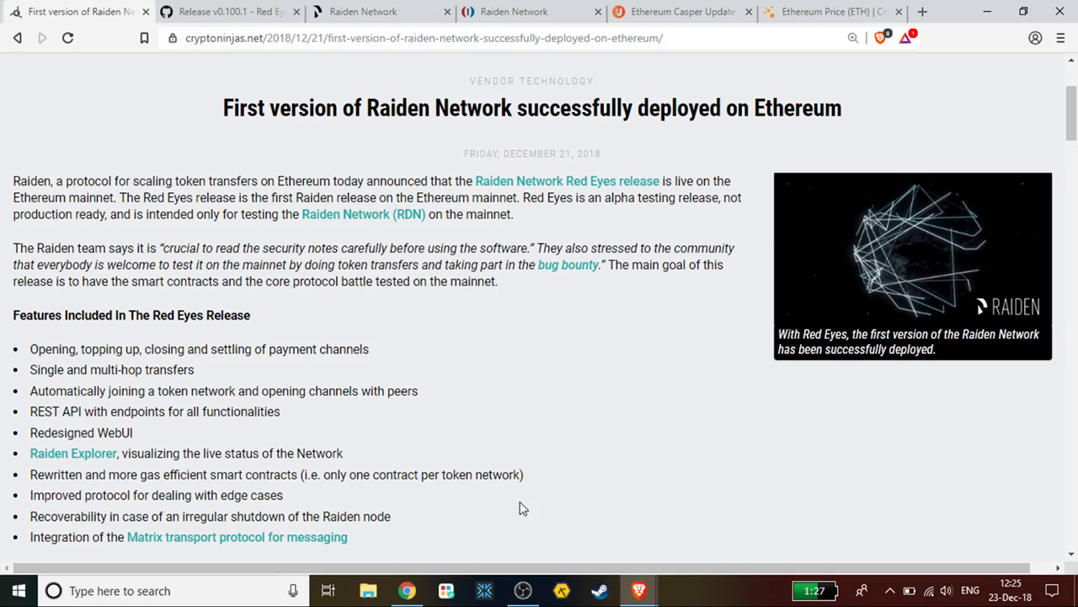
{"action": "mouse_move", "coordinate": [505, 367]}
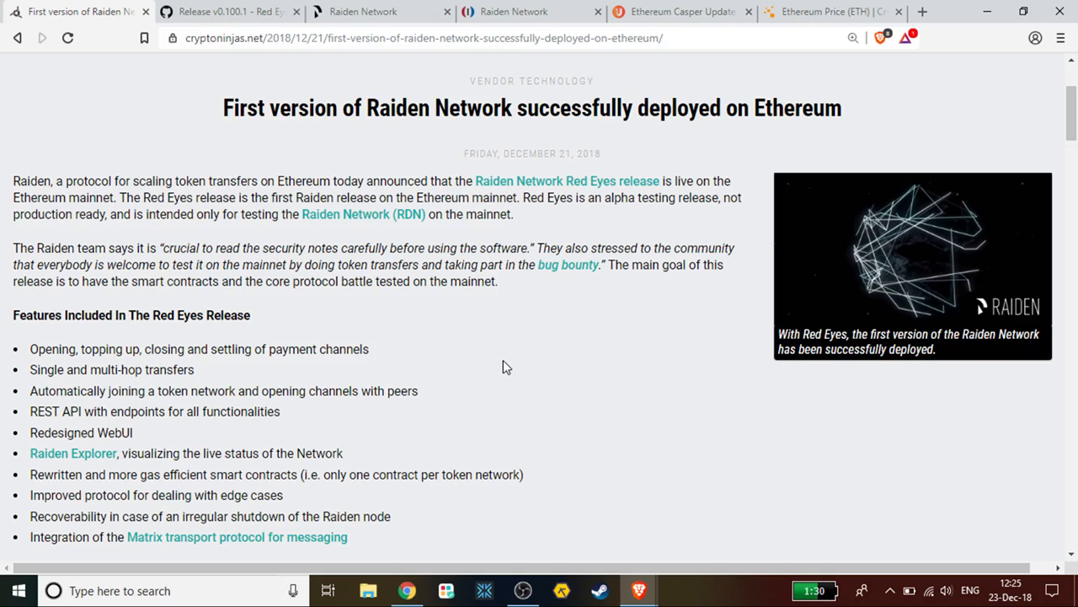
{"action": "scroll", "scroll_direction": "down", "scroll_amount": 3}
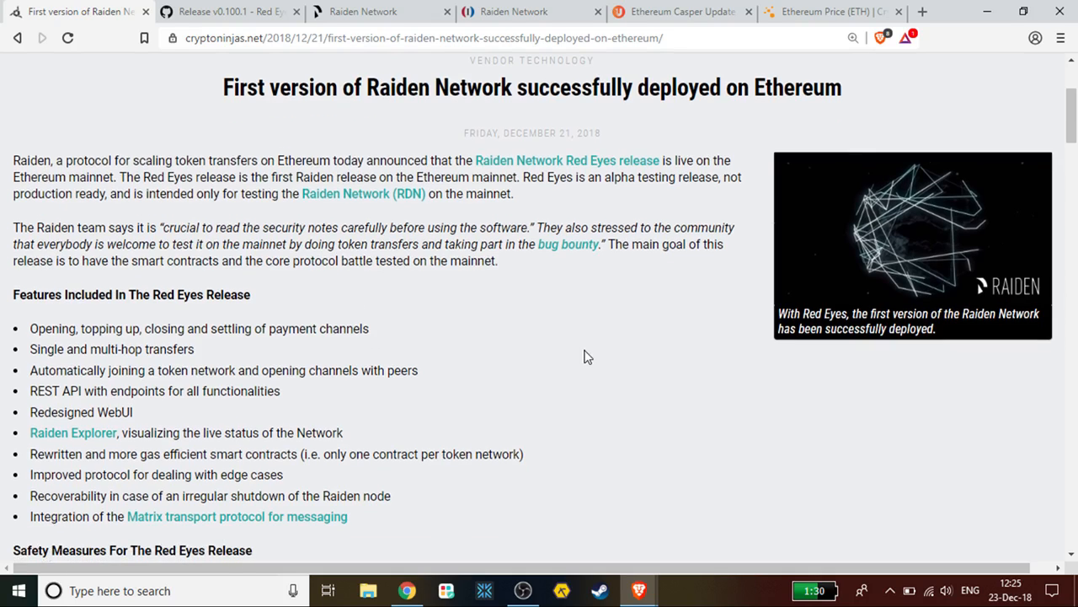
{"action": "scroll", "scroll_direction": "down", "scroll_amount": 3}
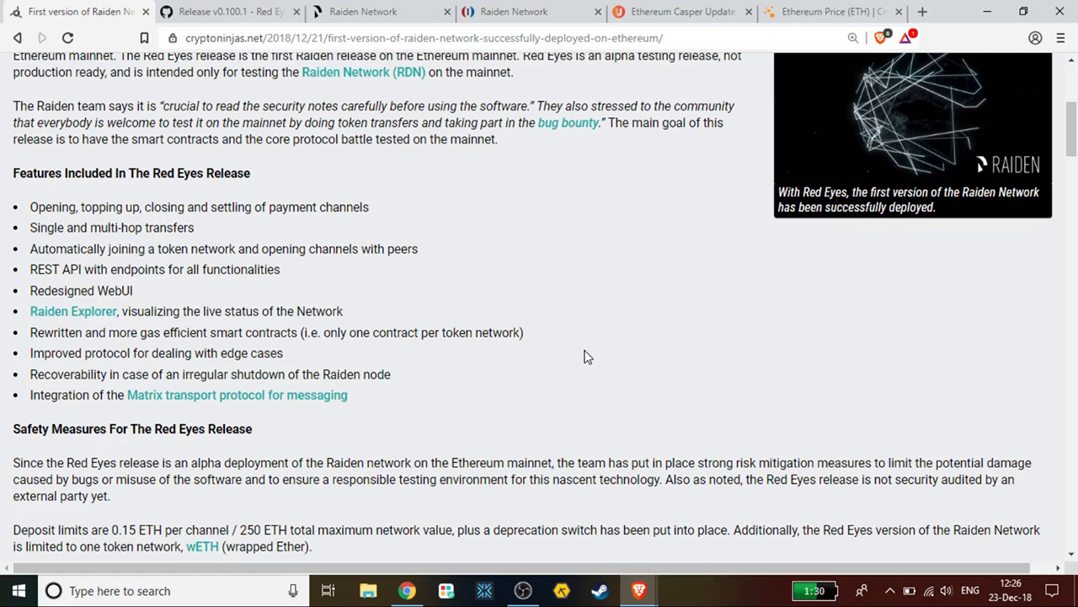
{"action": "mouse_move", "coordinate": [99, 490]}
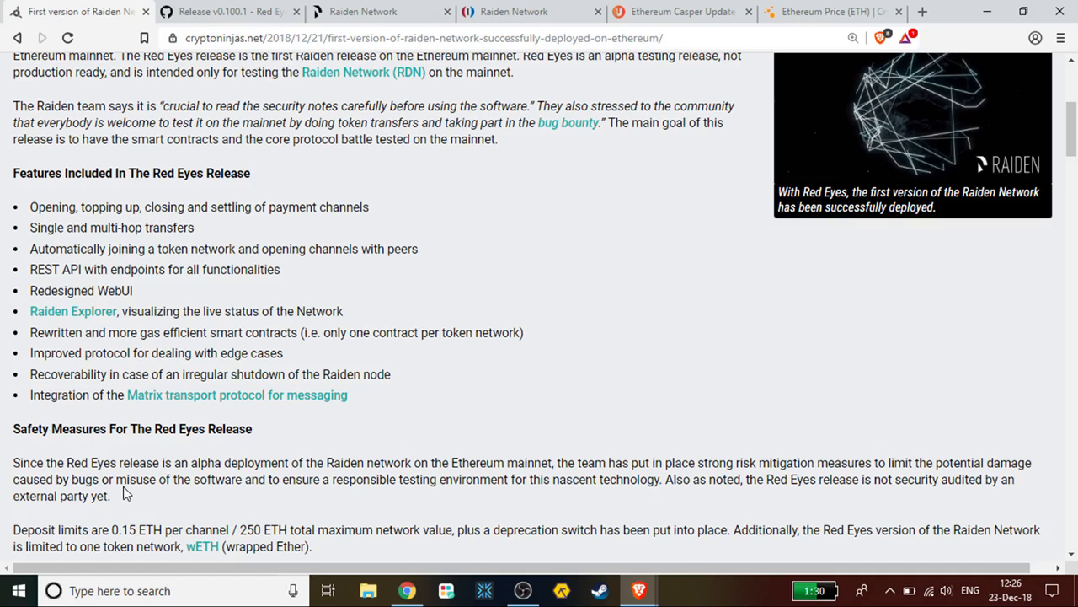
{"action": "mouse_move", "coordinate": [539, 413]}
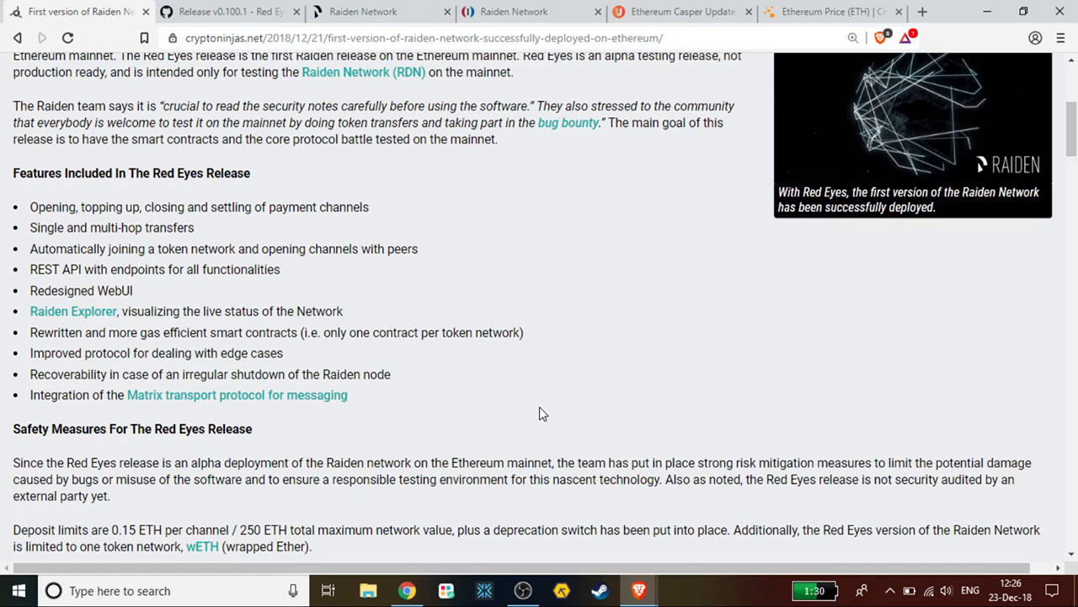
{"action": "mouse_move", "coordinate": [442, 409]}
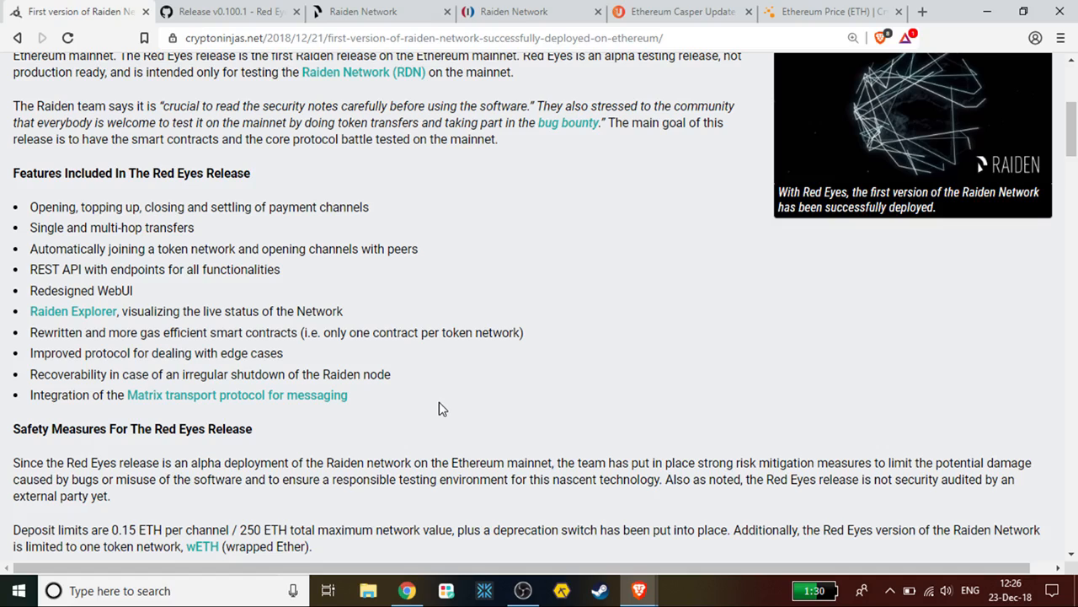
{"action": "mouse_move", "coordinate": [514, 374]}
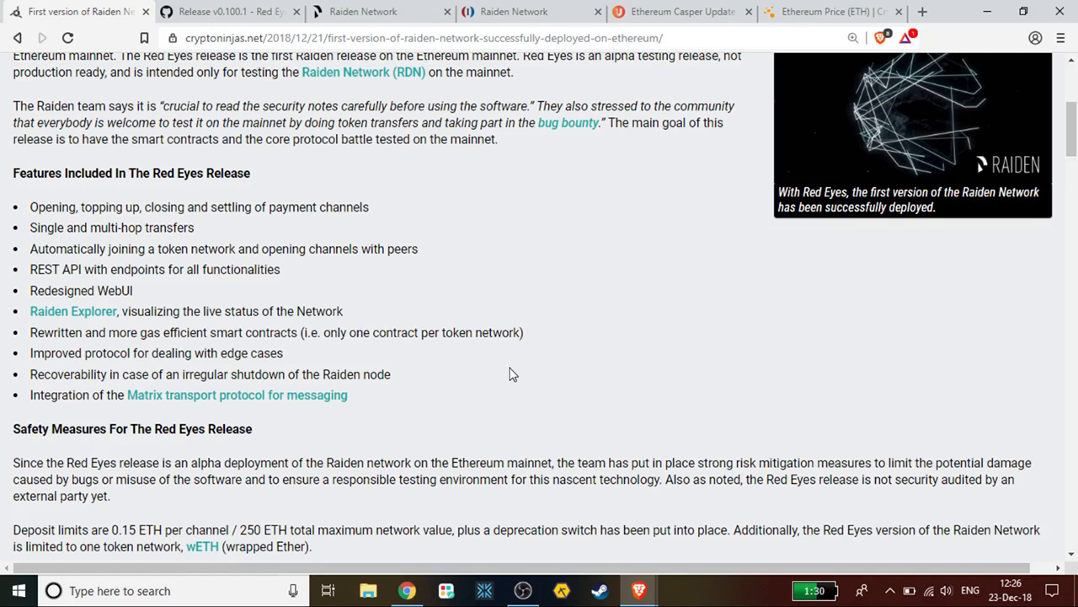
{"action": "mouse_move", "coordinate": [50, 524]}
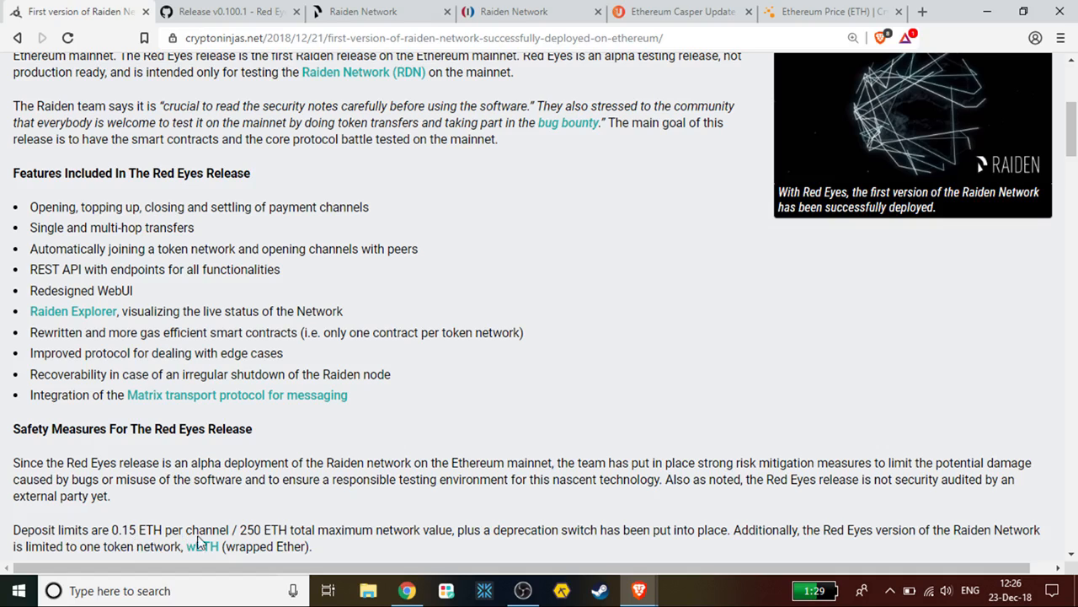
{"action": "mouse_move", "coordinate": [304, 542]}
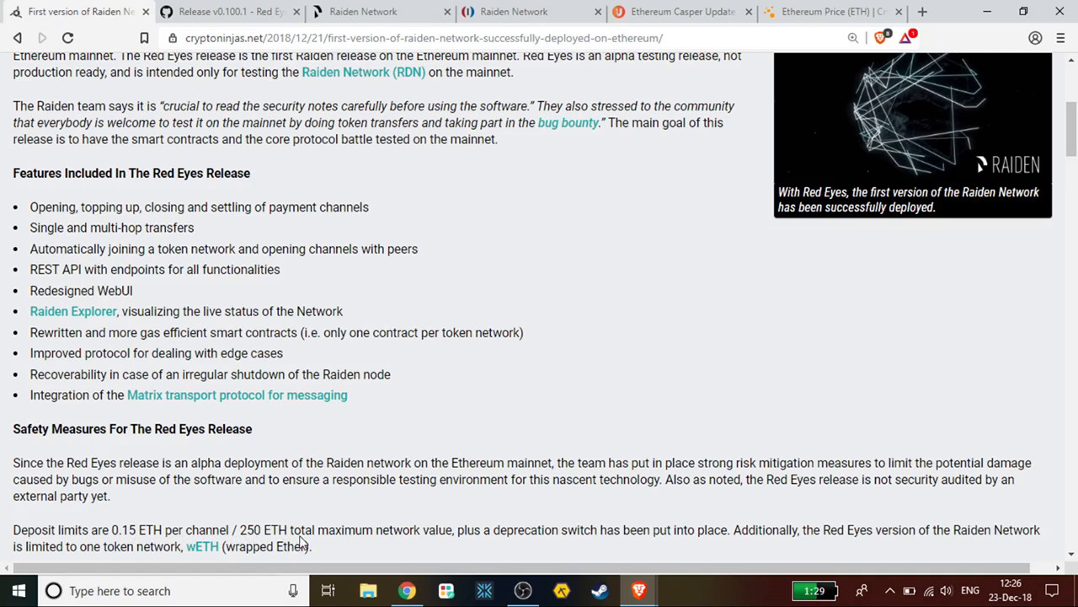
{"action": "mouse_move", "coordinate": [483, 534]}
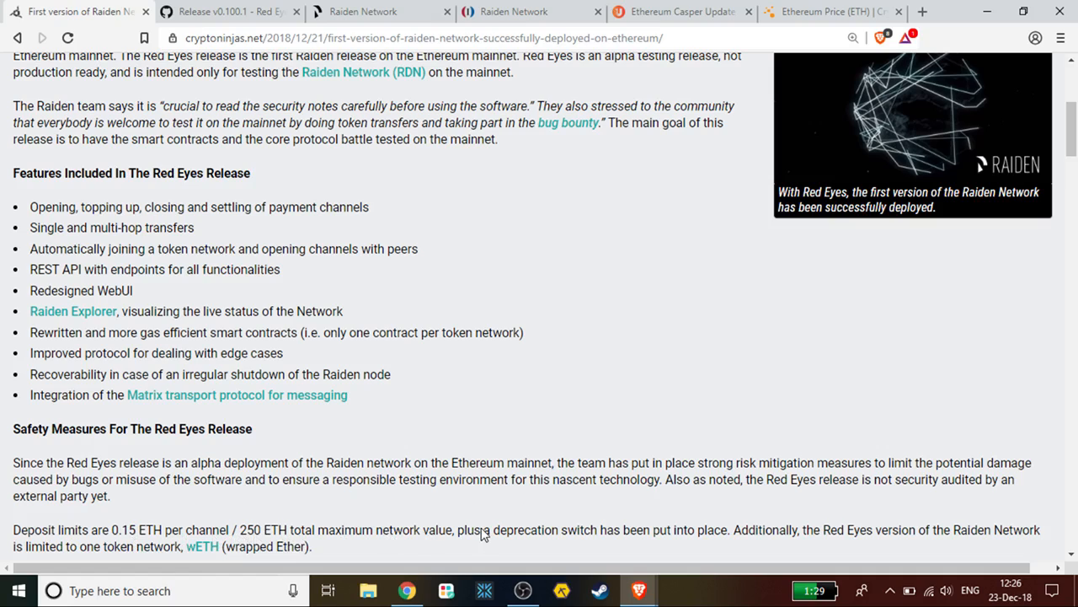
{"action": "mouse_move", "coordinate": [693, 539]}
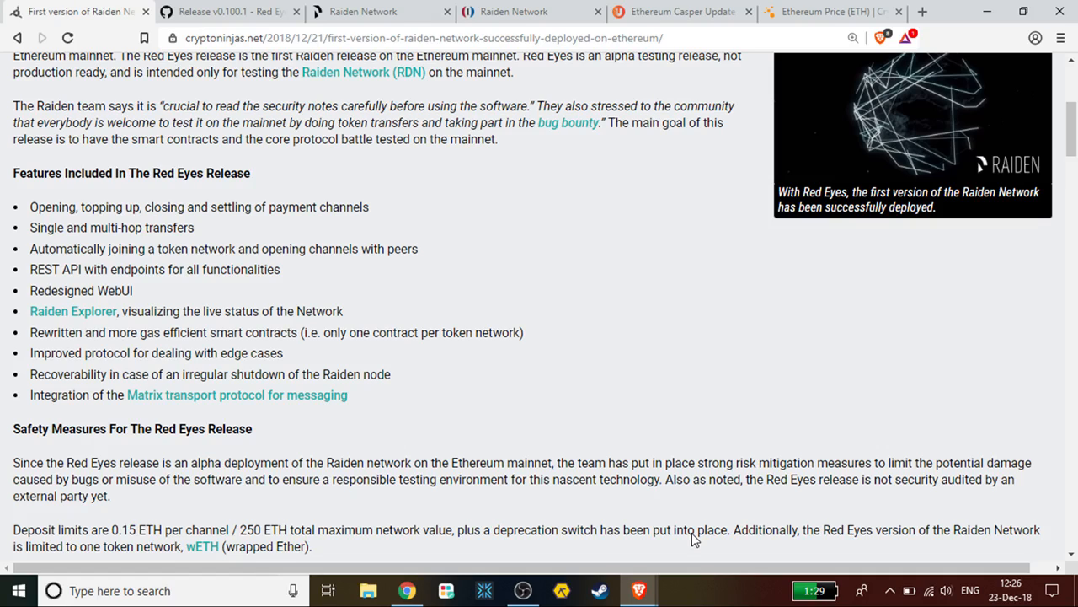
{"action": "mouse_move", "coordinate": [331, 511]}
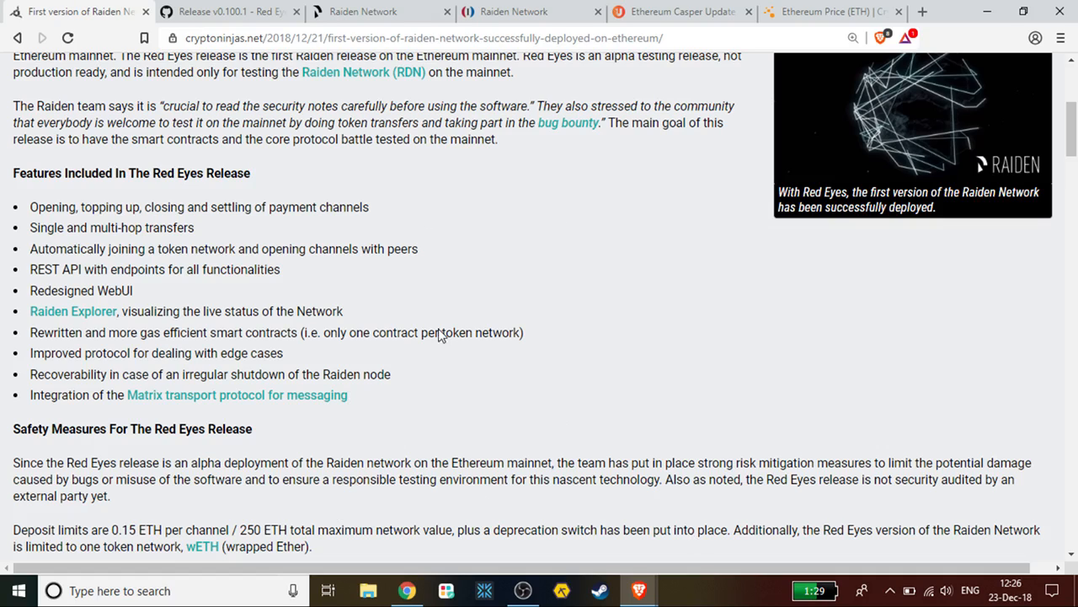
{"action": "mouse_move", "coordinate": [602, 290]}
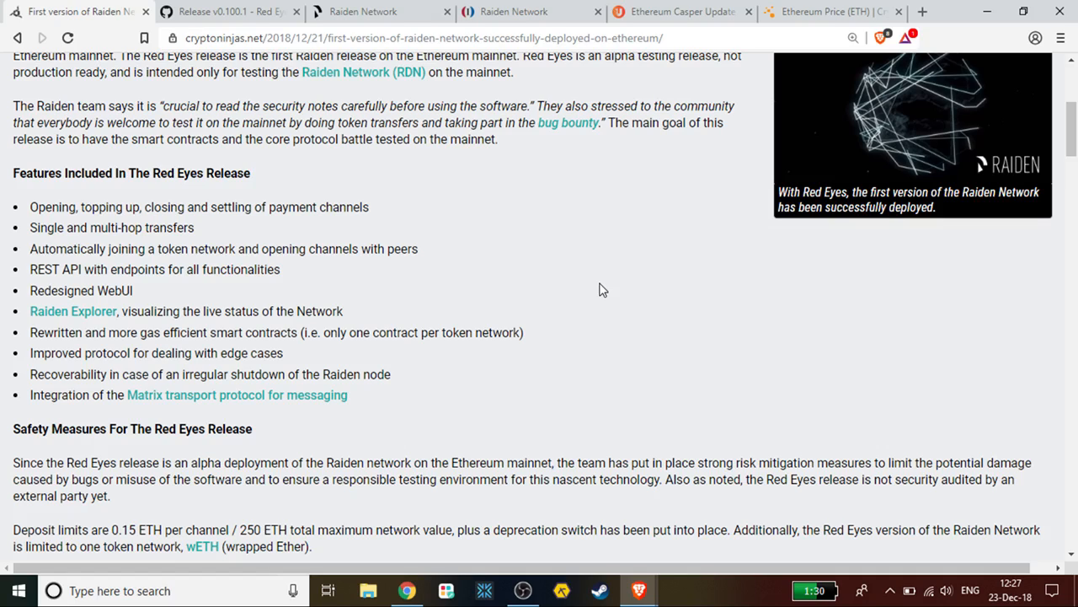
{"action": "mouse_move", "coordinate": [248, 484]}
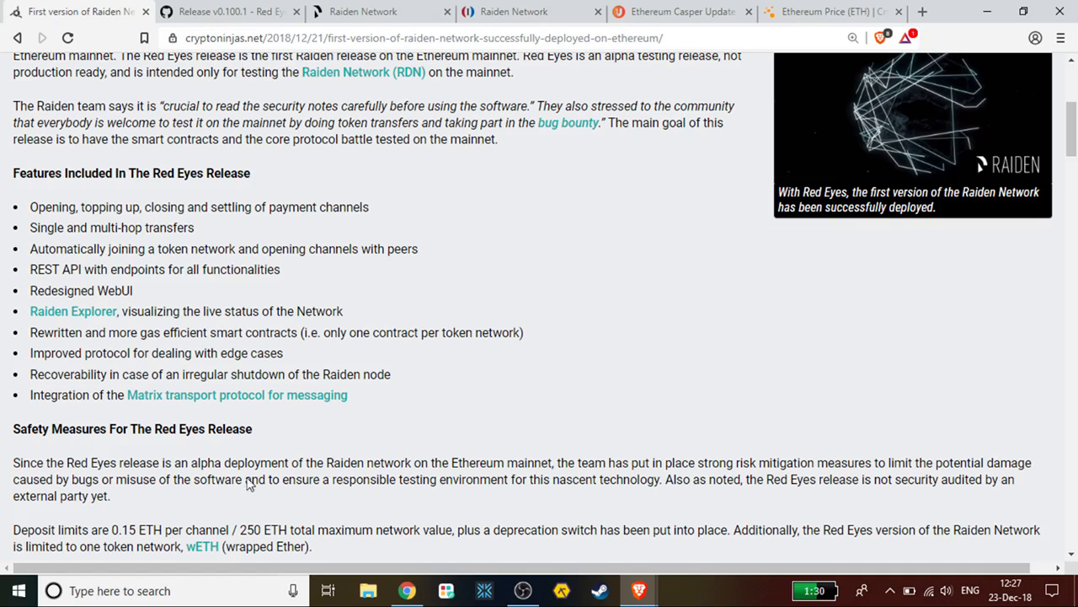
{"action": "mouse_move", "coordinate": [184, 529]}
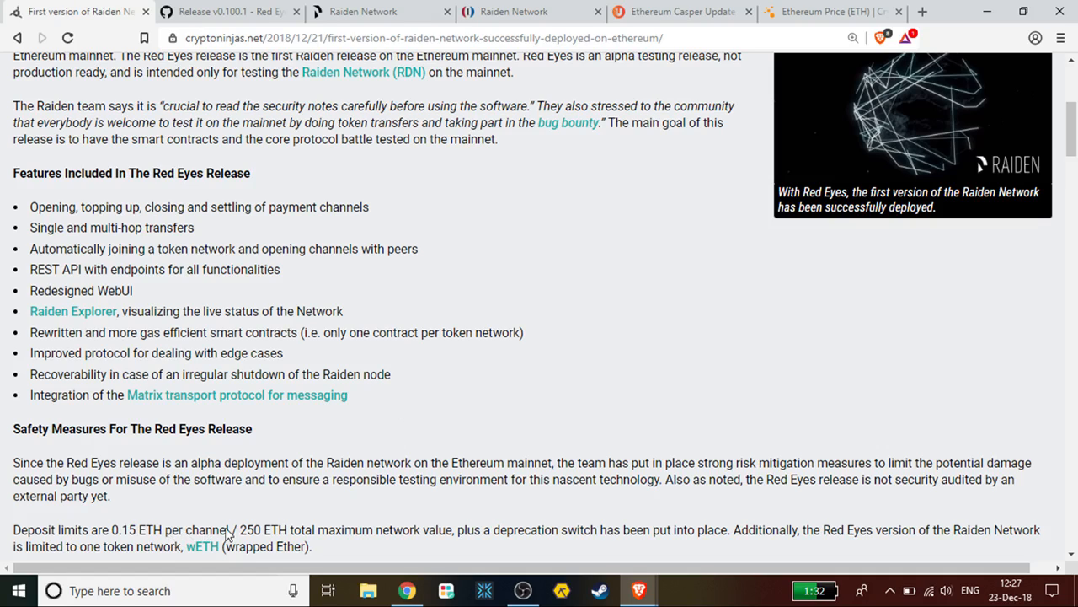
{"action": "mouse_move", "coordinate": [190, 533]}
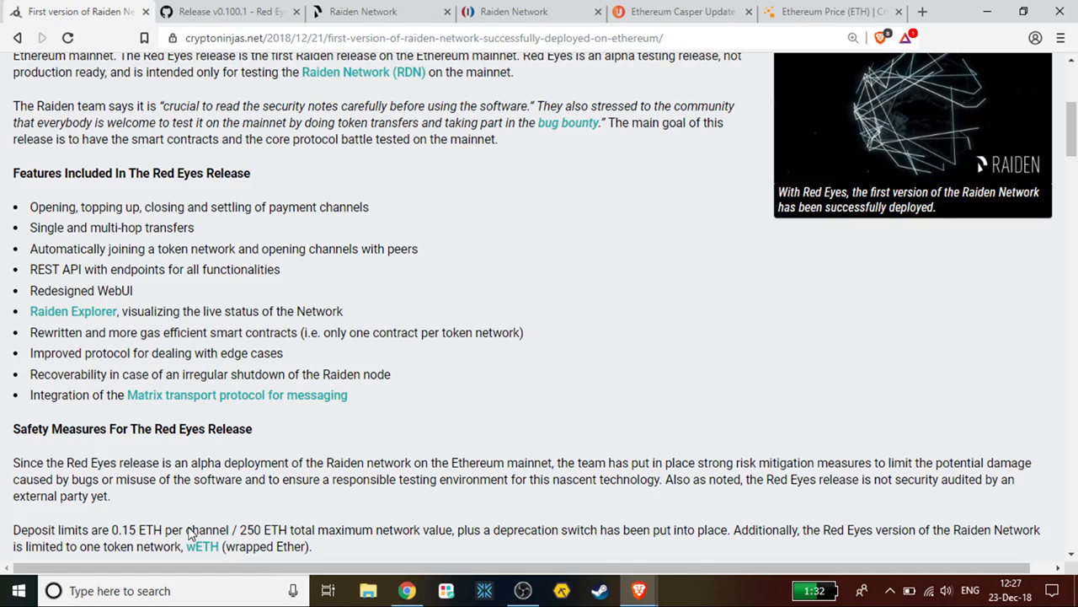
{"action": "mouse_move", "coordinate": [153, 537]}
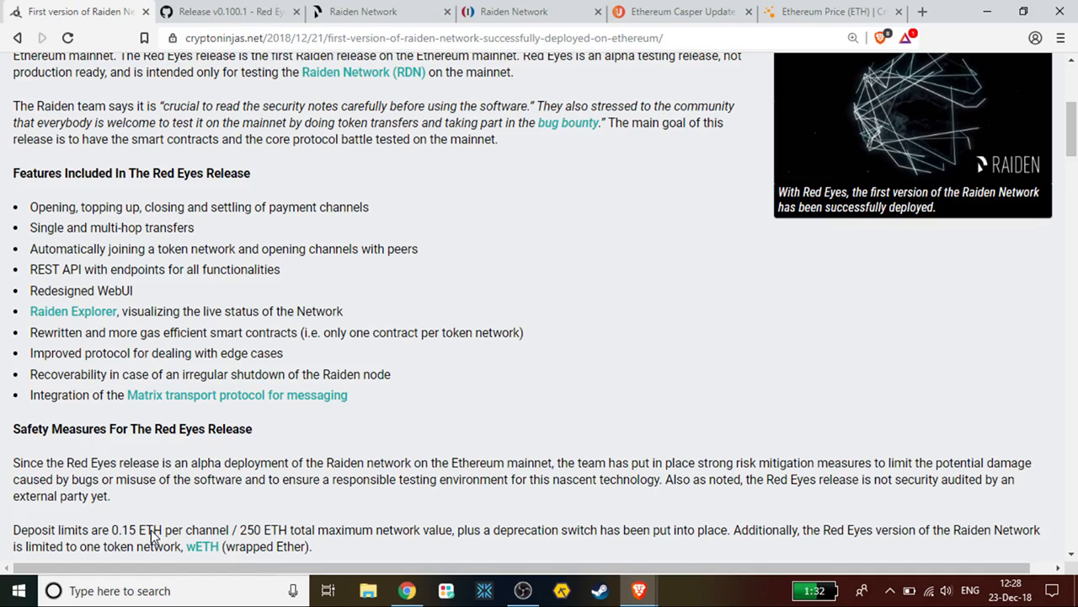
{"action": "mouse_move", "coordinate": [584, 388]}
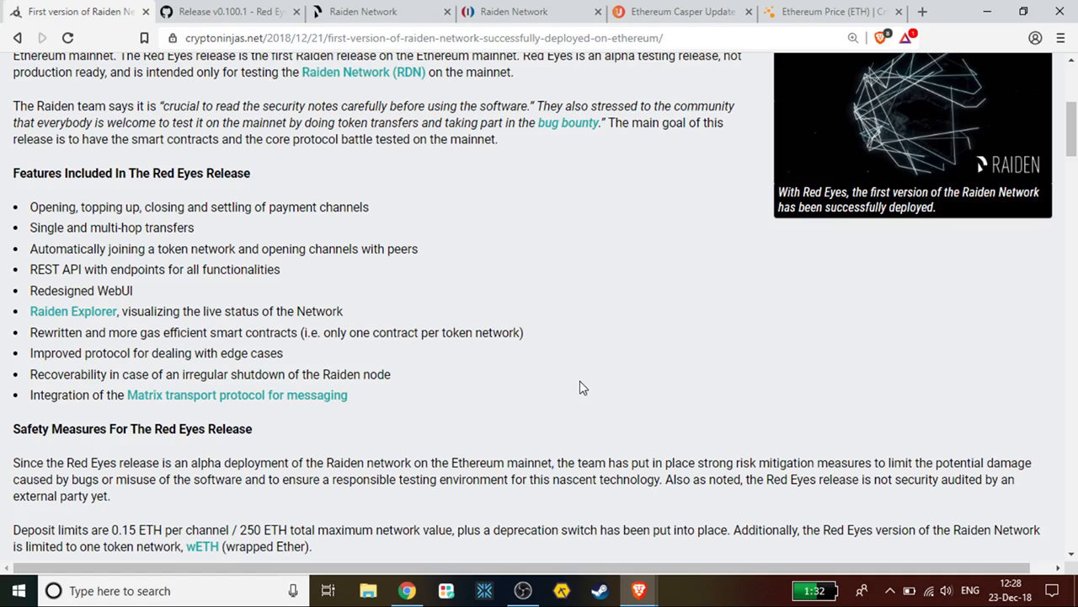
Step: Read past the article's limitations and security notes, then switch to the v0.100.1 Red Eyes GitHub tab
{"action": "scroll", "scroll_direction": "down", "scroll_amount": 3}
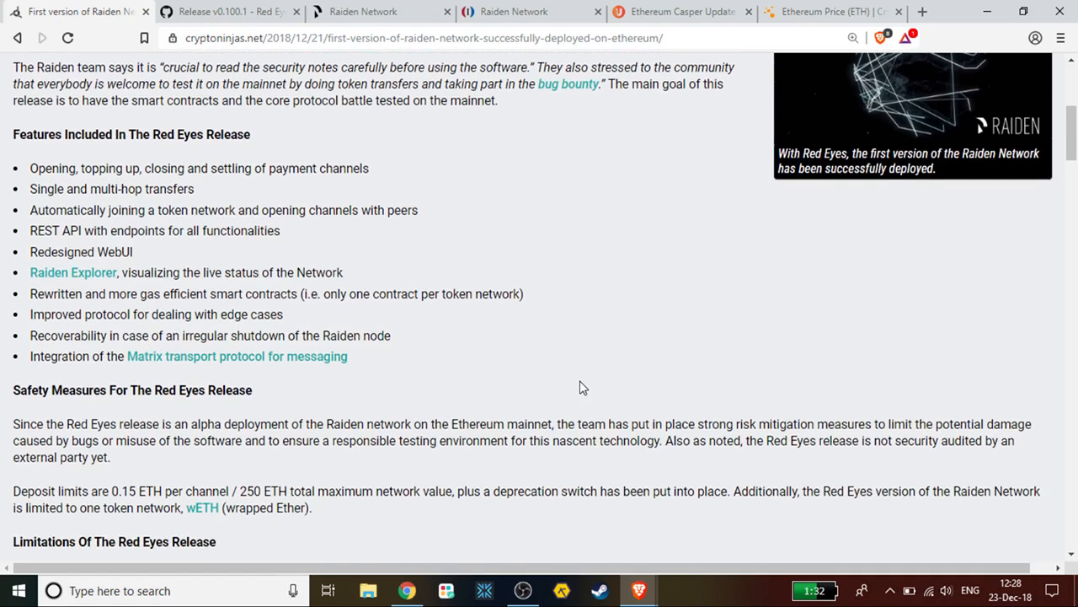
{"action": "scroll", "scroll_direction": "down", "scroll_amount": 3}
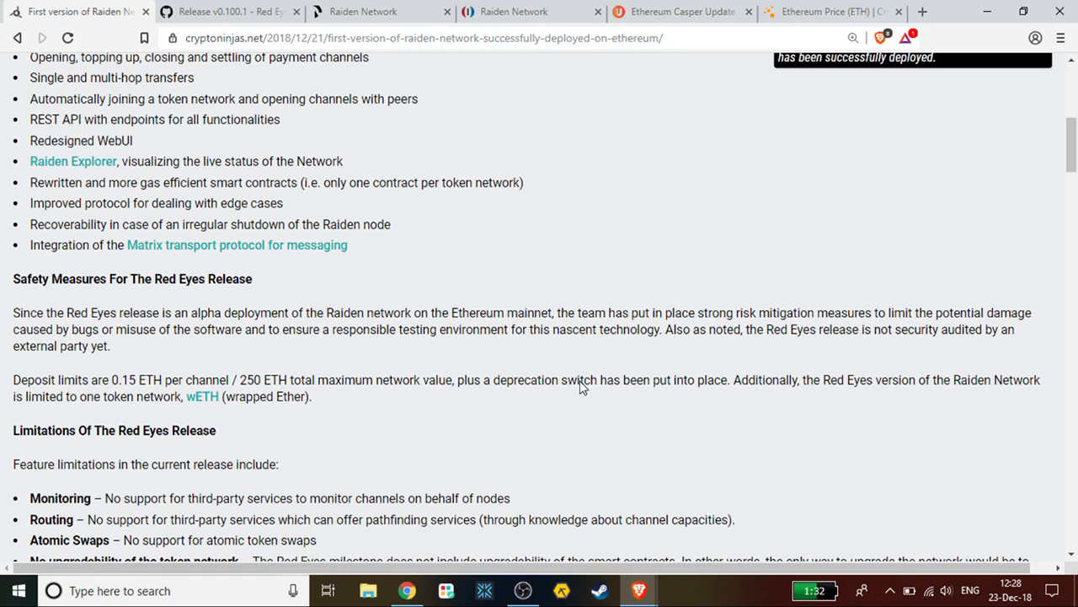
{"action": "scroll", "scroll_direction": "down", "scroll_amount": 3}
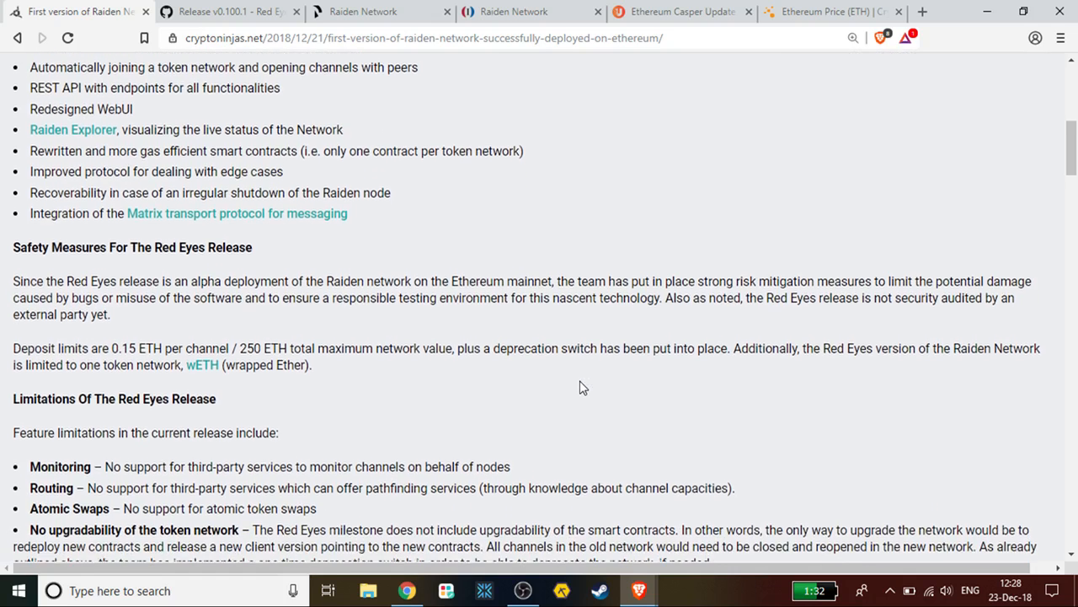
{"action": "scroll", "scroll_direction": "down", "scroll_amount": 3}
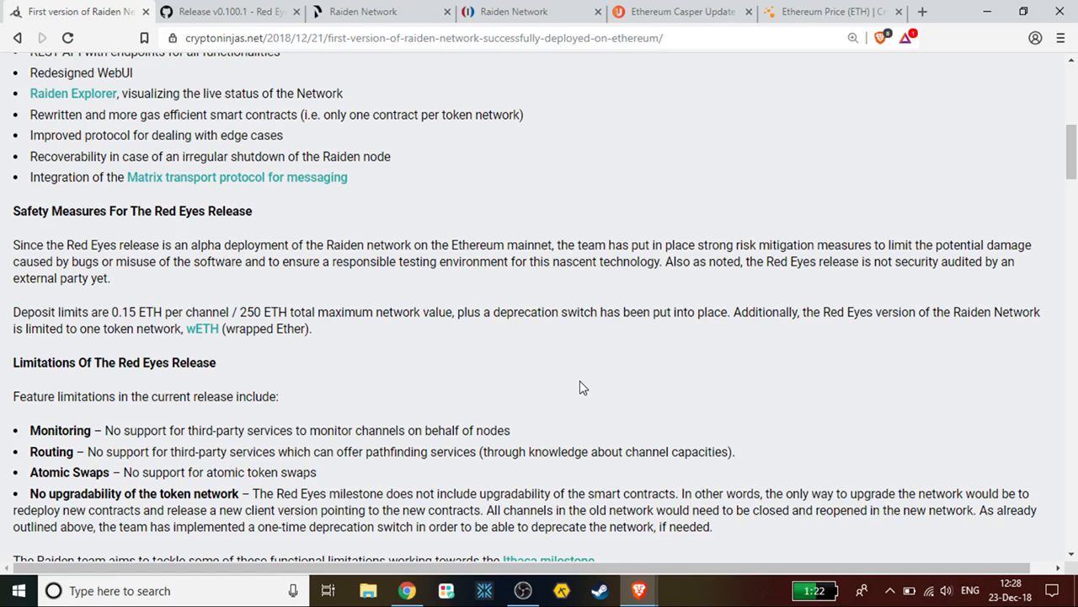
{"action": "scroll", "scroll_direction": "down", "scroll_amount": 3}
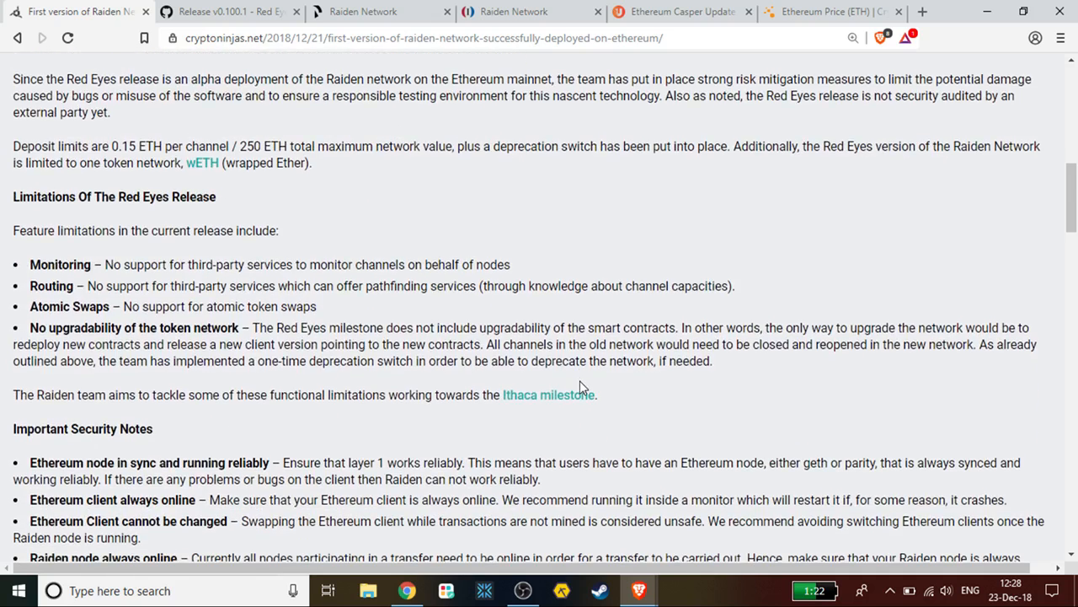
{"action": "scroll", "scroll_direction": "down", "scroll_amount": 3}
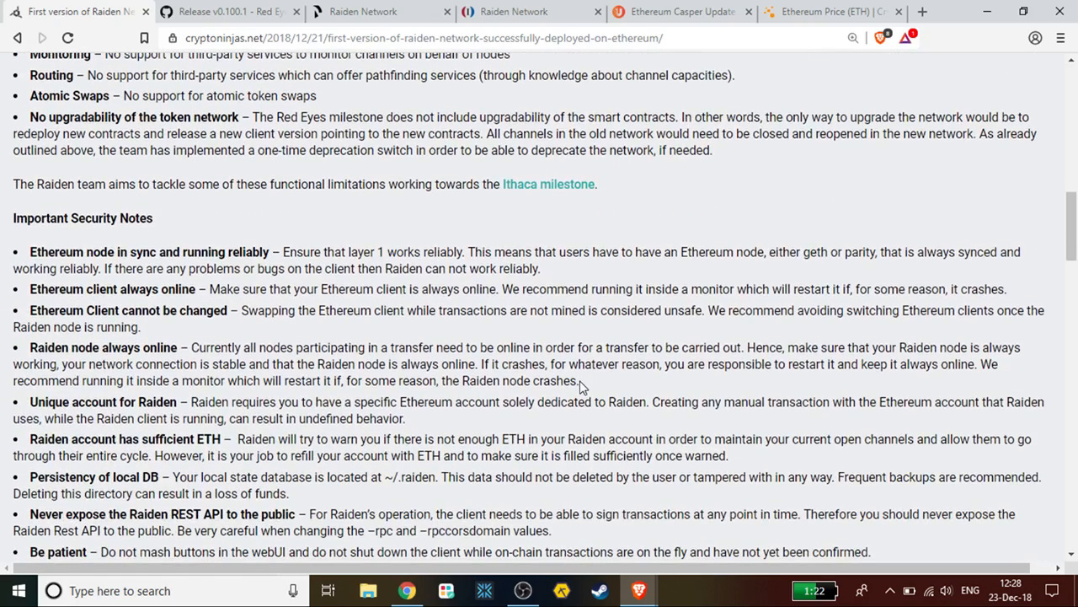
{"action": "scroll", "scroll_direction": "down", "scroll_amount": 3}
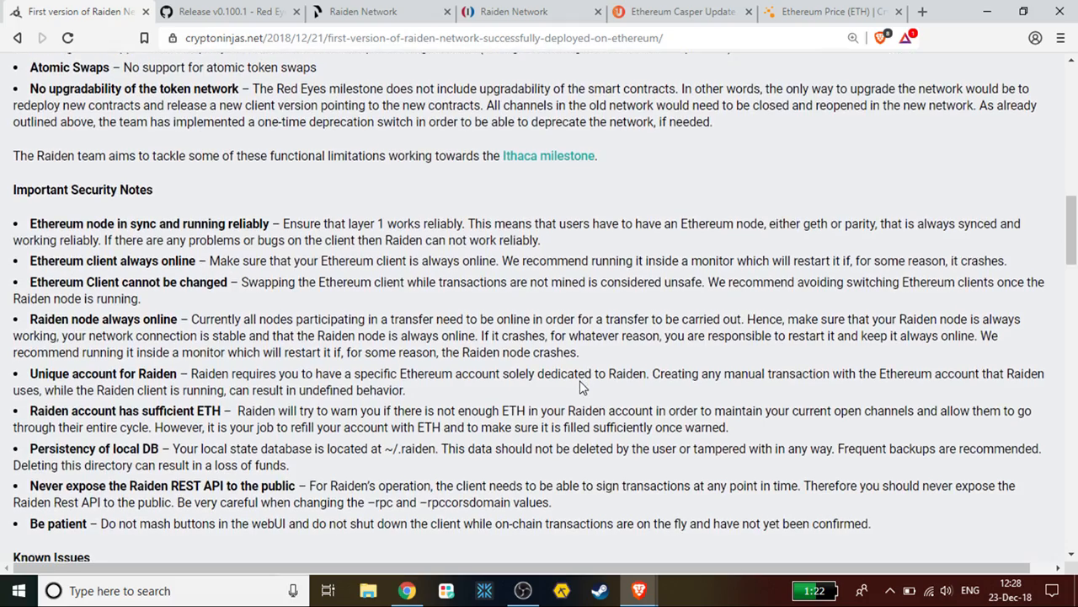
{"action": "scroll", "scroll_direction": "down", "scroll_amount": 3}
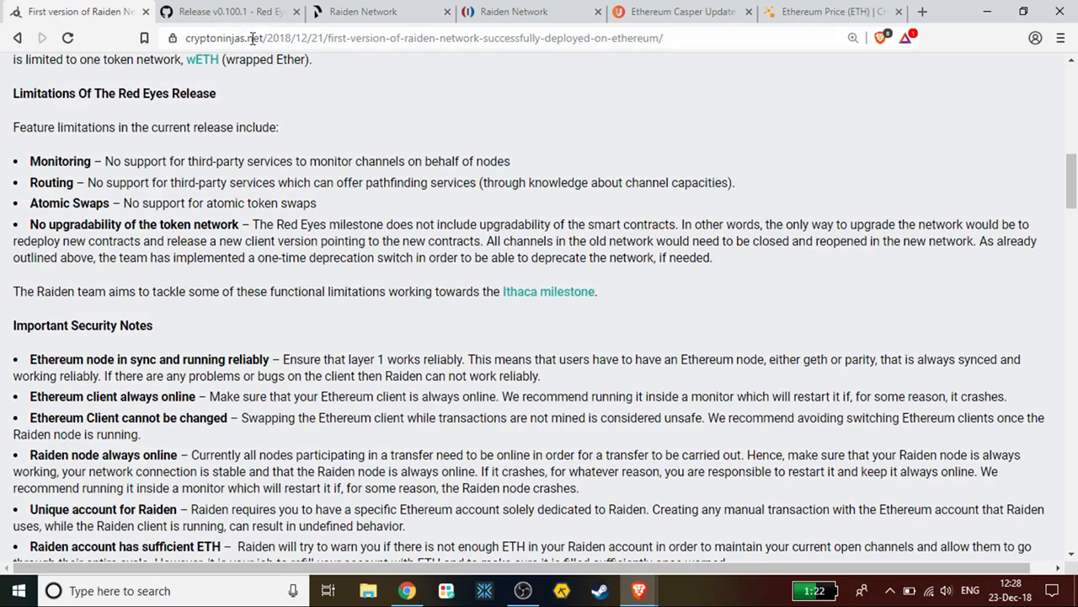
{"action": "left_click", "coordinate": [227, 11]}
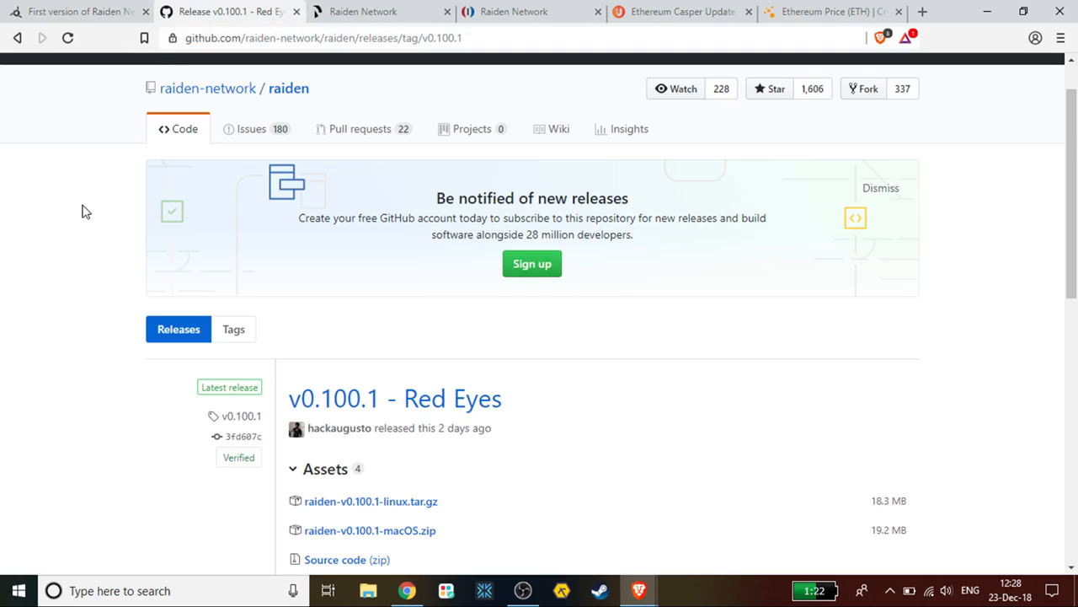
{"action": "mouse_move", "coordinate": [71, 335]}
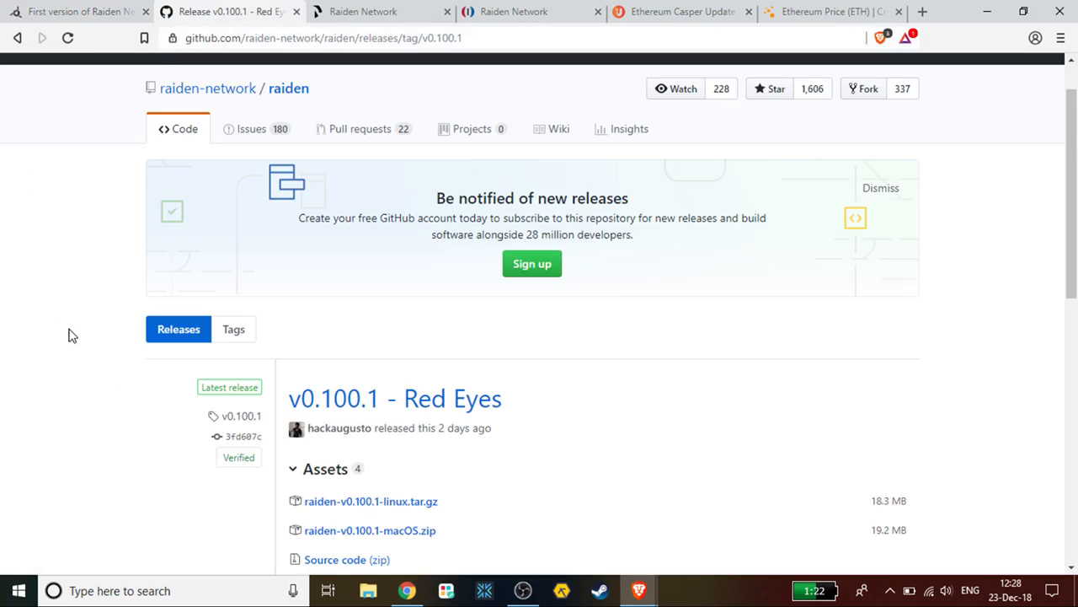
Step: Glance at the release's assets list, then switch to the Raiden Network homepage tab
{"action": "scroll", "scroll_direction": "down", "scroll_amount": 3}
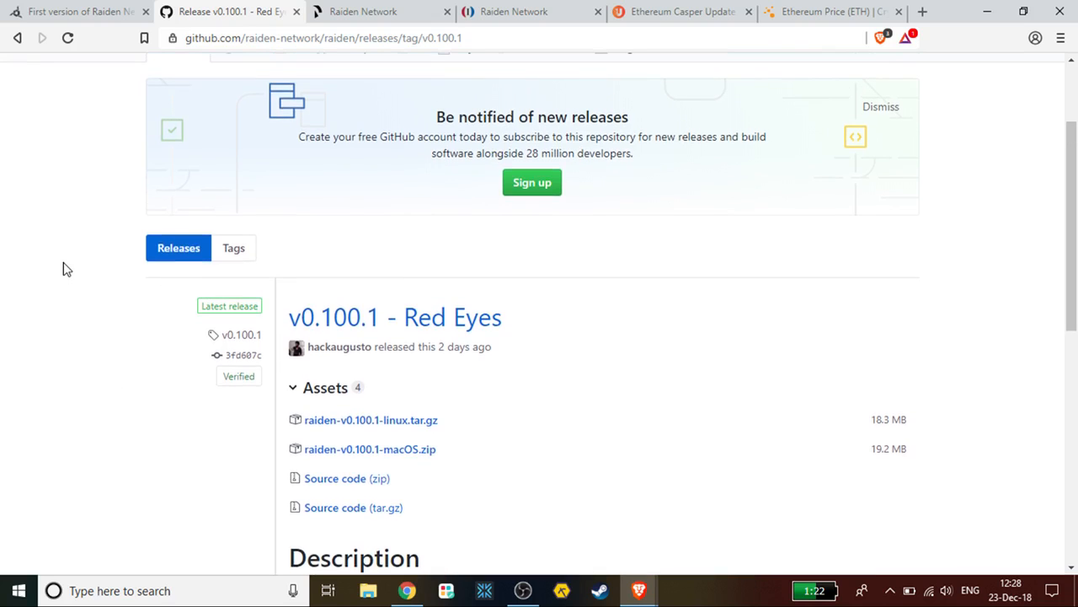
{"action": "left_click", "coordinate": [362, 11]}
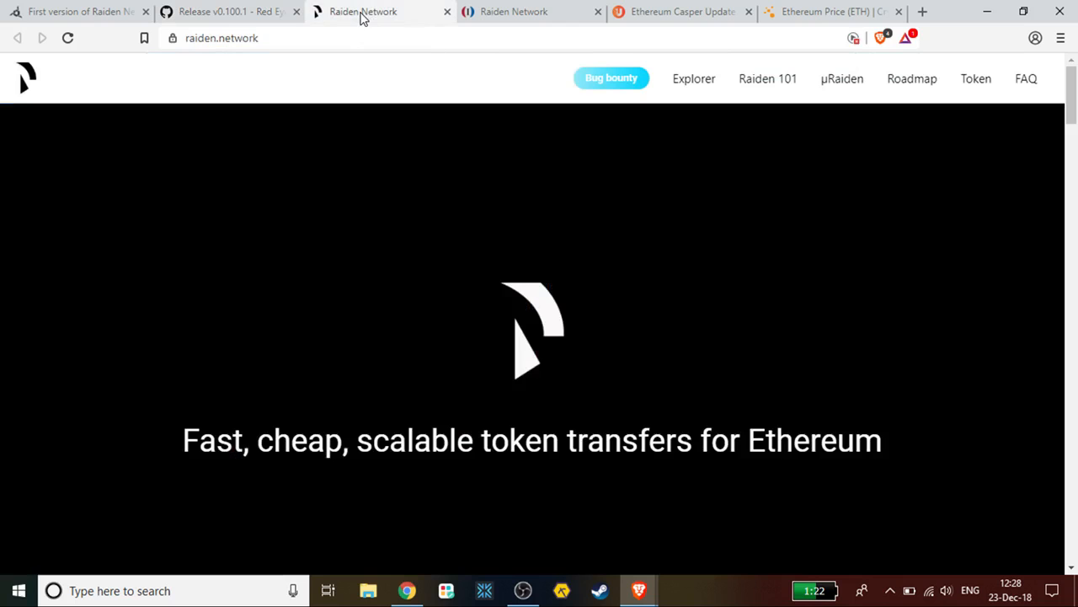
{"action": "mouse_move", "coordinate": [273, 222]}
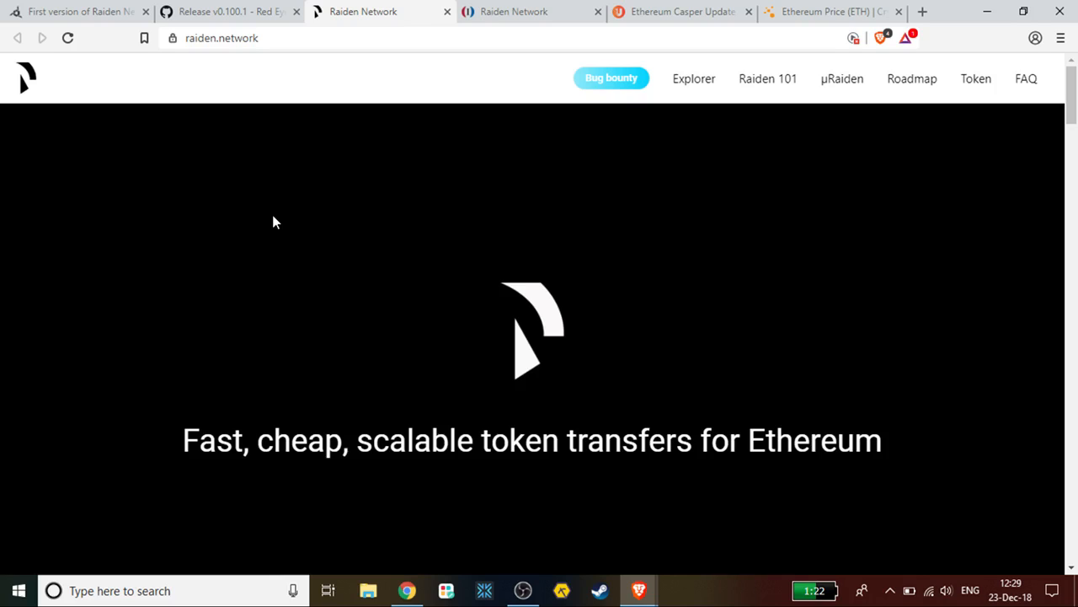
{"action": "mouse_move", "coordinate": [651, 387]}
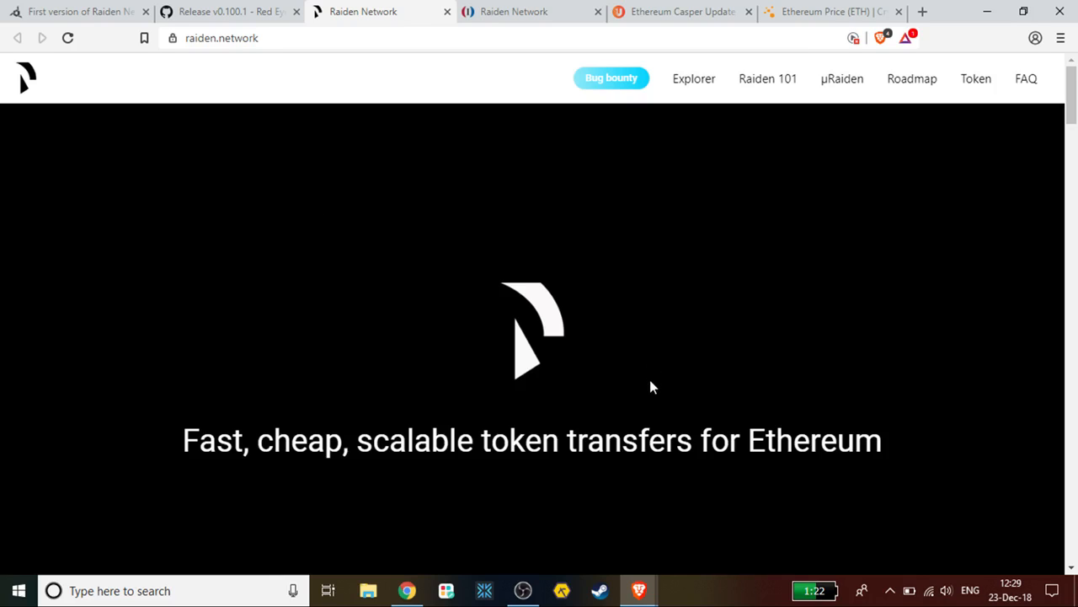
{"action": "mouse_move", "coordinate": [413, 414]}
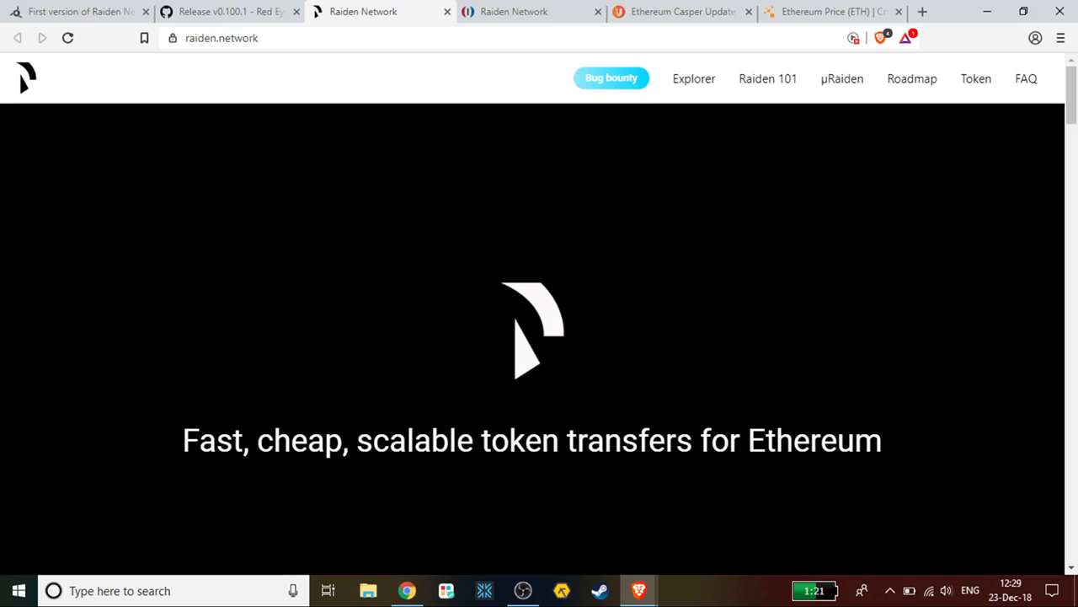
{"action": "mouse_move", "coordinate": [237, 409]}
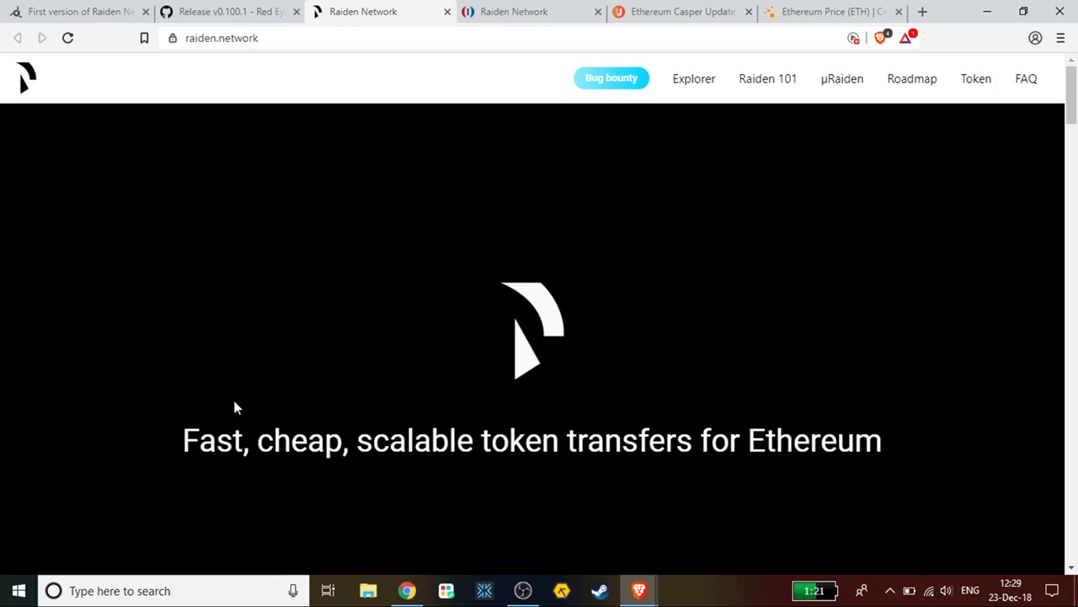
{"action": "scroll", "scroll_direction": "down", "scroll_amount": 3}
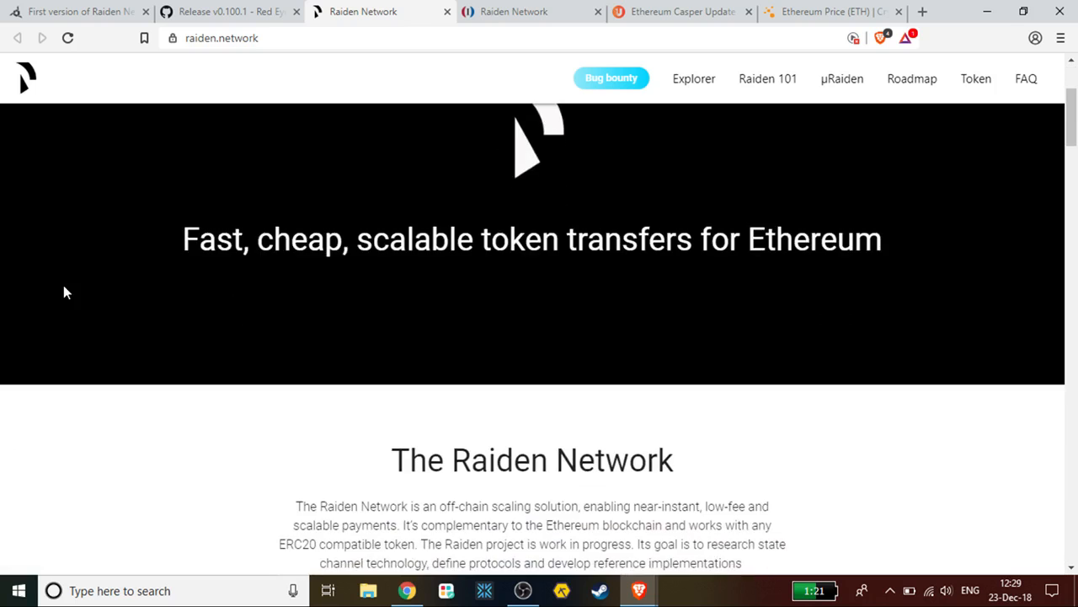
{"action": "scroll", "scroll_direction": "down", "scroll_amount": 3}
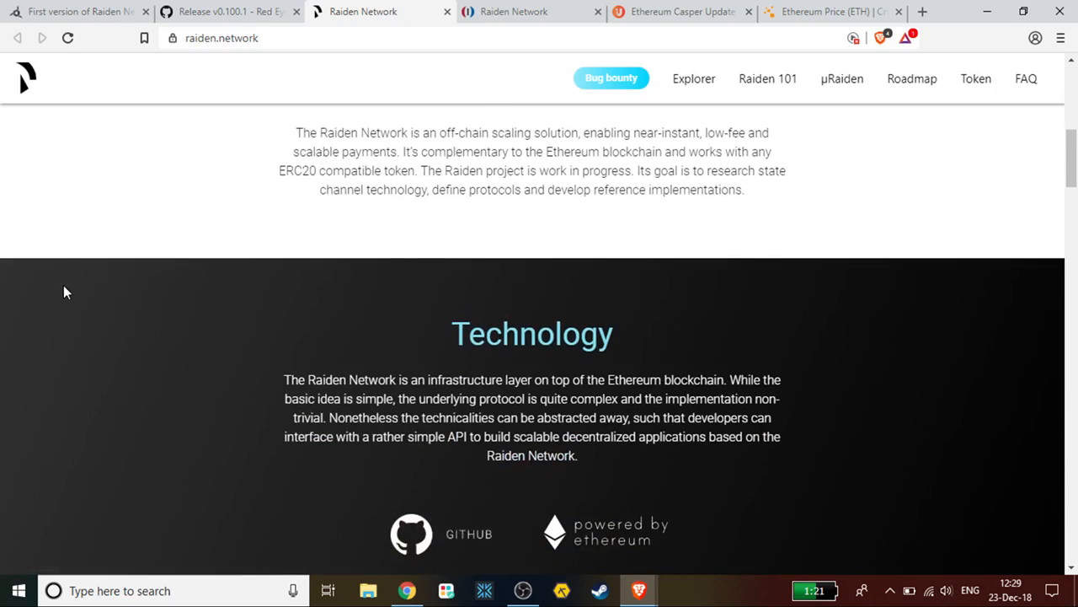
{"action": "scroll", "scroll_direction": "down", "scroll_amount": 3}
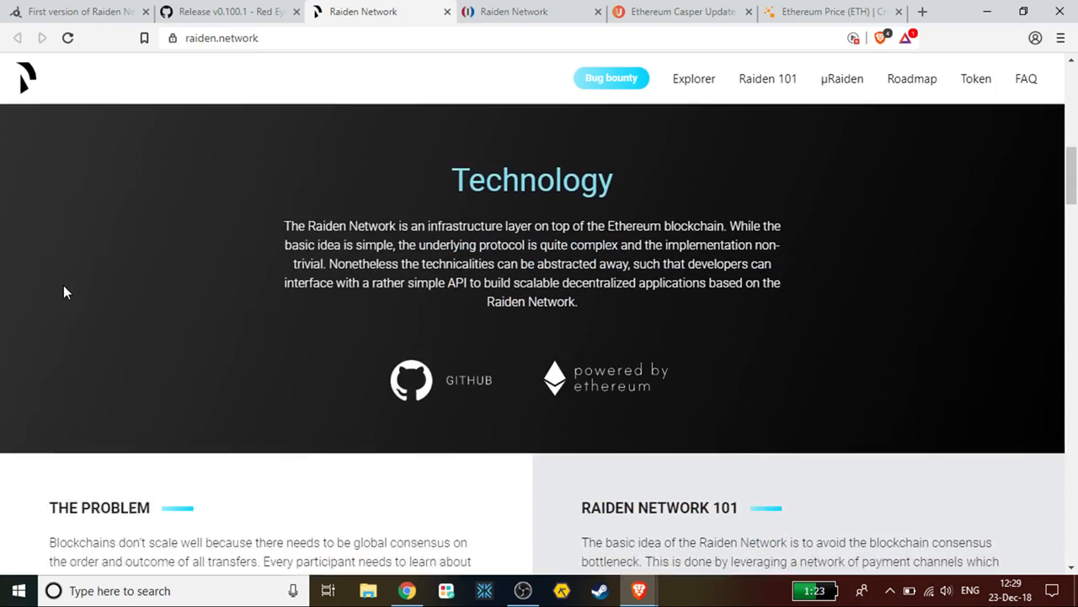
{"action": "scroll", "scroll_direction": "down", "scroll_amount": 3}
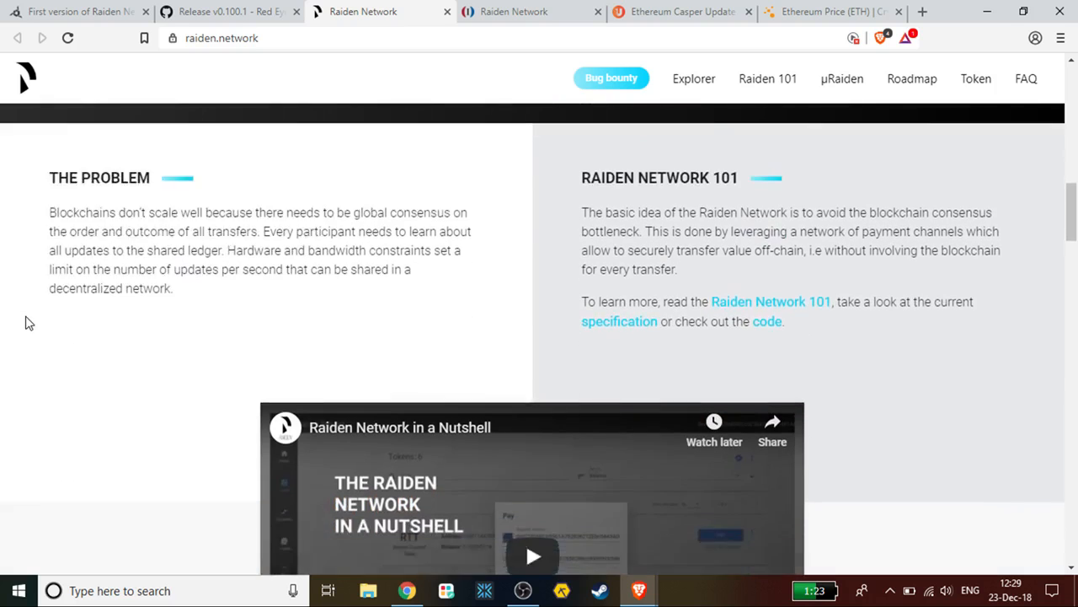
{"action": "scroll", "scroll_direction": "up", "scroll_amount": 3}
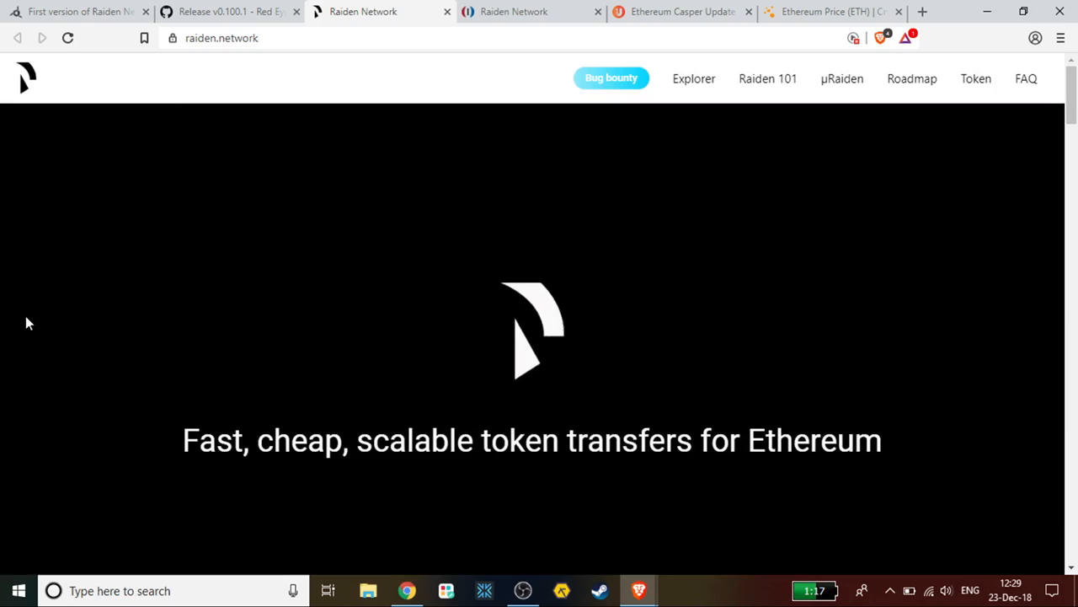
{"action": "mouse_move", "coordinate": [469, 241]}
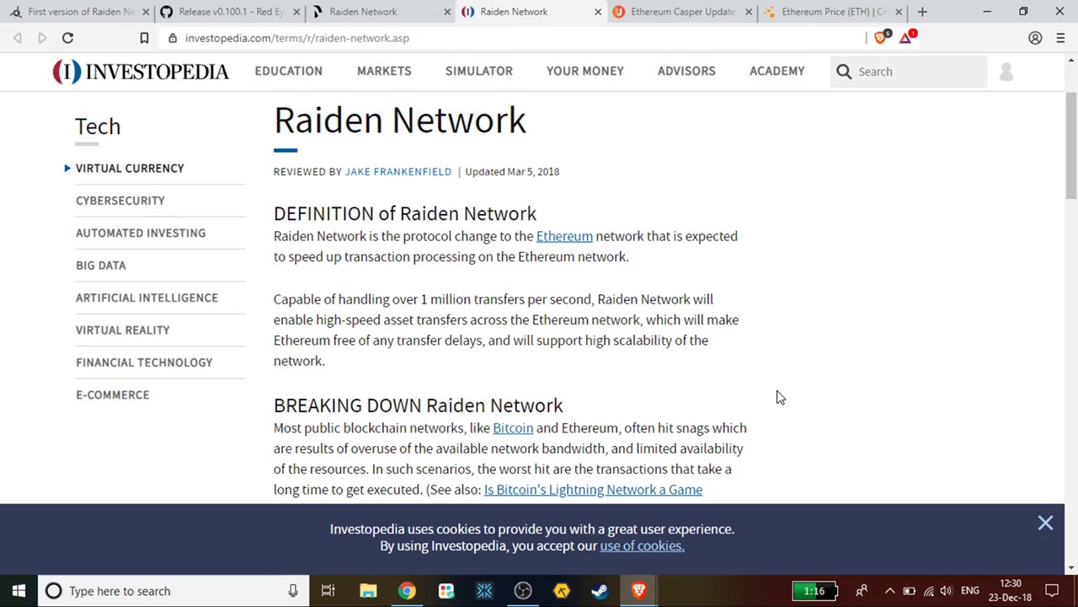
{"action": "mouse_move", "coordinate": [814, 272]}
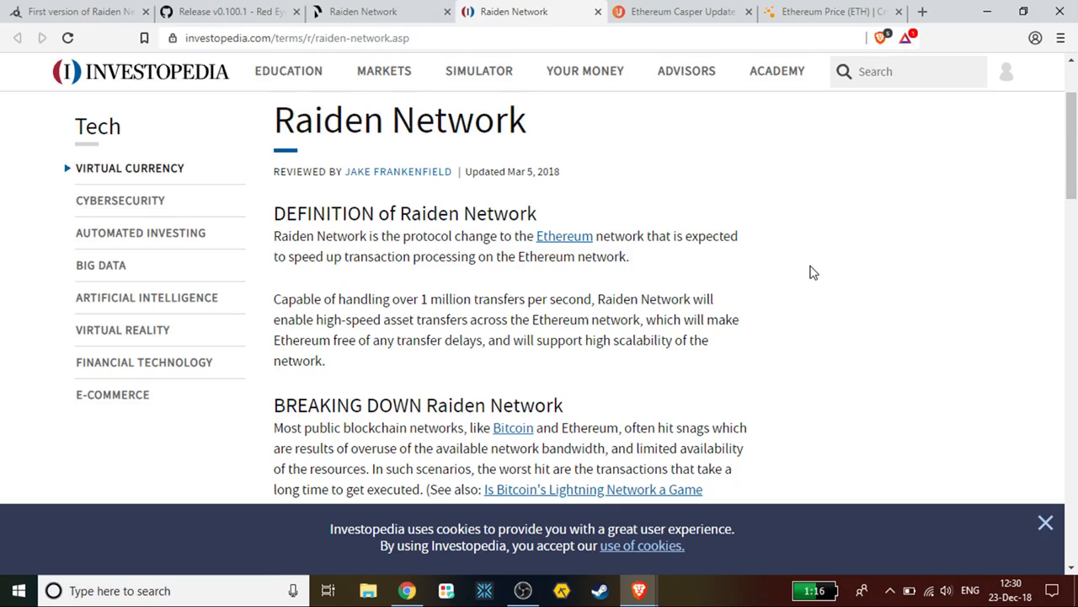
{"action": "mouse_move", "coordinate": [829, 227]}
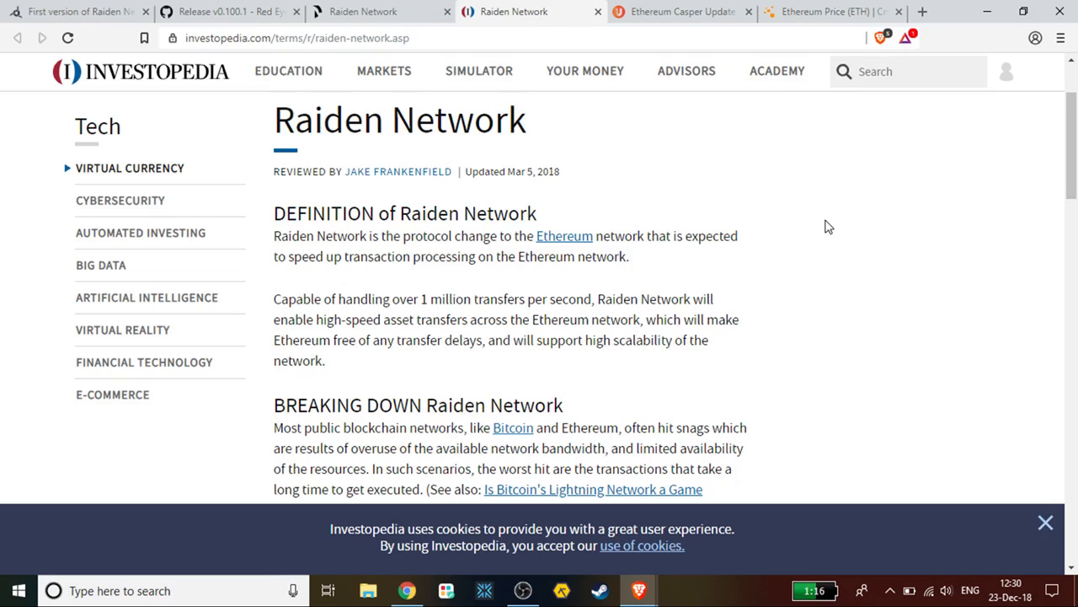
{"action": "mouse_move", "coordinate": [415, 155]}
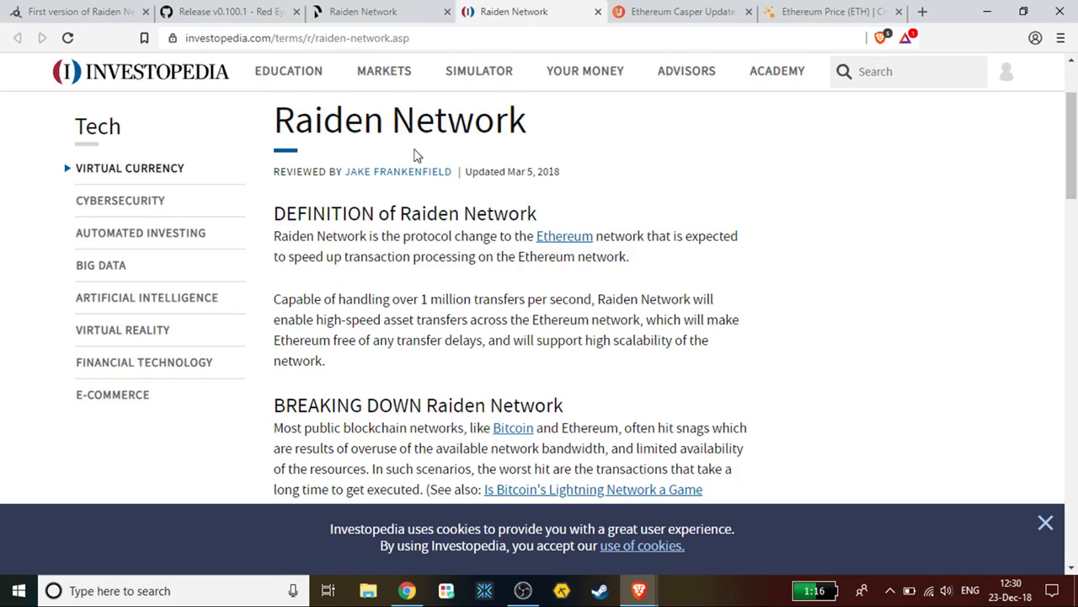
{"action": "mouse_move", "coordinate": [661, 144]}
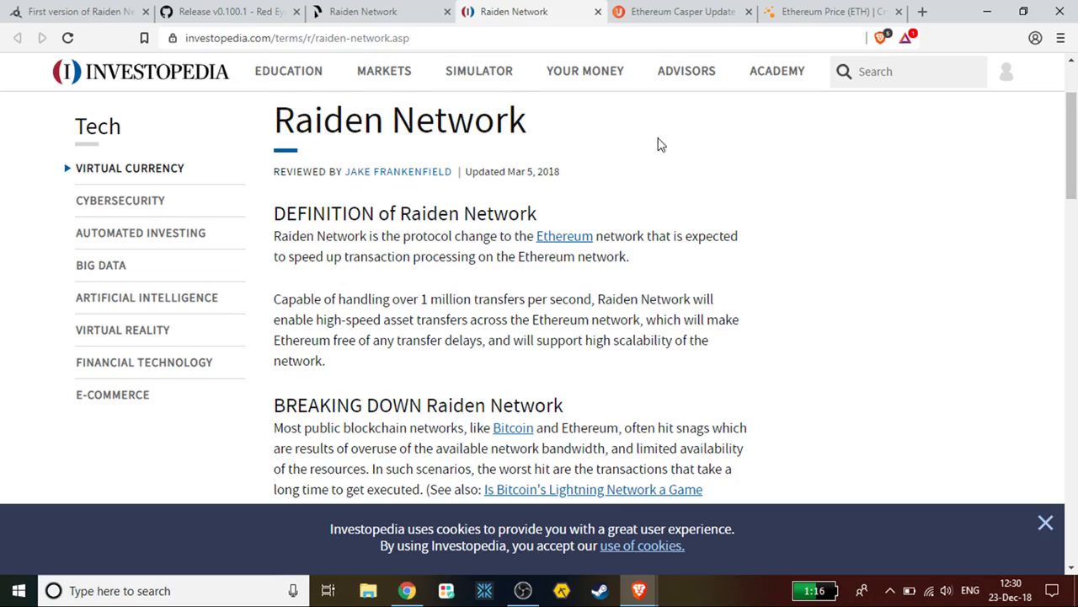
Step: Switch to Unhashed's 'Ethereum Casper Update Expected in 2019, Sharding in 2020' article tab
{"action": "left_click", "coordinate": [681, 12]}
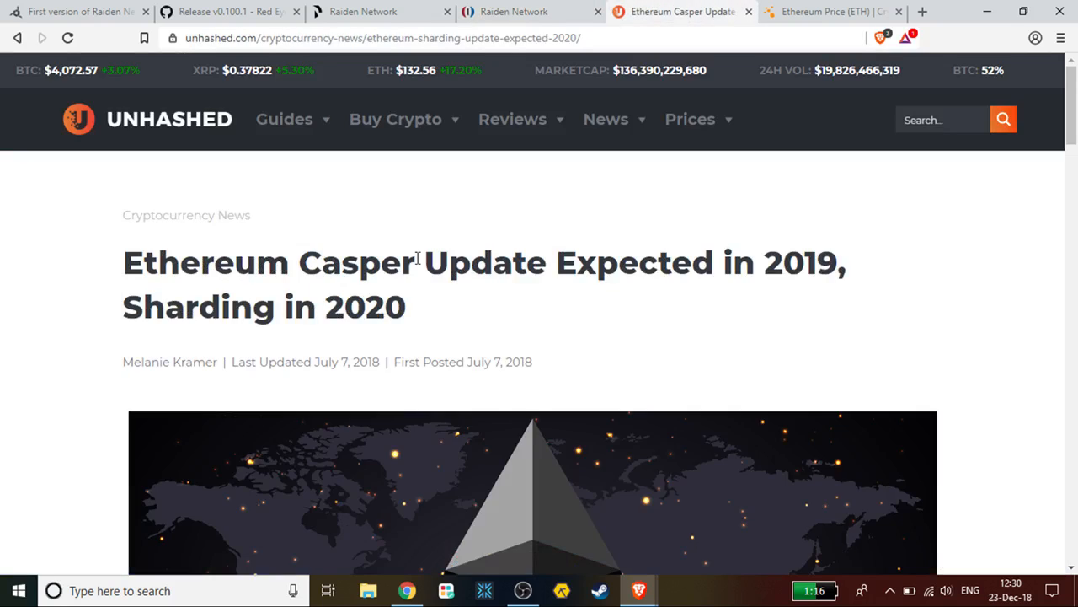
{"action": "mouse_move", "coordinate": [484, 325]}
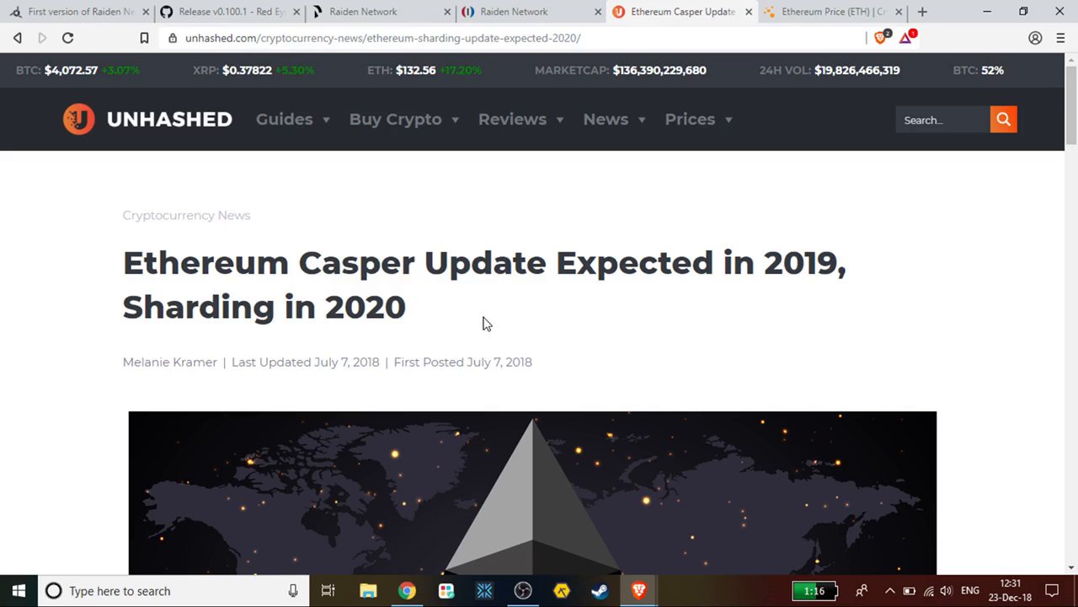
{"action": "mouse_move", "coordinate": [565, 321]}
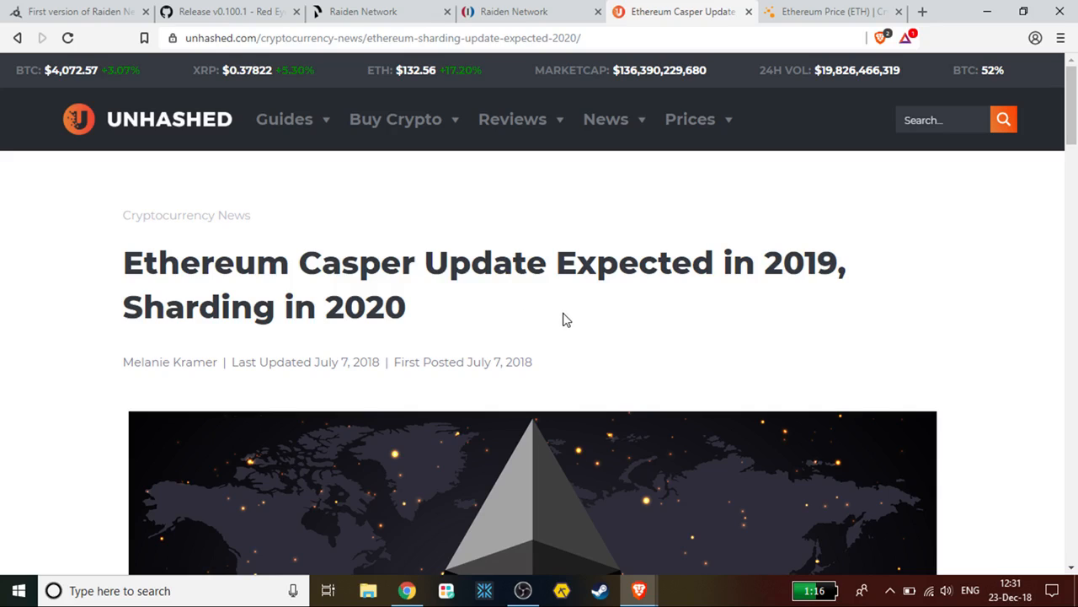
{"action": "mouse_move", "coordinate": [555, 309]}
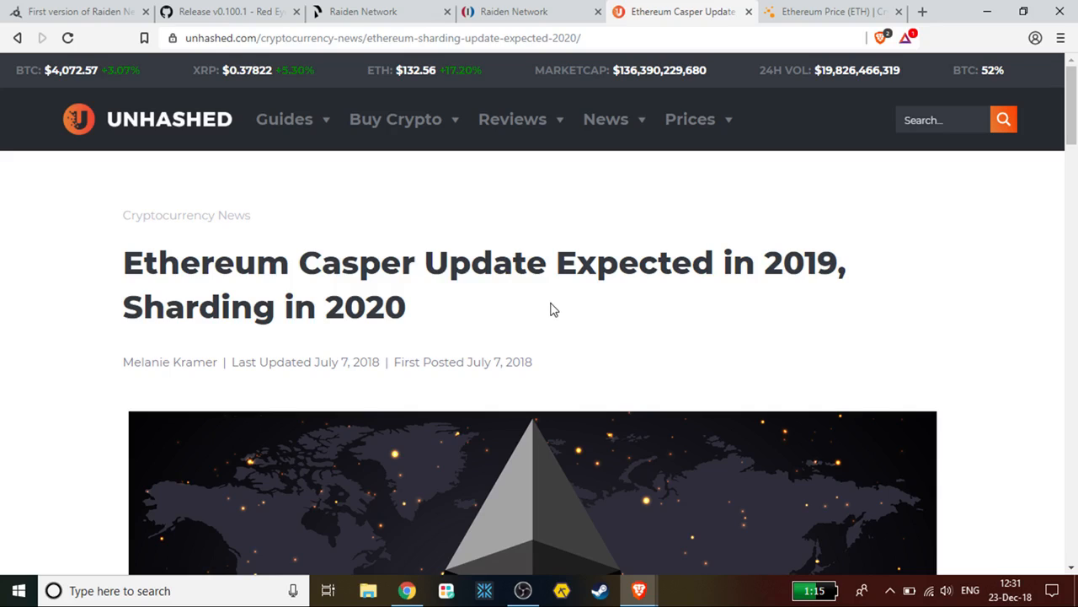
{"action": "mouse_move", "coordinate": [367, 221]}
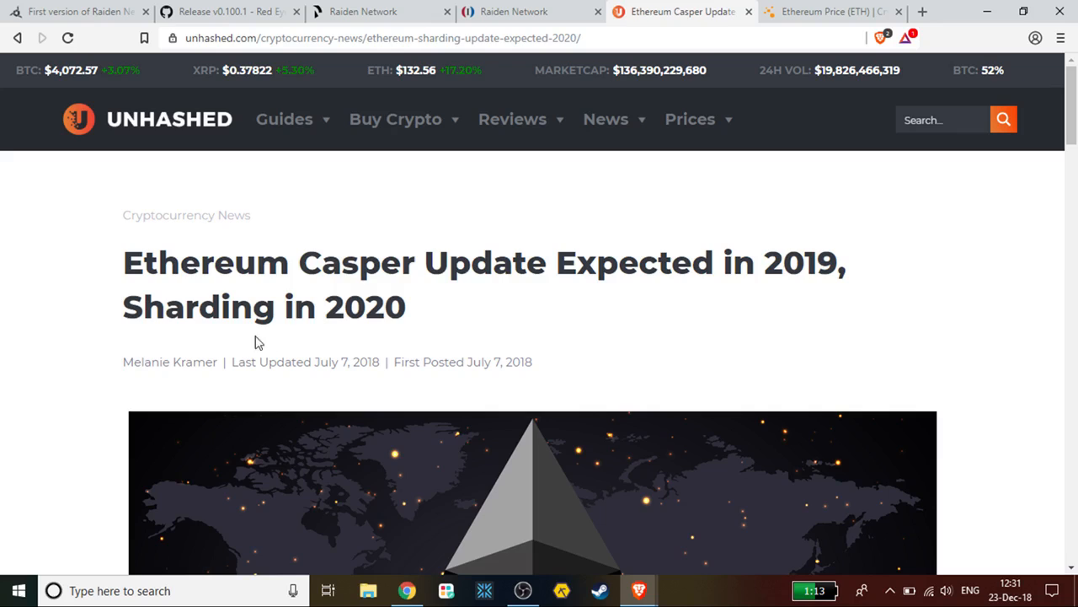
{"action": "mouse_move", "coordinate": [327, 306]}
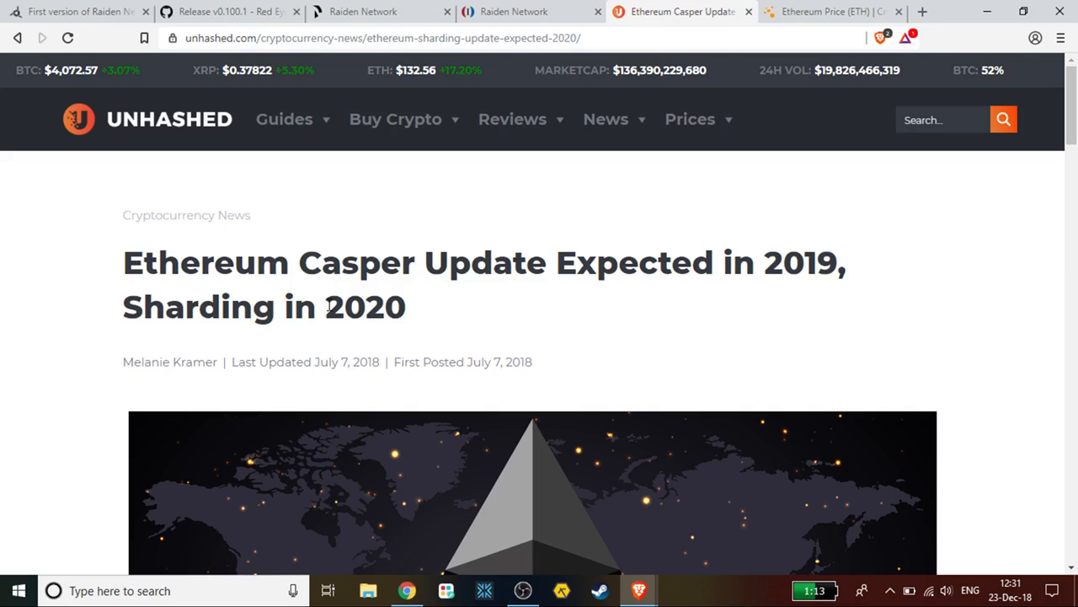
{"action": "mouse_move", "coordinate": [439, 303]}
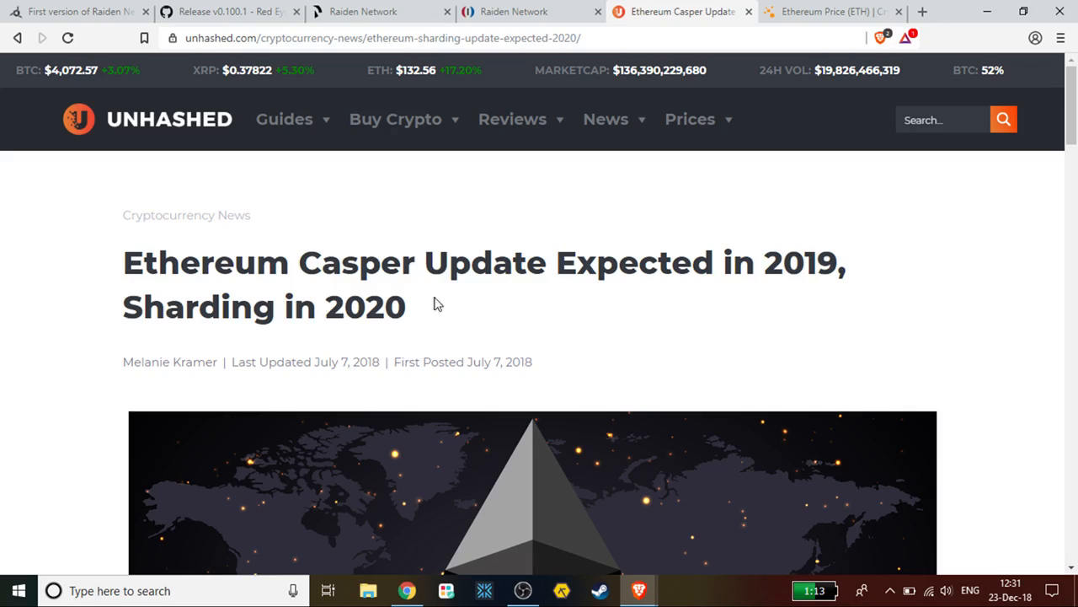
{"action": "mouse_move", "coordinate": [459, 302]}
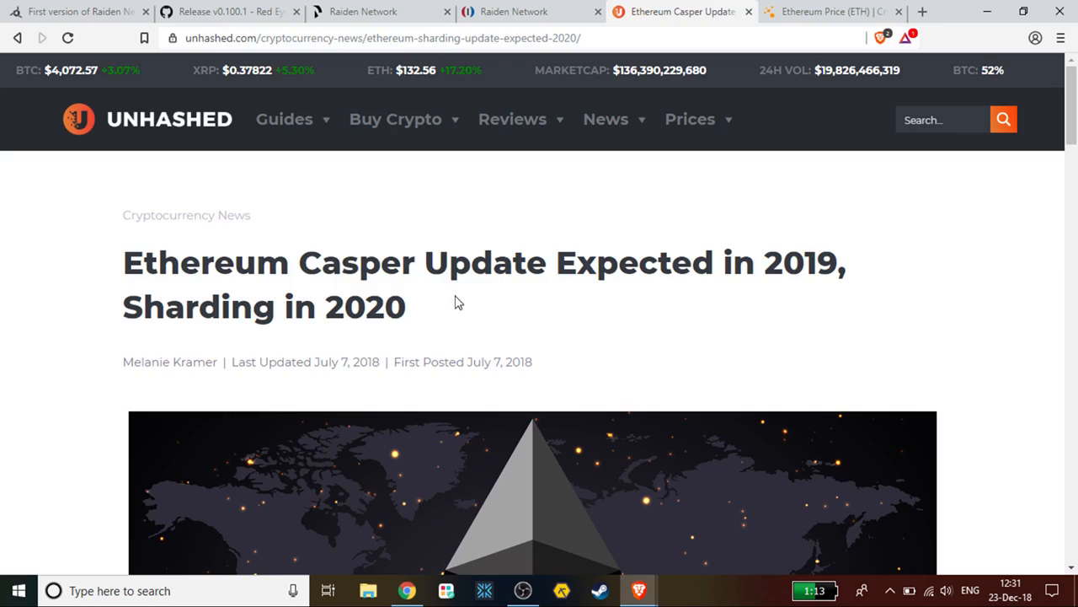
{"action": "mouse_move", "coordinate": [681, 270]}
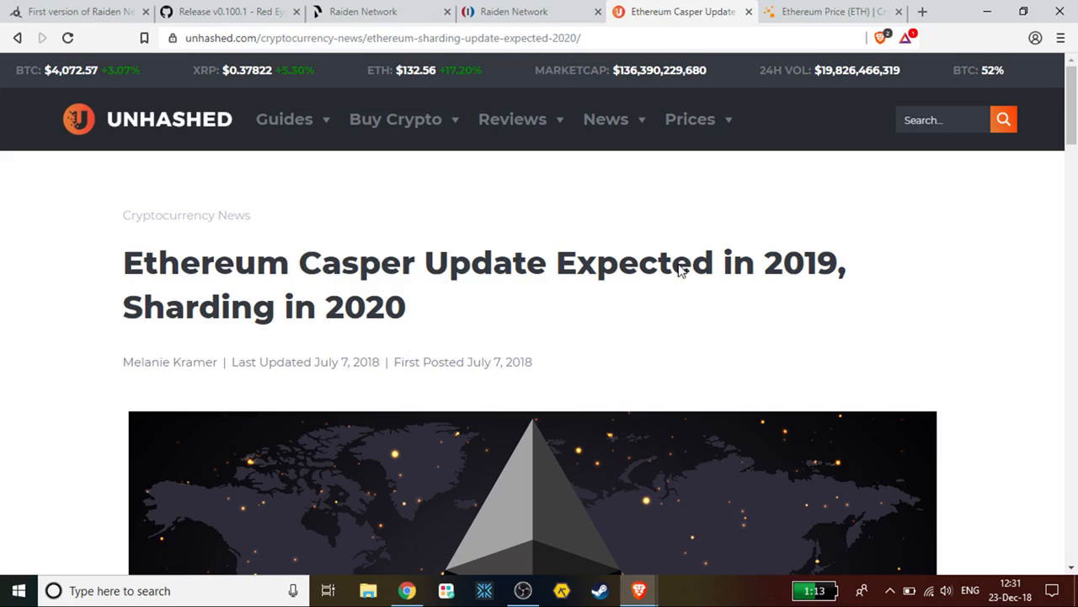
{"action": "mouse_move", "coordinate": [652, 201]}
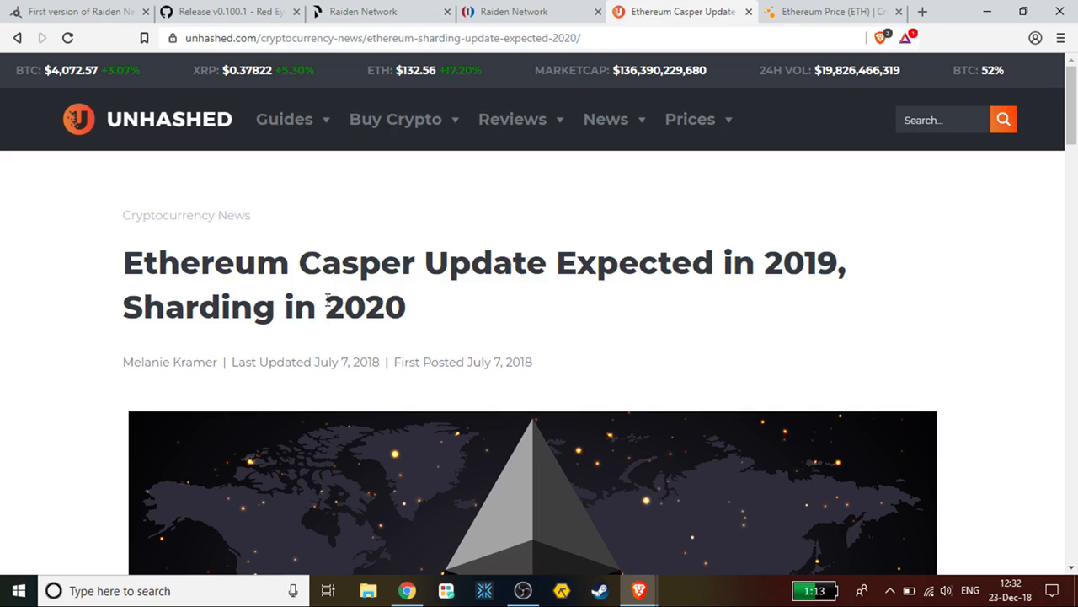
{"action": "mouse_move", "coordinate": [211, 299]}
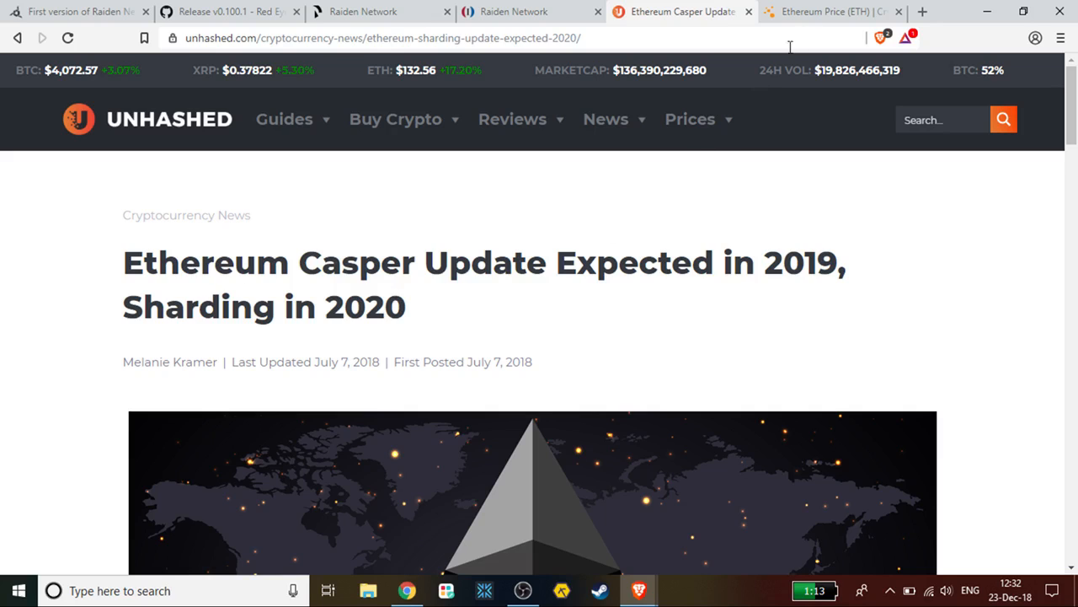
Step: Switch to the 'Ethereum Price (ETH)' tab showing $133.08 and market stats
{"action": "left_click", "coordinate": [830, 12]}
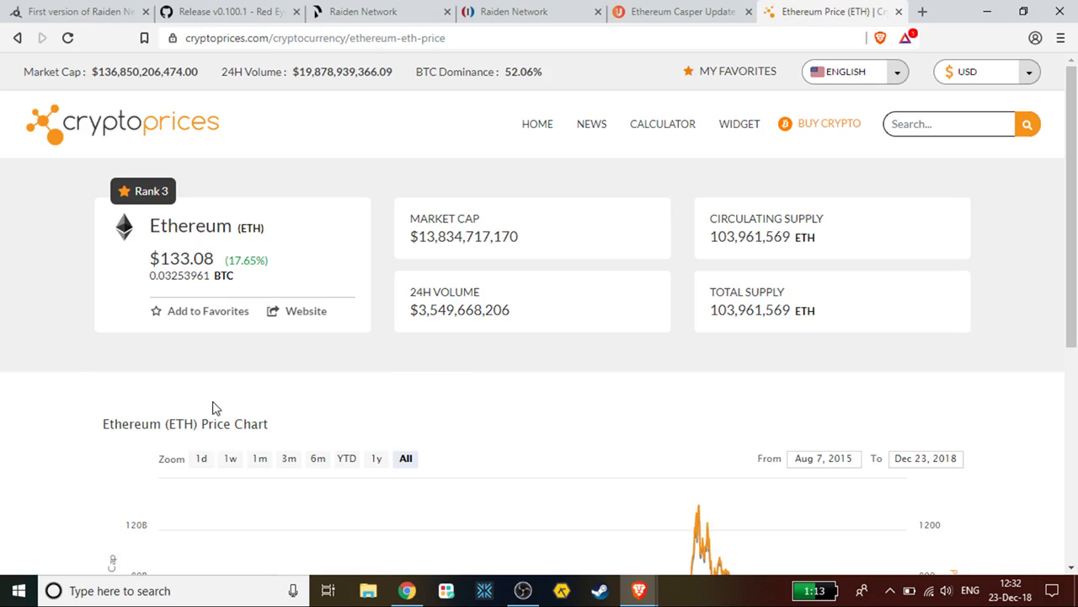
{"action": "mouse_move", "coordinate": [237, 285]}
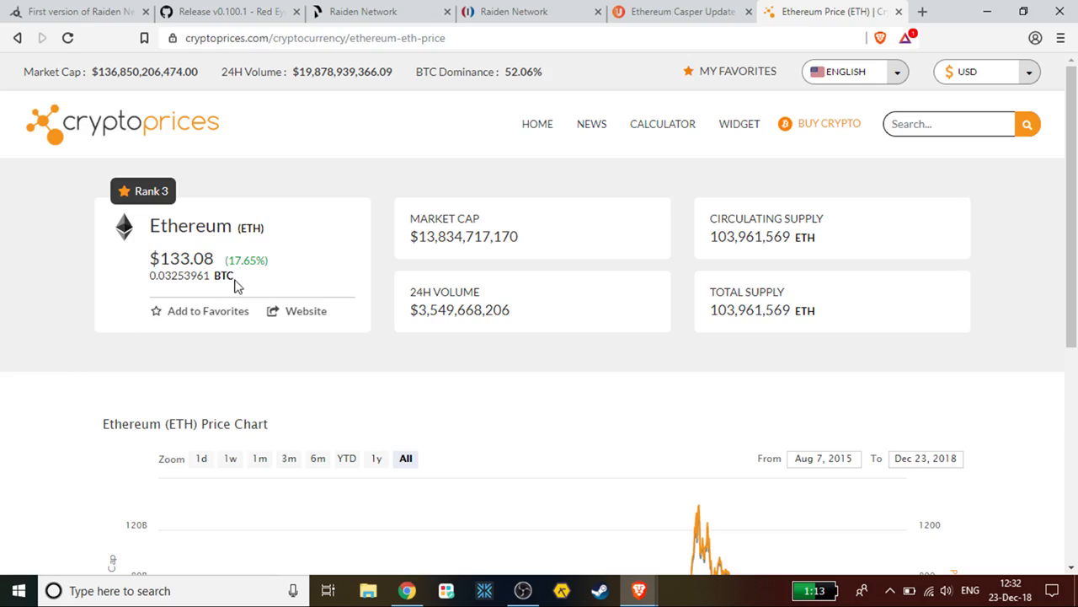
{"action": "mouse_move", "coordinate": [381, 240]}
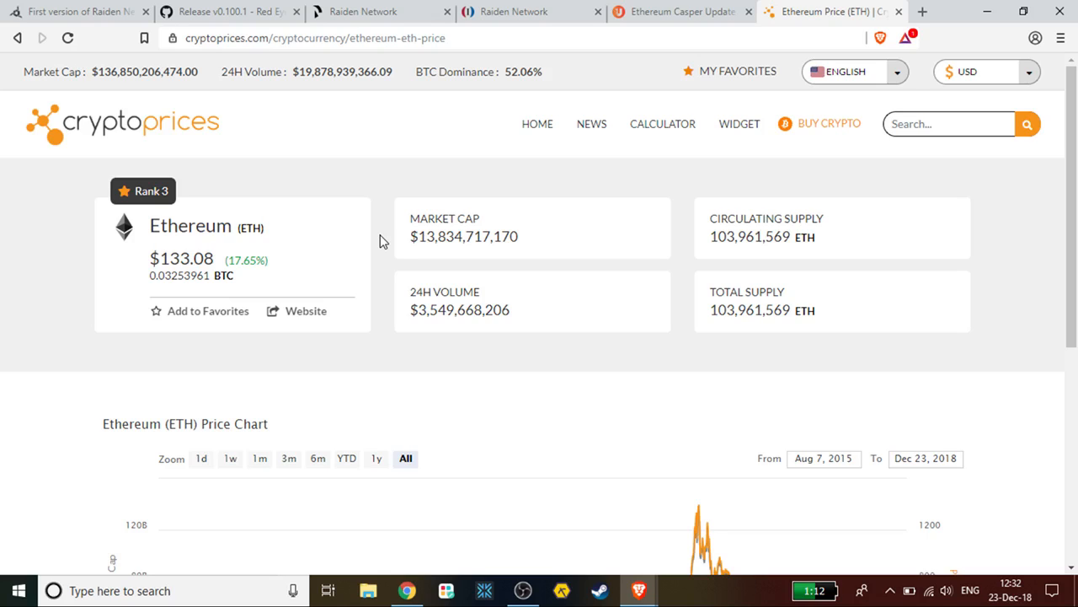
{"action": "mouse_move", "coordinate": [257, 303]}
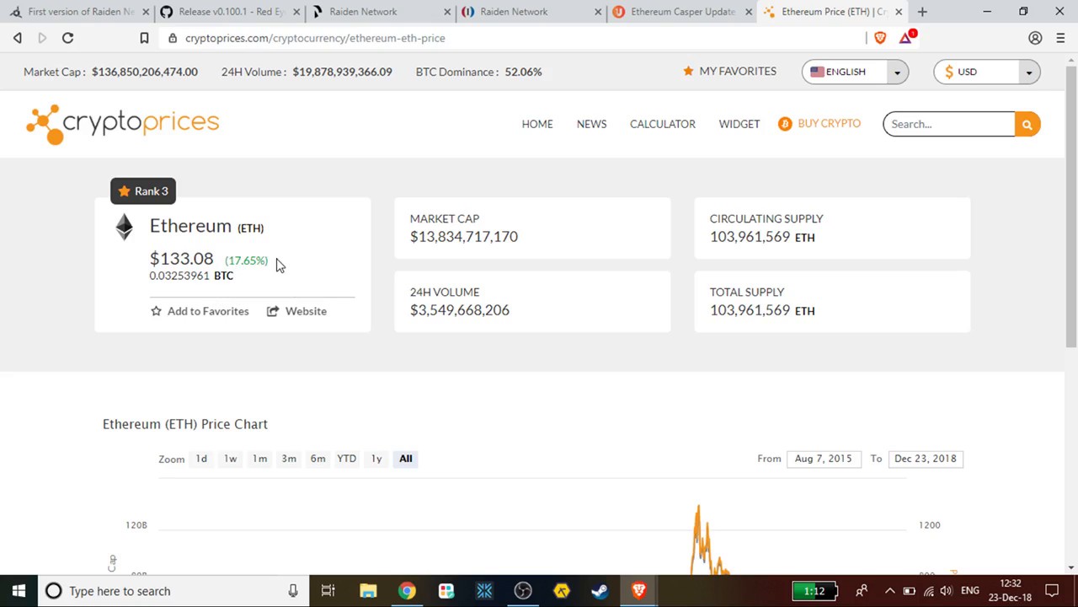
{"action": "mouse_move", "coordinate": [389, 268]}
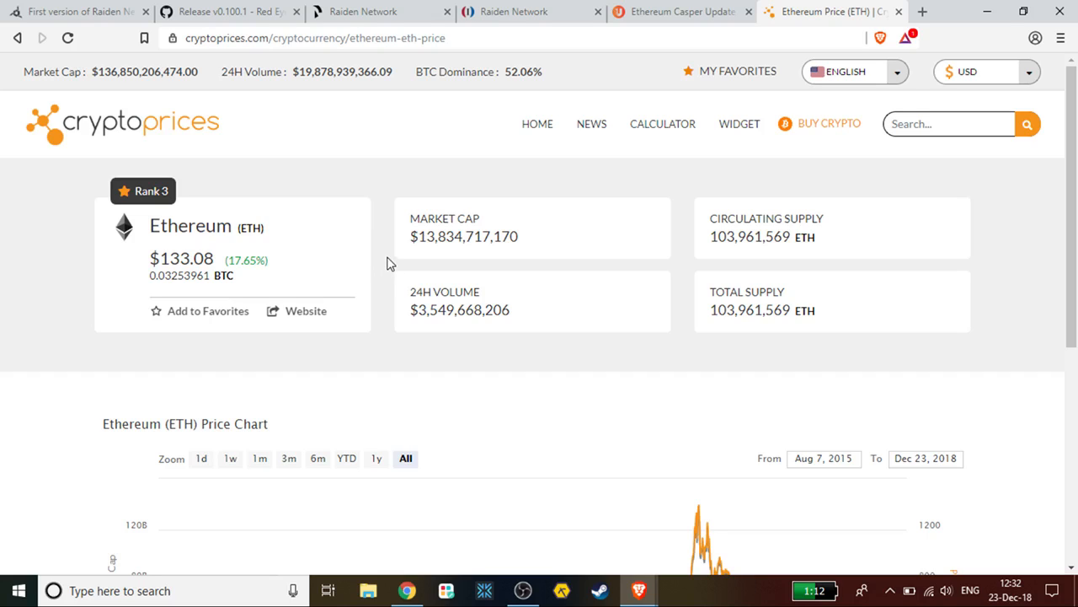
Step: Return to the CryptoNinjas Red Eyes article and scroll up to its headline and feature list
{"action": "left_click", "coordinate": [76, 11]}
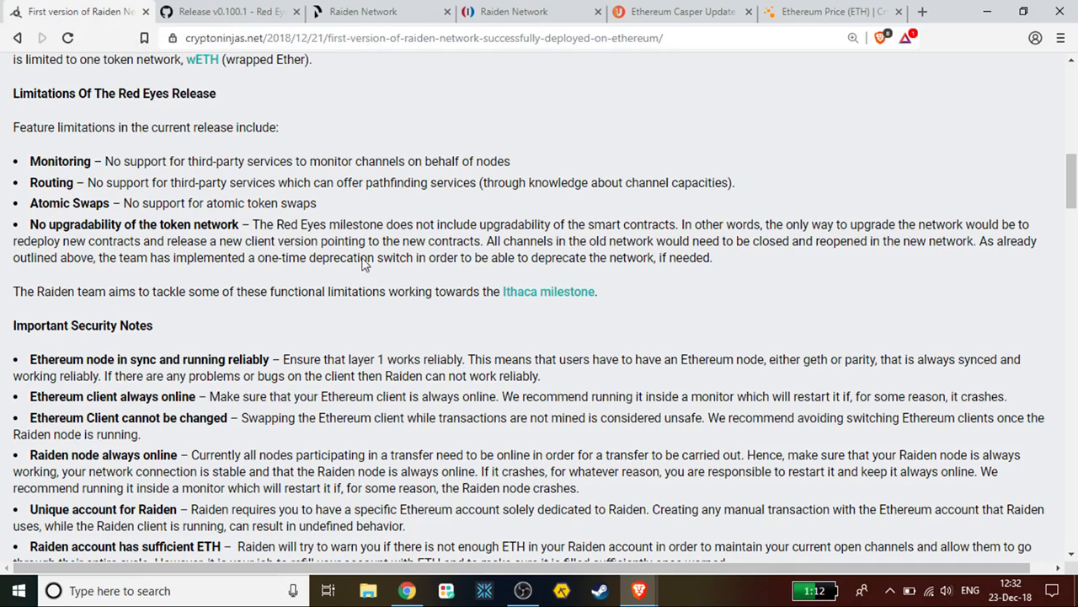
{"action": "mouse_move", "coordinate": [603, 338]}
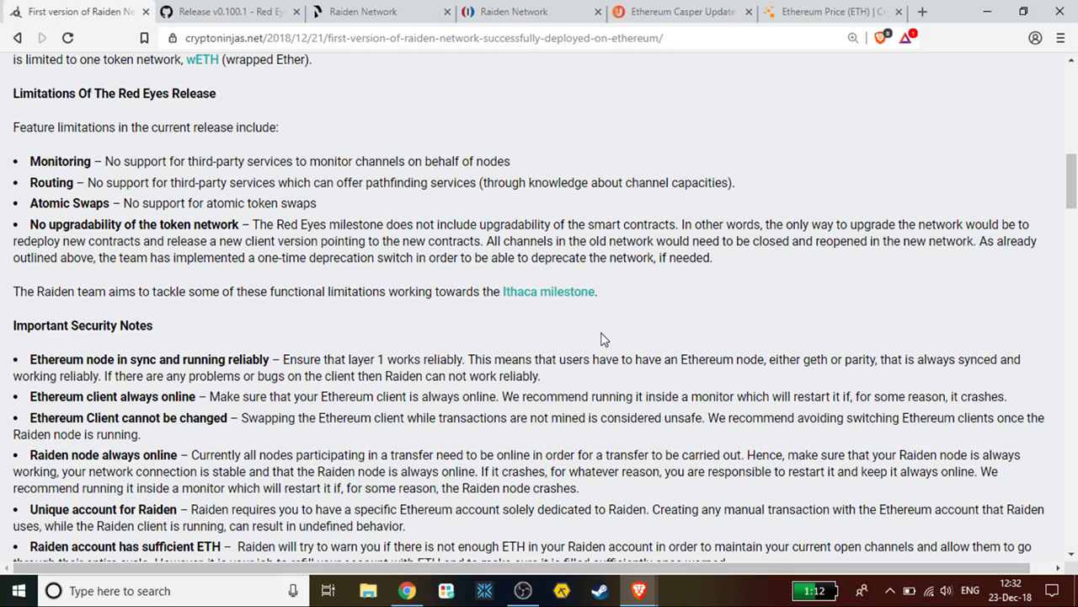
{"action": "mouse_move", "coordinate": [456, 320]}
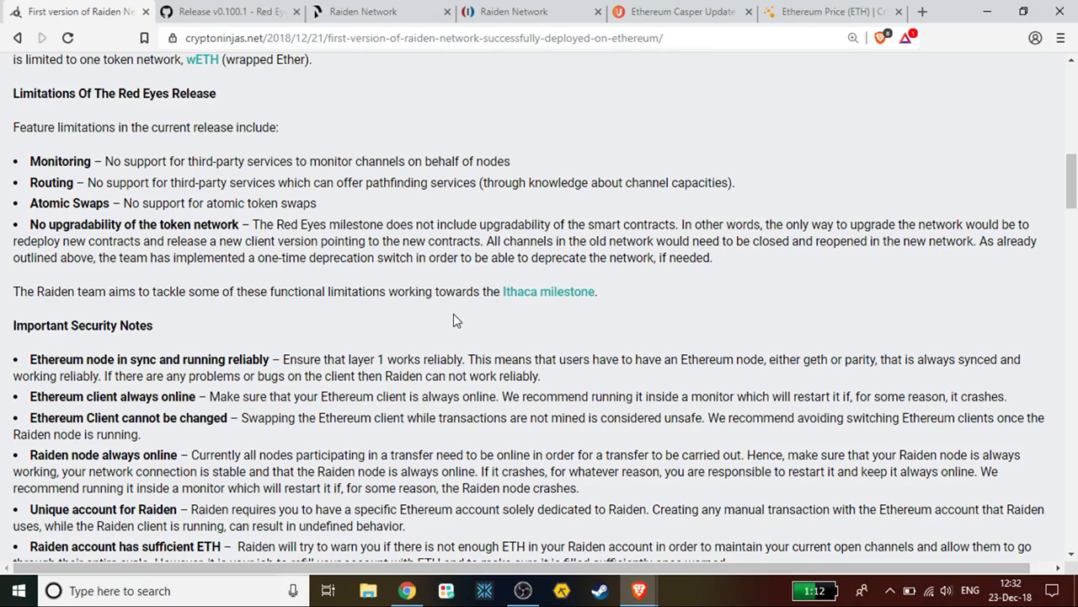
{"action": "mouse_move", "coordinate": [631, 322]}
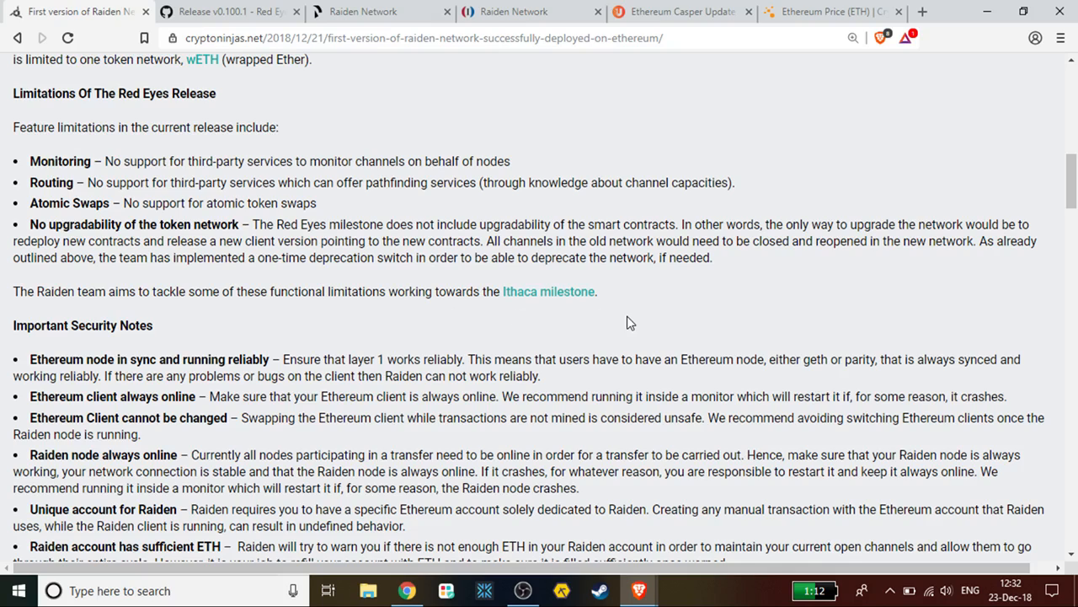
{"action": "mouse_move", "coordinate": [708, 323]}
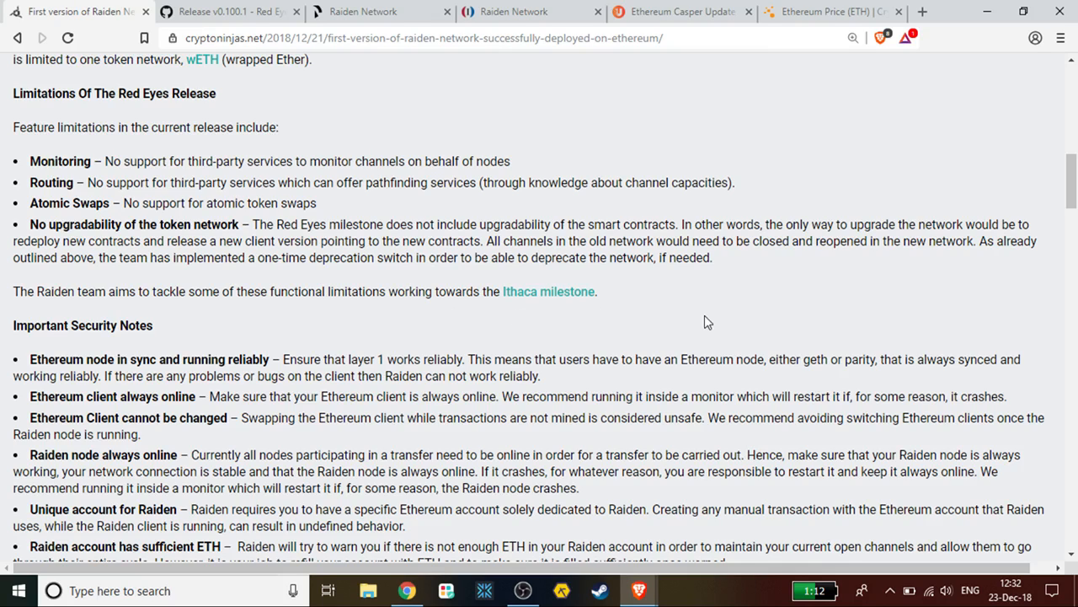
{"action": "scroll", "scroll_direction": "down", "scroll_amount": 3}
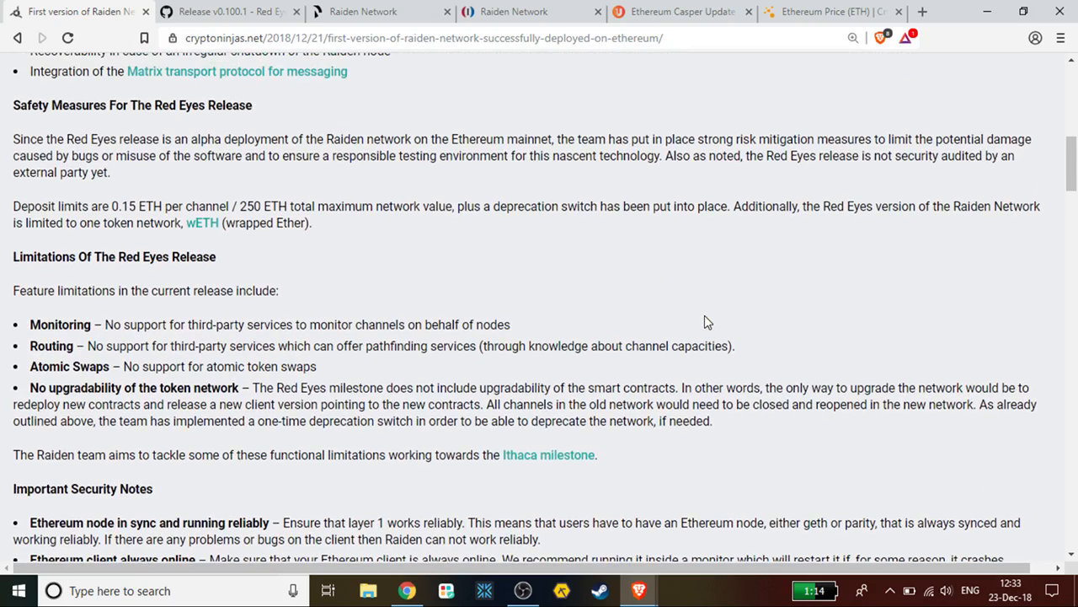
{"action": "mouse_move", "coordinate": [475, 284]}
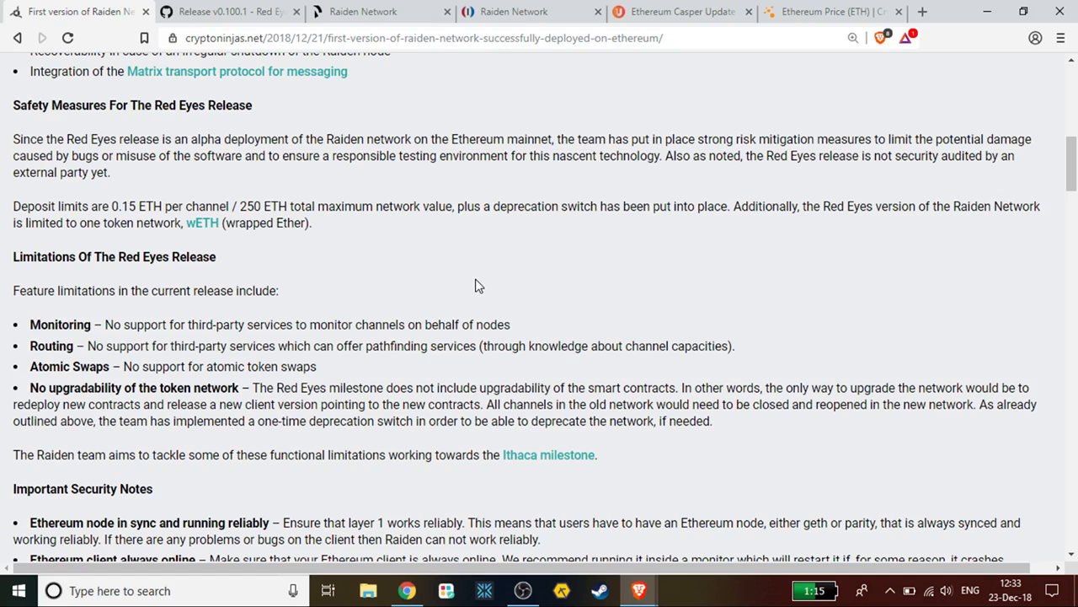
{"action": "mouse_move", "coordinate": [638, 164]}
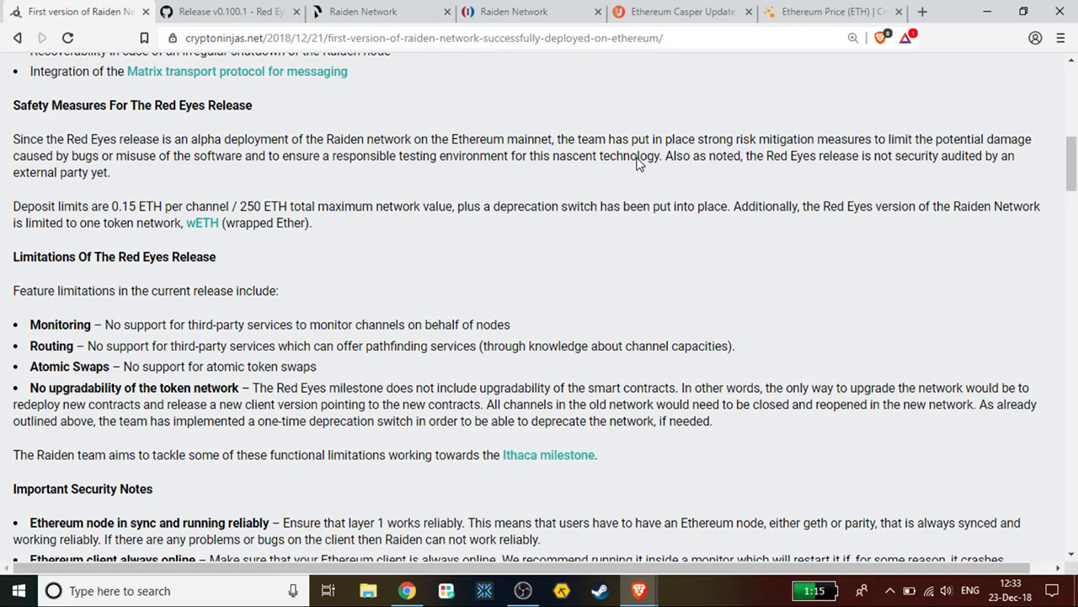
{"action": "mouse_move", "coordinate": [498, 224]}
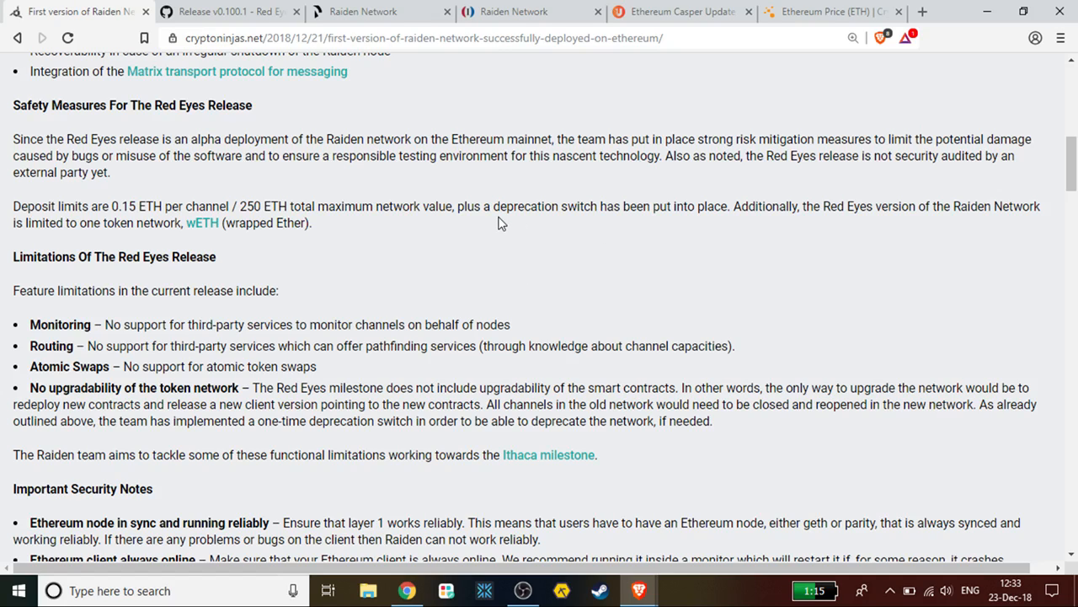
{"action": "mouse_move", "coordinate": [492, 241]}
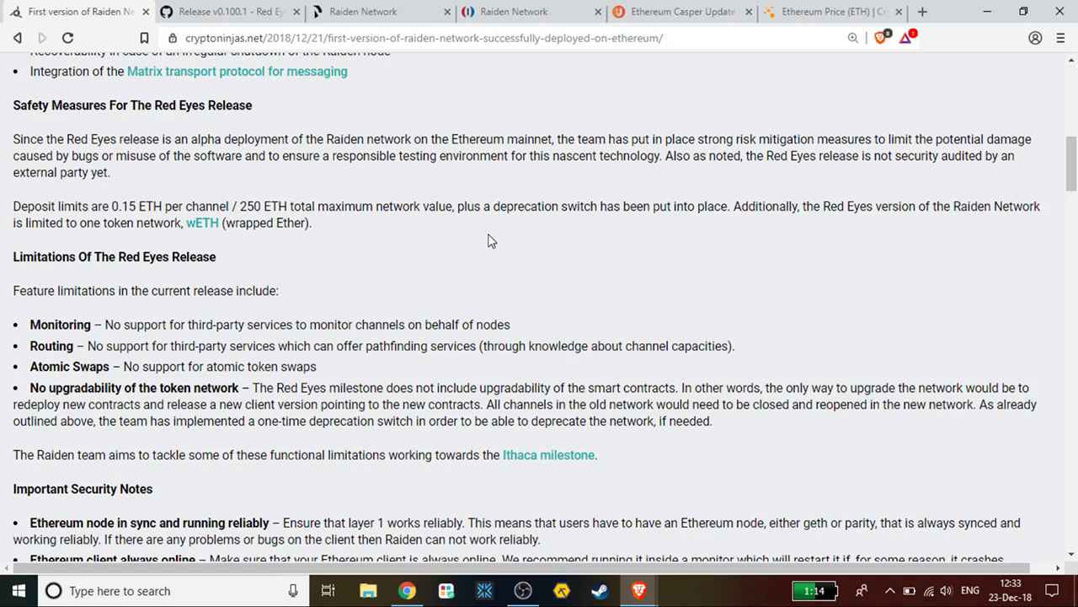
{"action": "scroll", "scroll_direction": "up", "scroll_amount": 3}
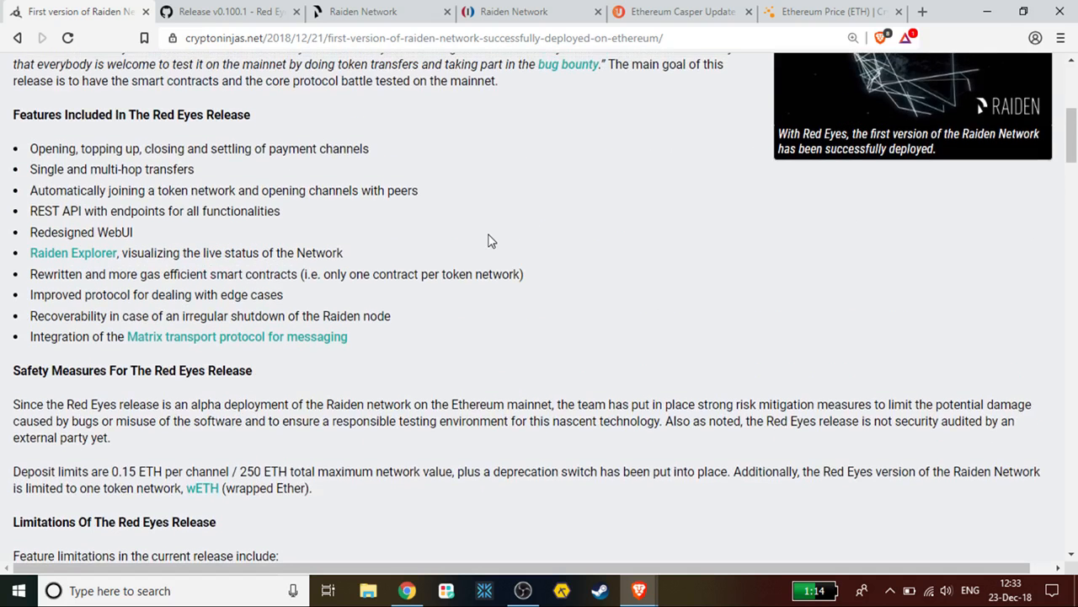
{"action": "scroll", "scroll_direction": "up", "scroll_amount": 3}
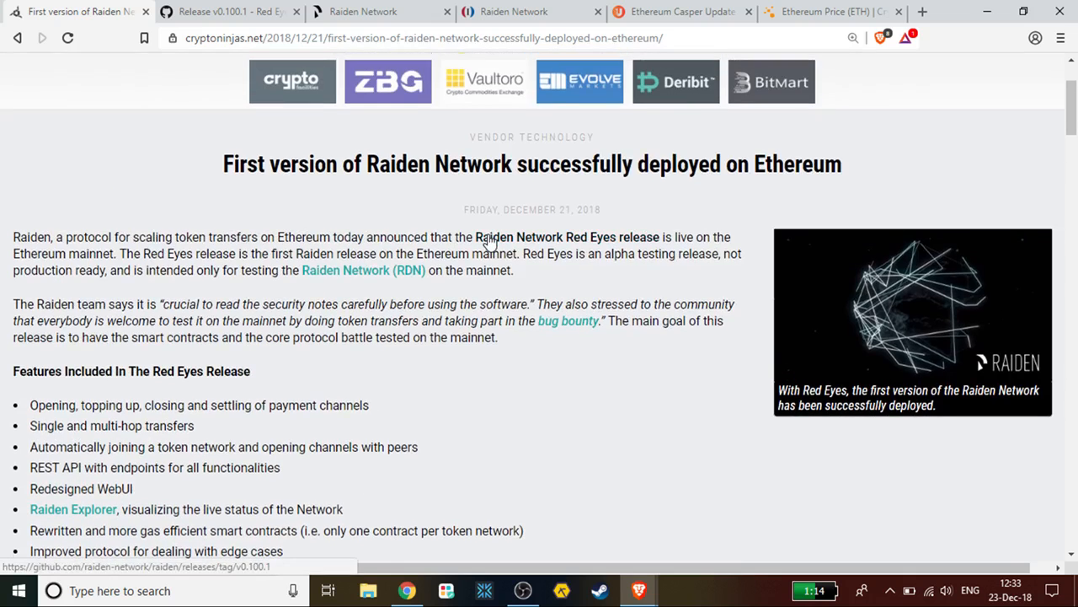
{"action": "scroll", "scroll_direction": "down", "scroll_amount": 3}
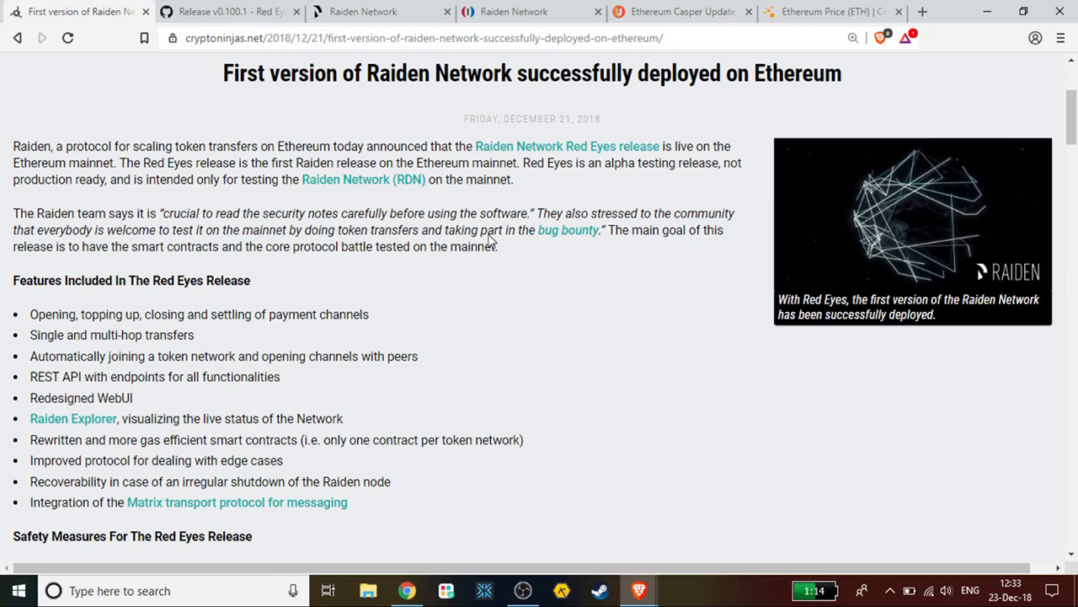
{"action": "mouse_move", "coordinate": [451, 339]}
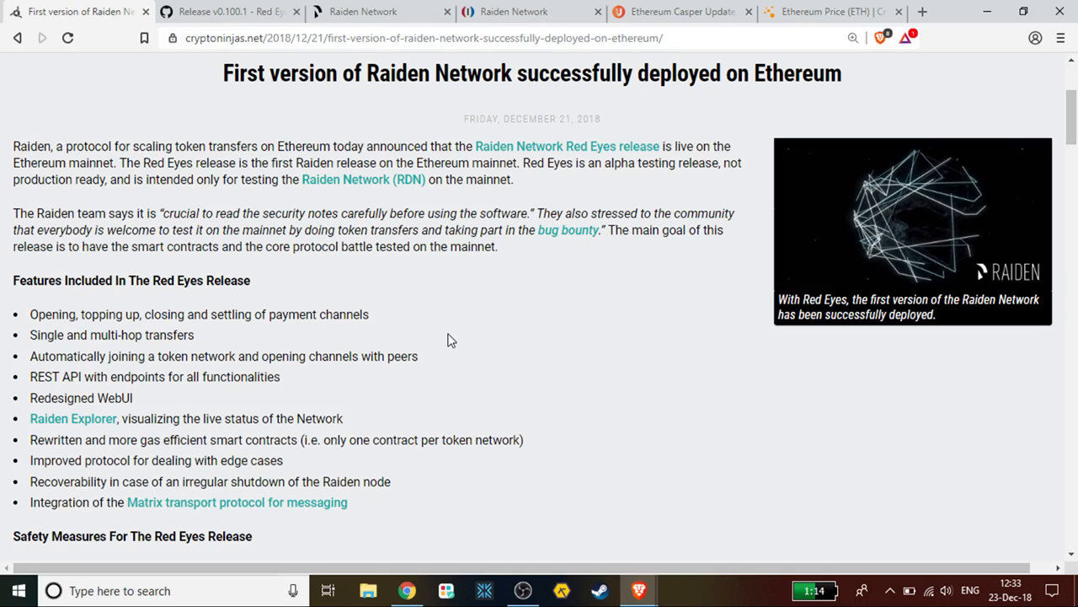
{"action": "mouse_move", "coordinate": [446, 304]}
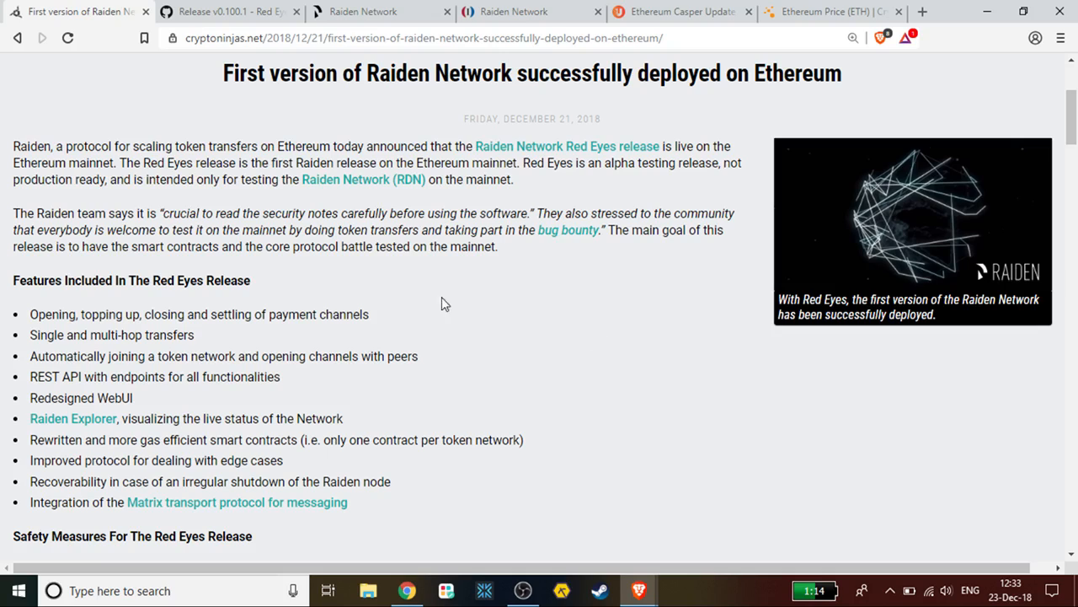
{"action": "mouse_move", "coordinate": [508, 230]}
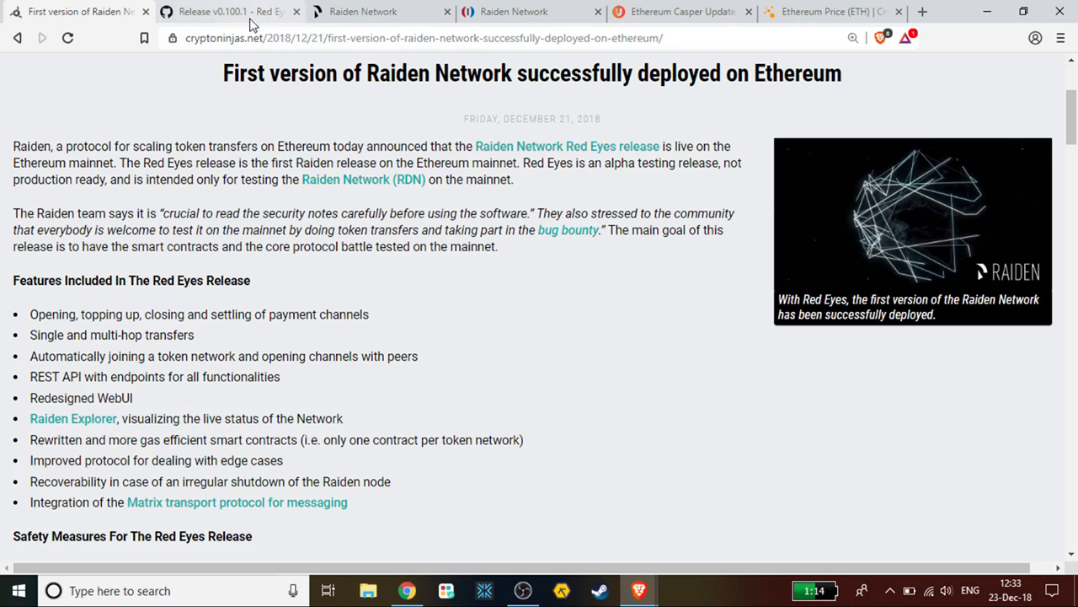
Step: Cycle through the GitHub, Raiden, Investopedia, Unhashed and CryptoPrices tabs, ending on Investopedia
{"action": "left_click", "coordinate": [228, 11]}
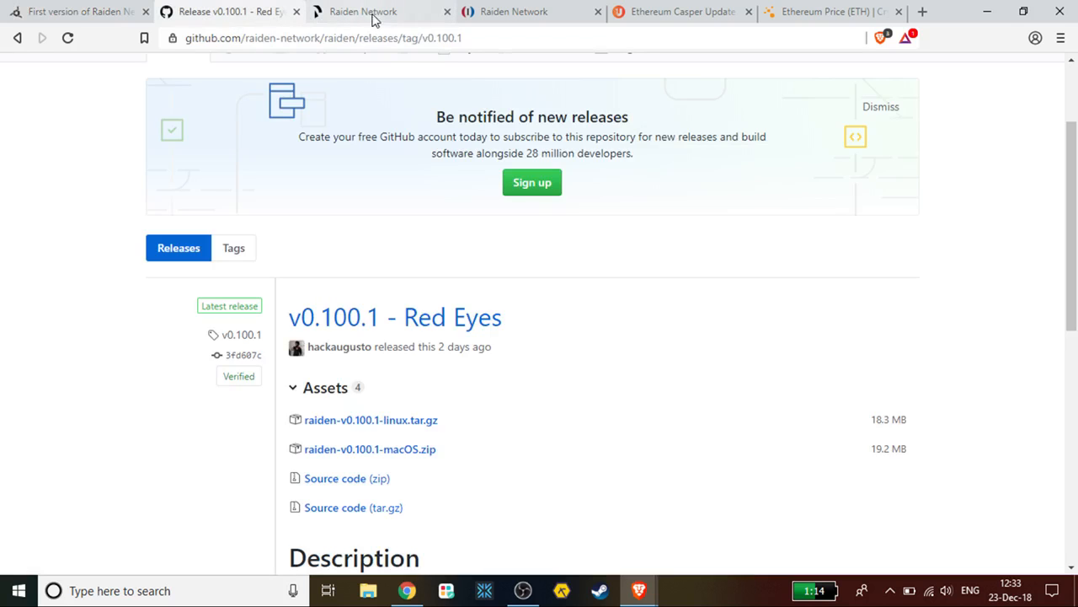
{"action": "left_click", "coordinate": [362, 11]}
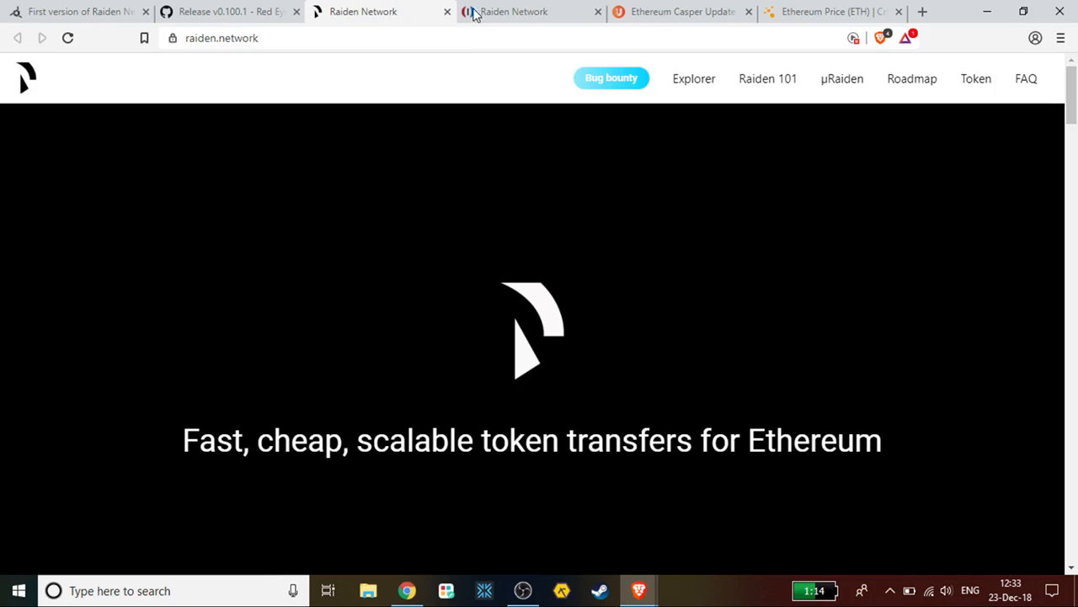
{"action": "left_click", "coordinate": [514, 11]}
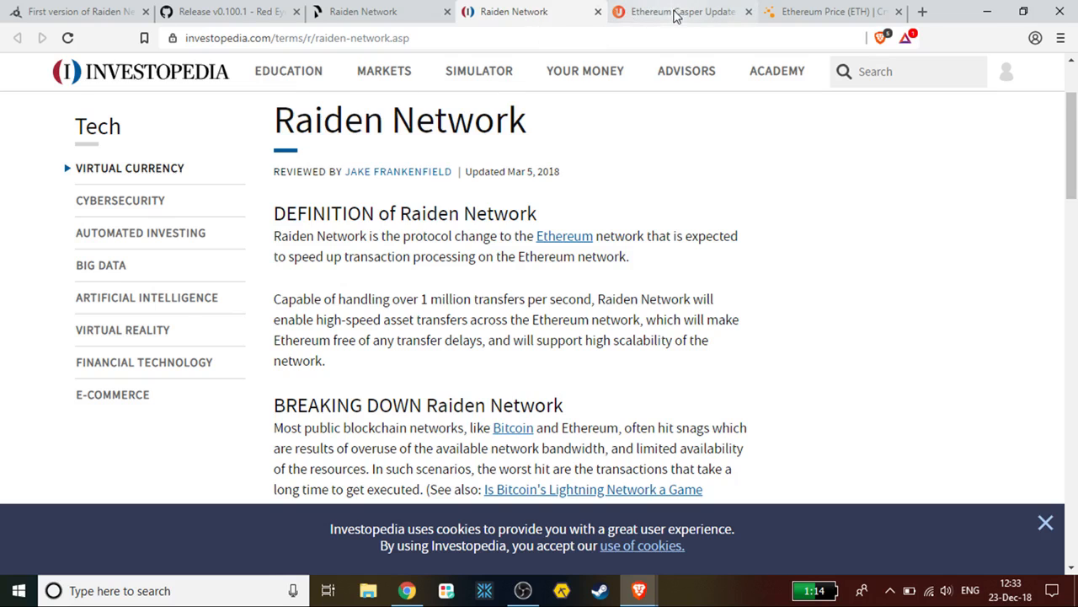
{"action": "left_click", "coordinate": [683, 11]}
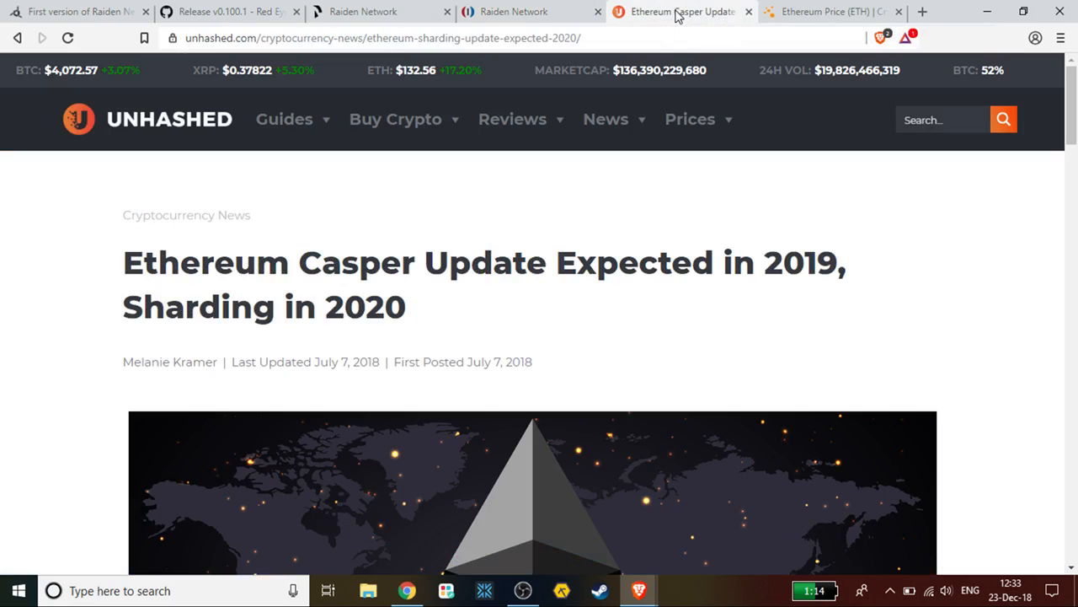
{"action": "left_click", "coordinate": [830, 12]}
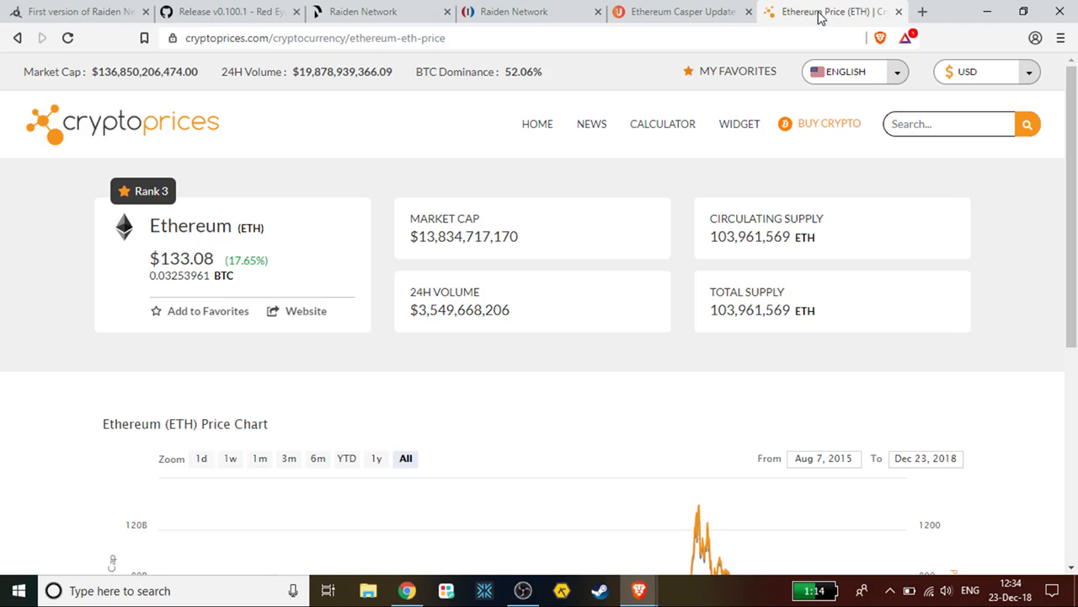
{"action": "left_click", "coordinate": [682, 11]}
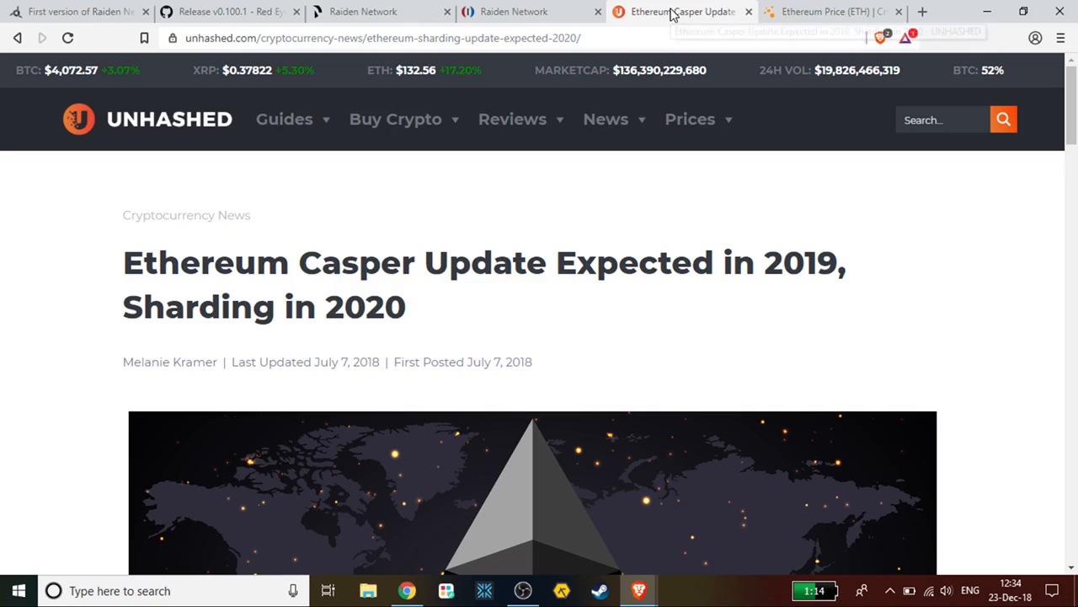
{"action": "left_click", "coordinate": [514, 11]}
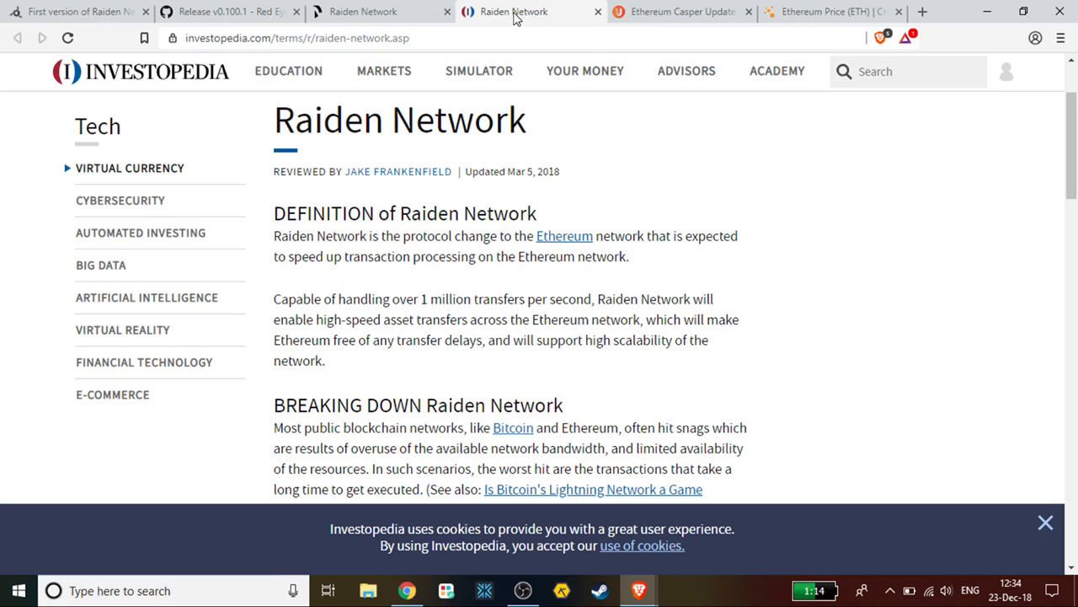